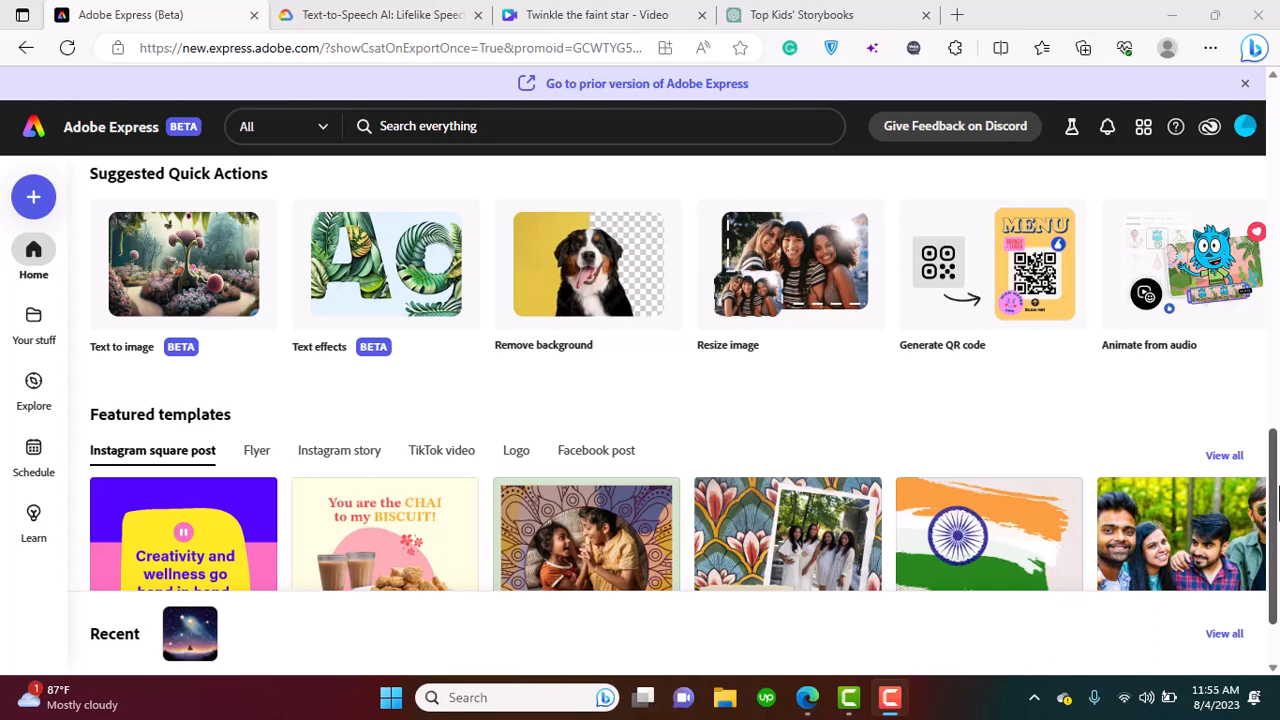
# Scroll through the Top Kids' Storybooks chat to the Twinkle story.
pyautogui.scroll(-3)
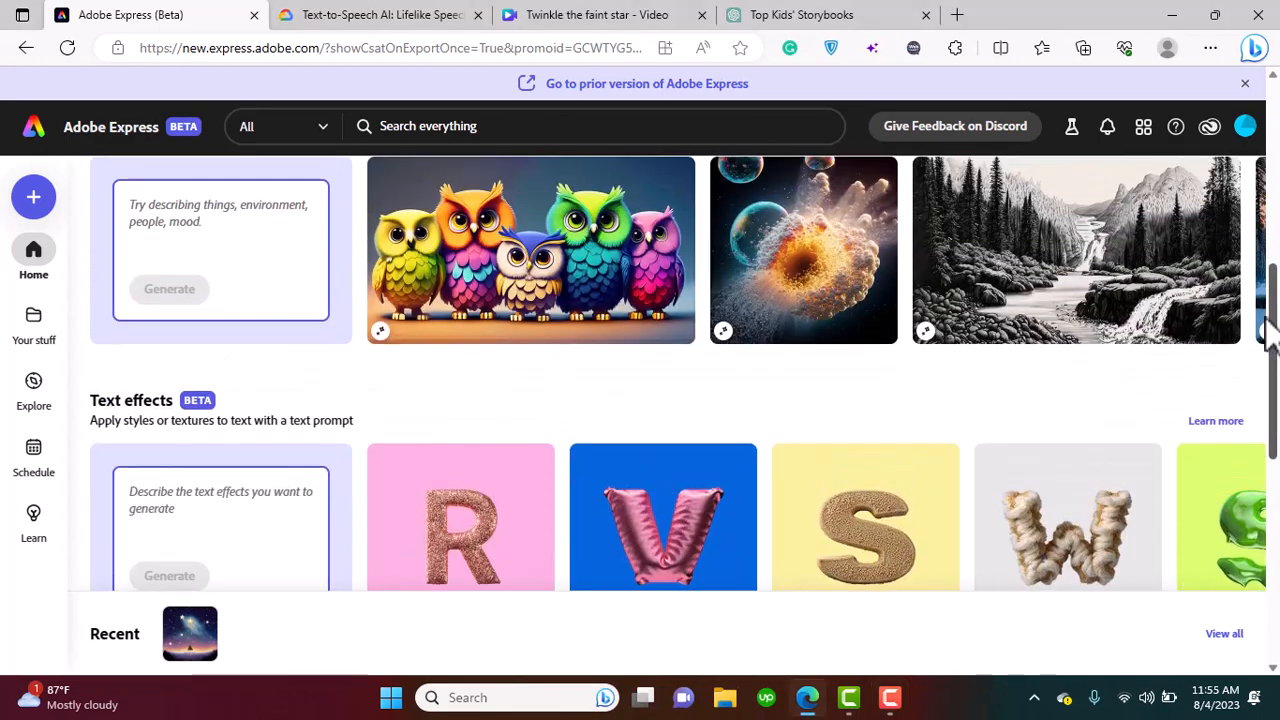
pyautogui.scroll(3)
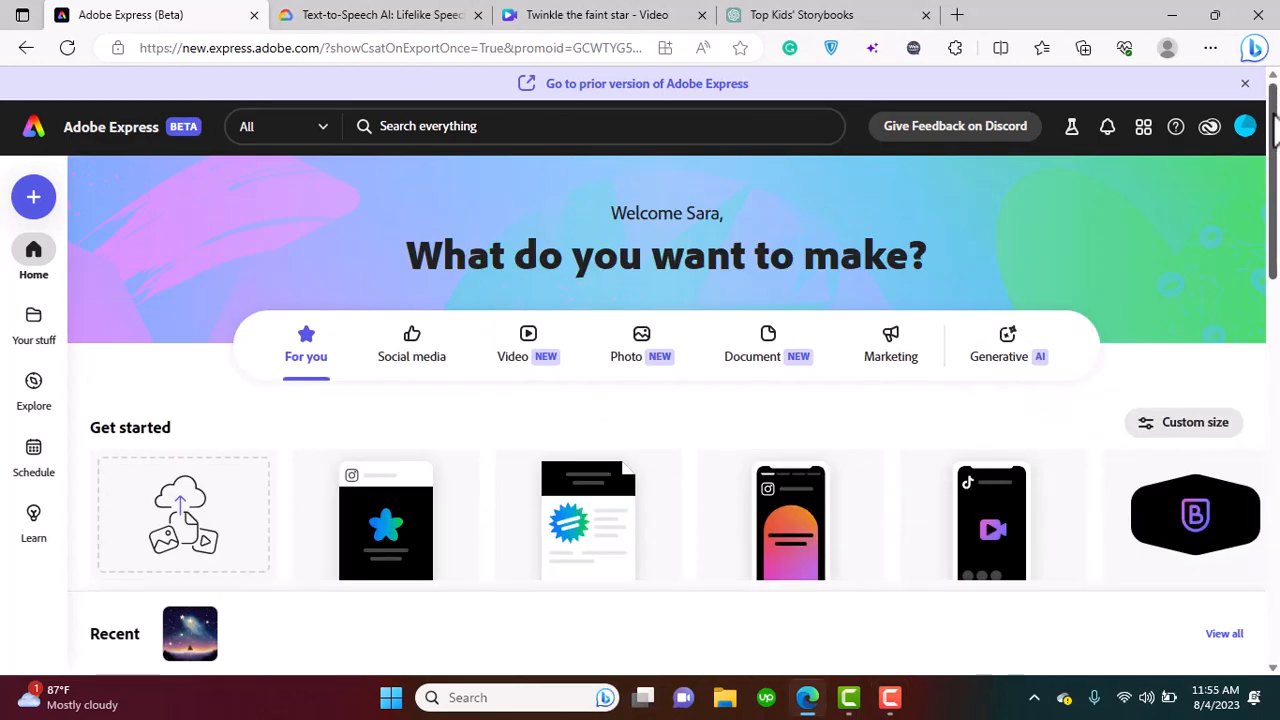
pyautogui.scroll(-3)
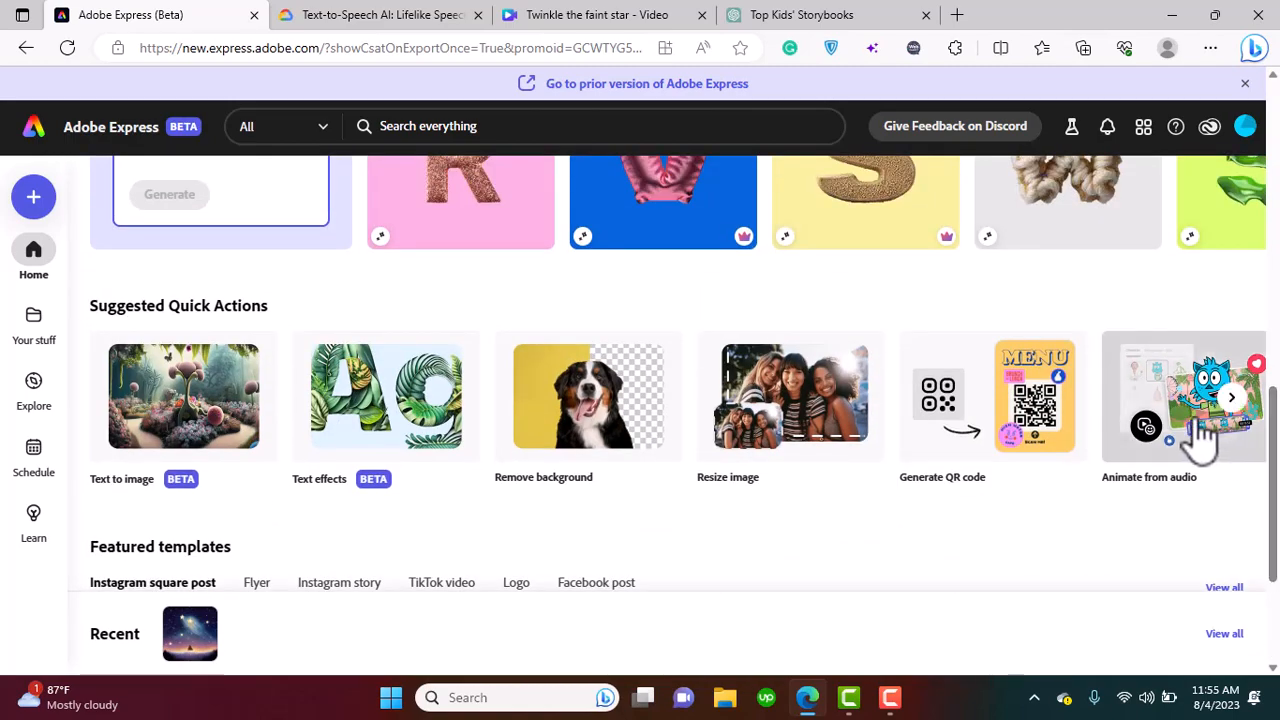
pyautogui.moveTo(1025, 610)
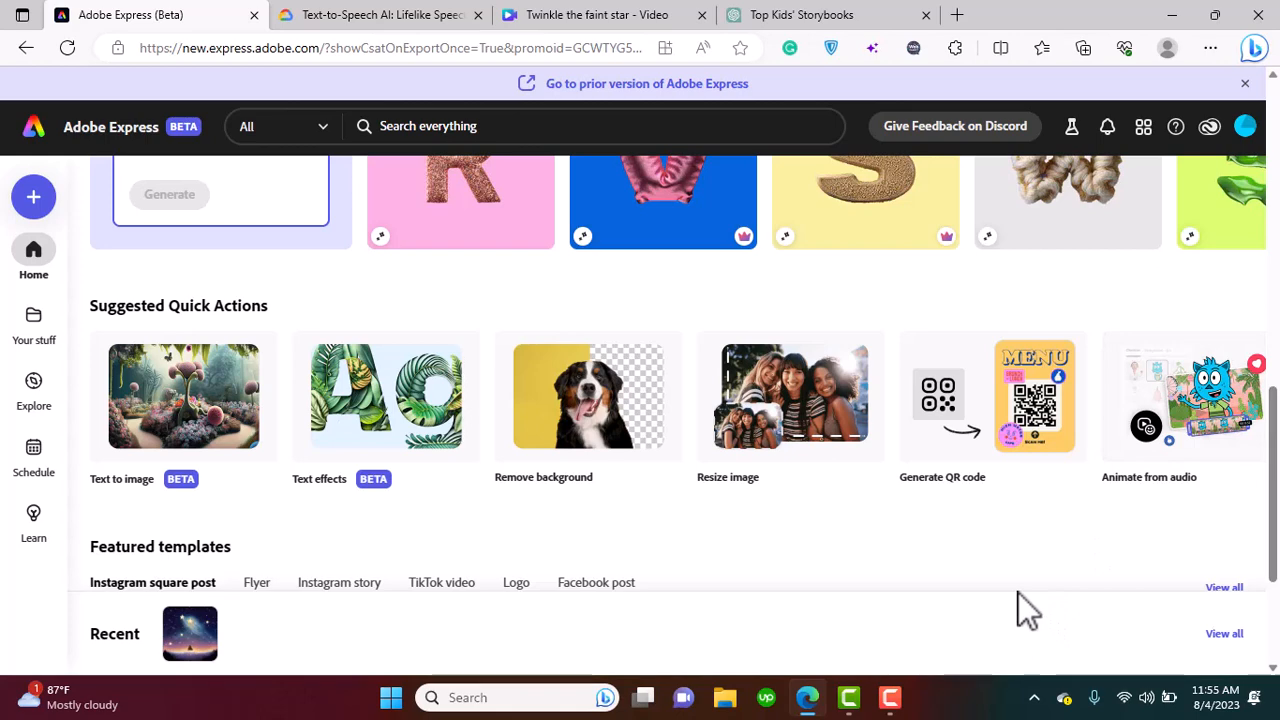
pyautogui.moveTo(1013, 590)
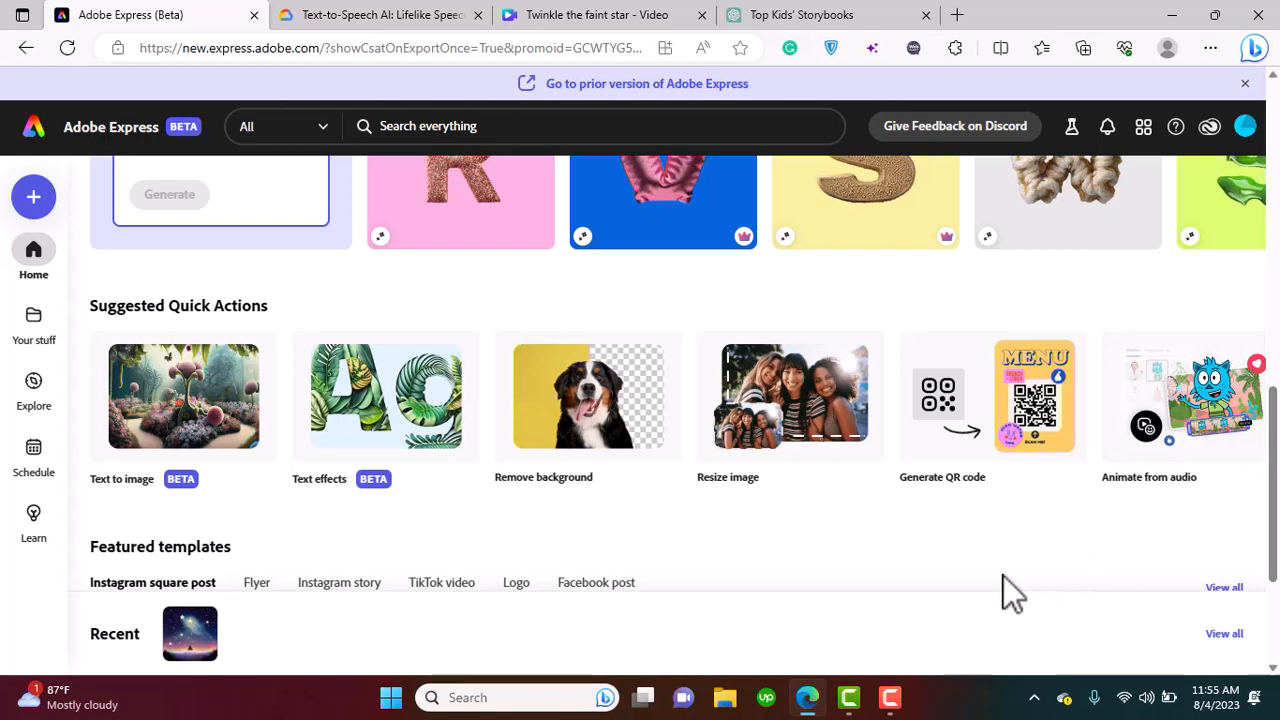
pyautogui.click(380, 14)
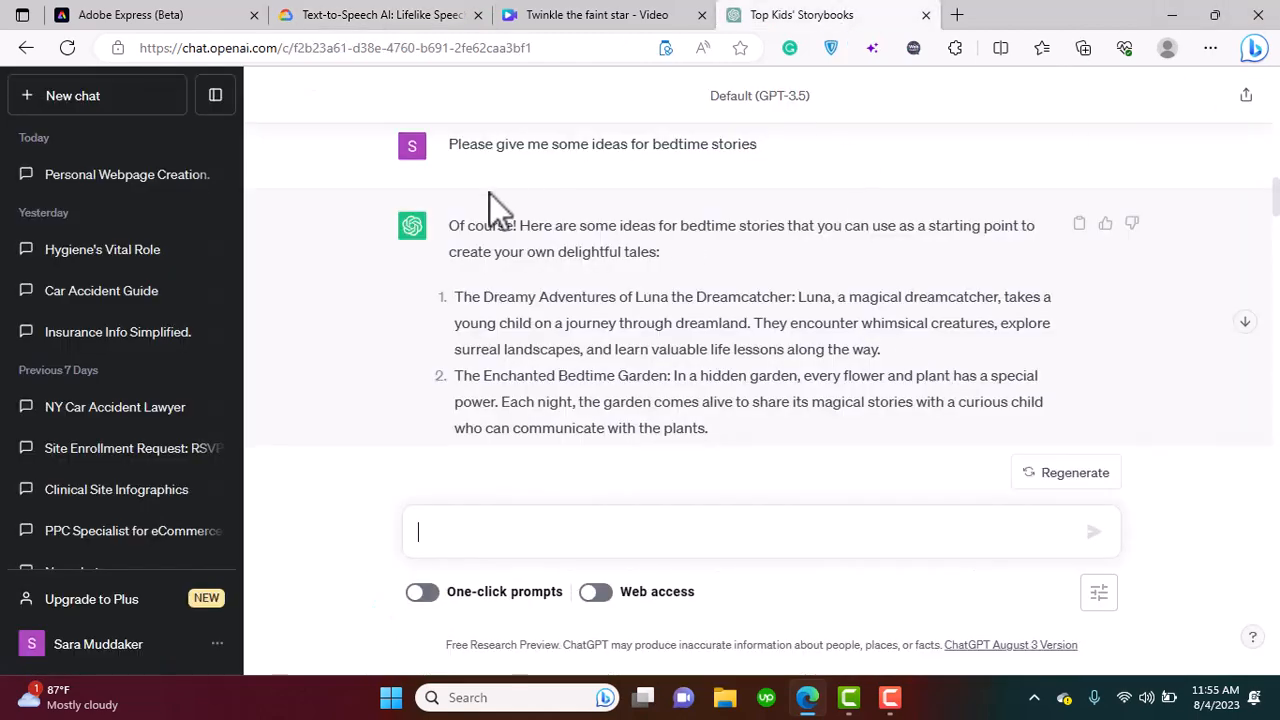
pyautogui.moveTo(590, 315)
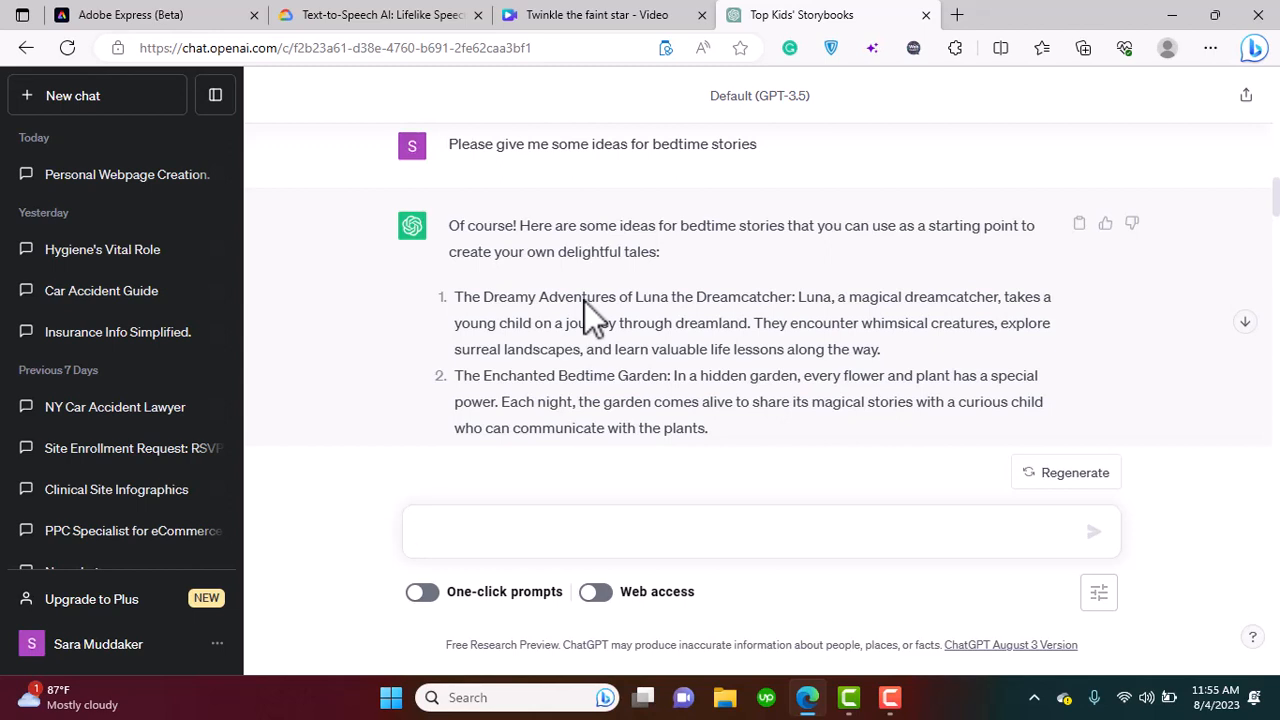
pyautogui.moveTo(500, 225)
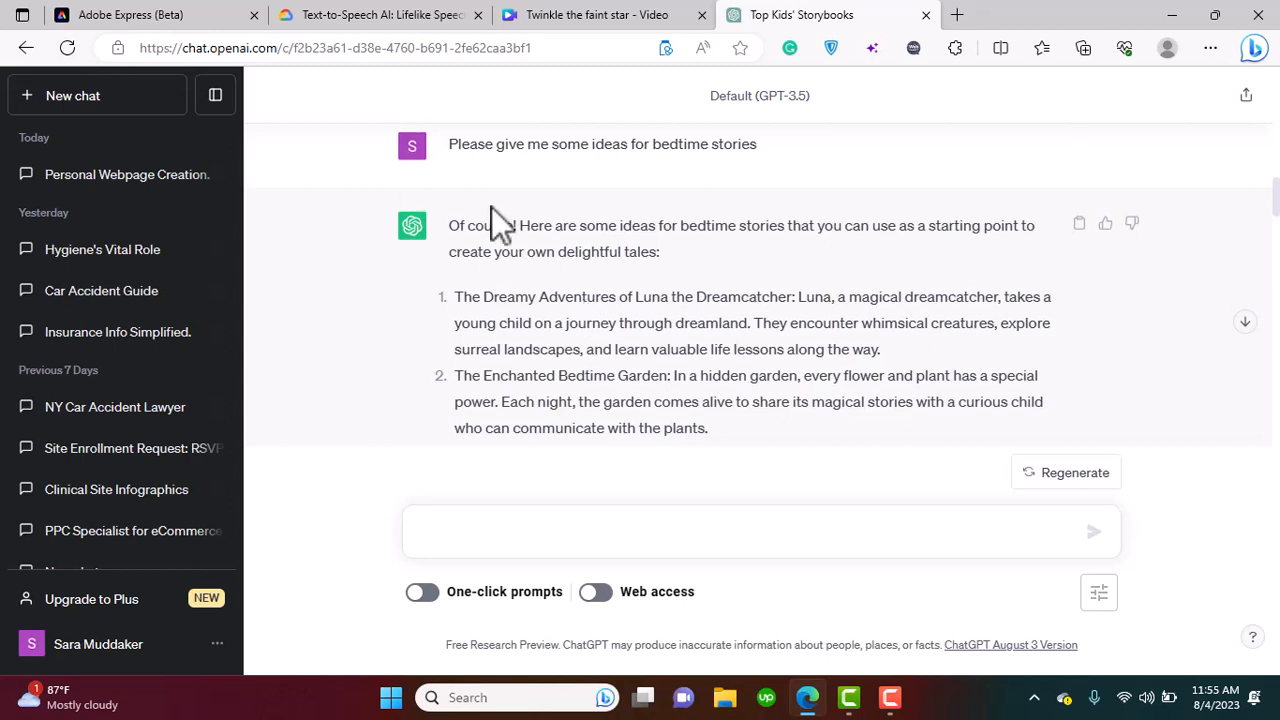
pyautogui.click(760, 531)
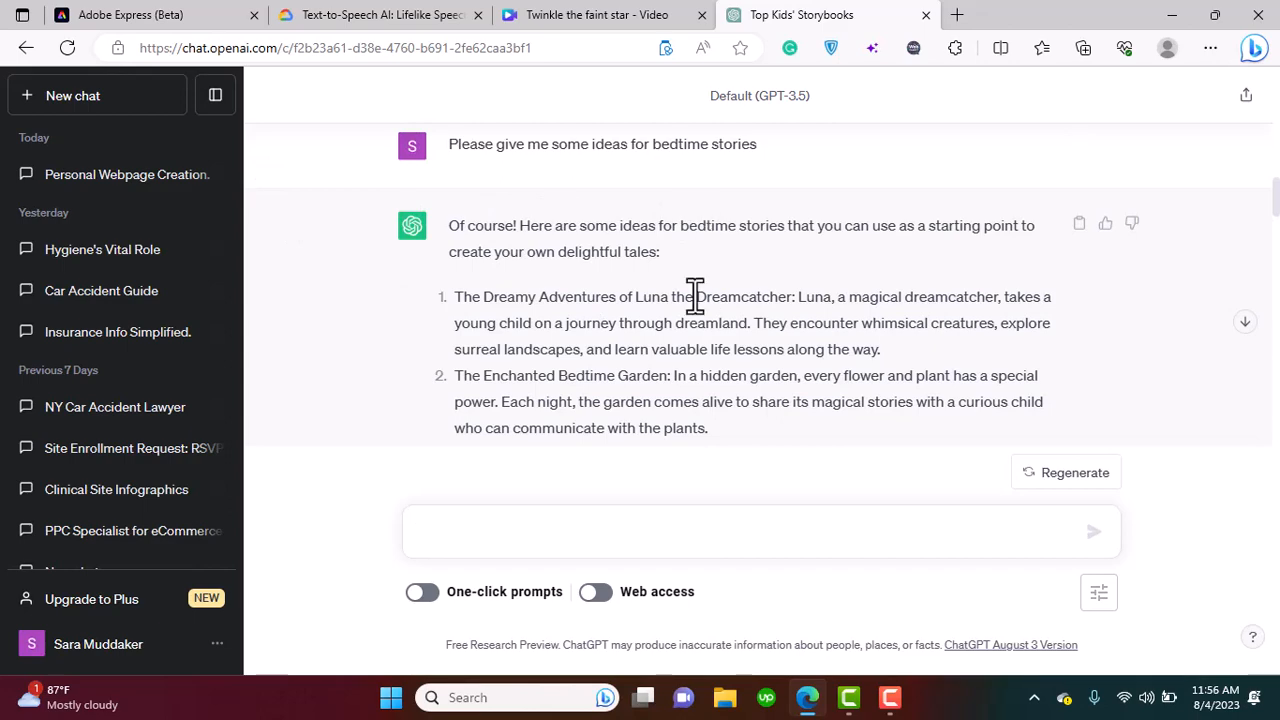
pyautogui.scroll(-3)
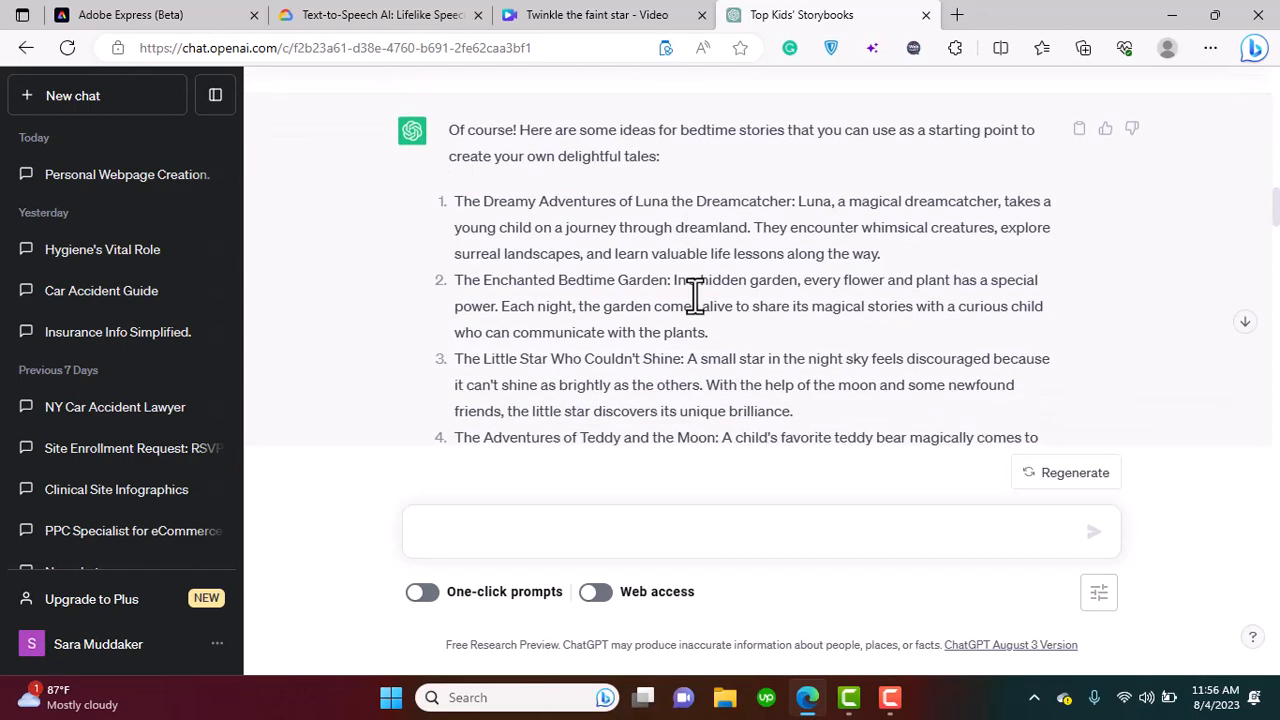
pyautogui.scroll(-3)
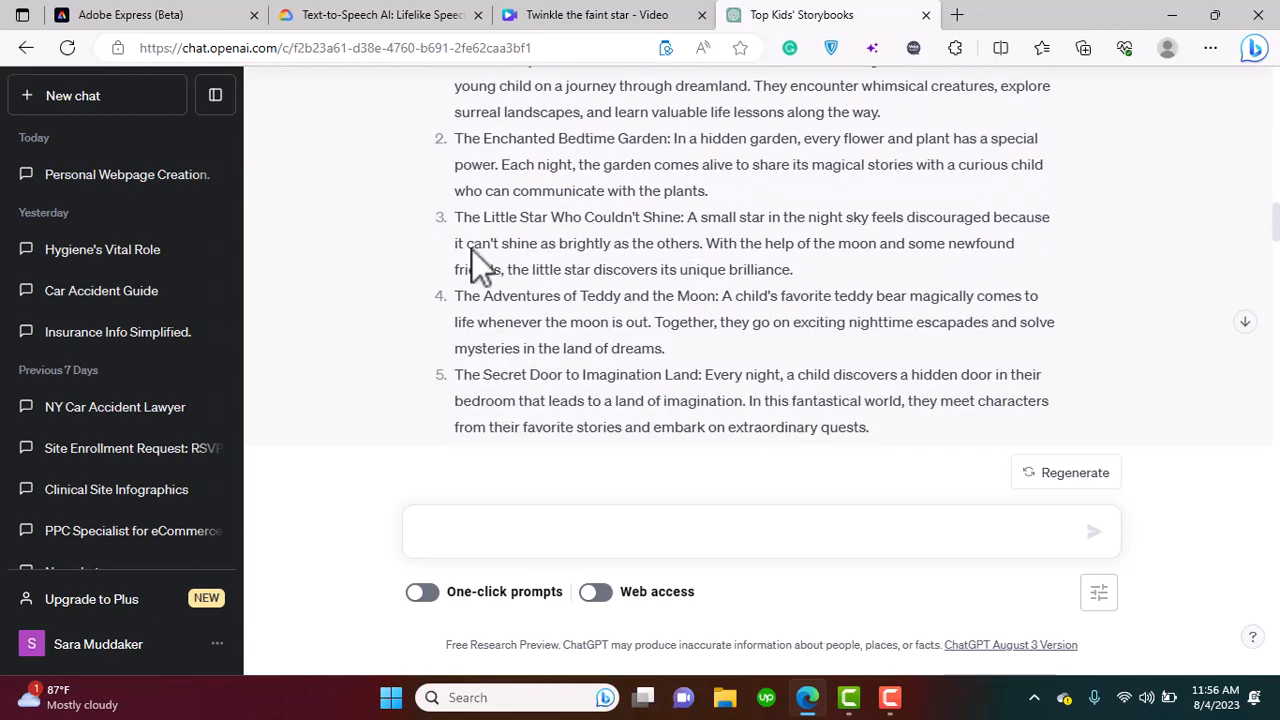
pyautogui.moveTo(850, 385)
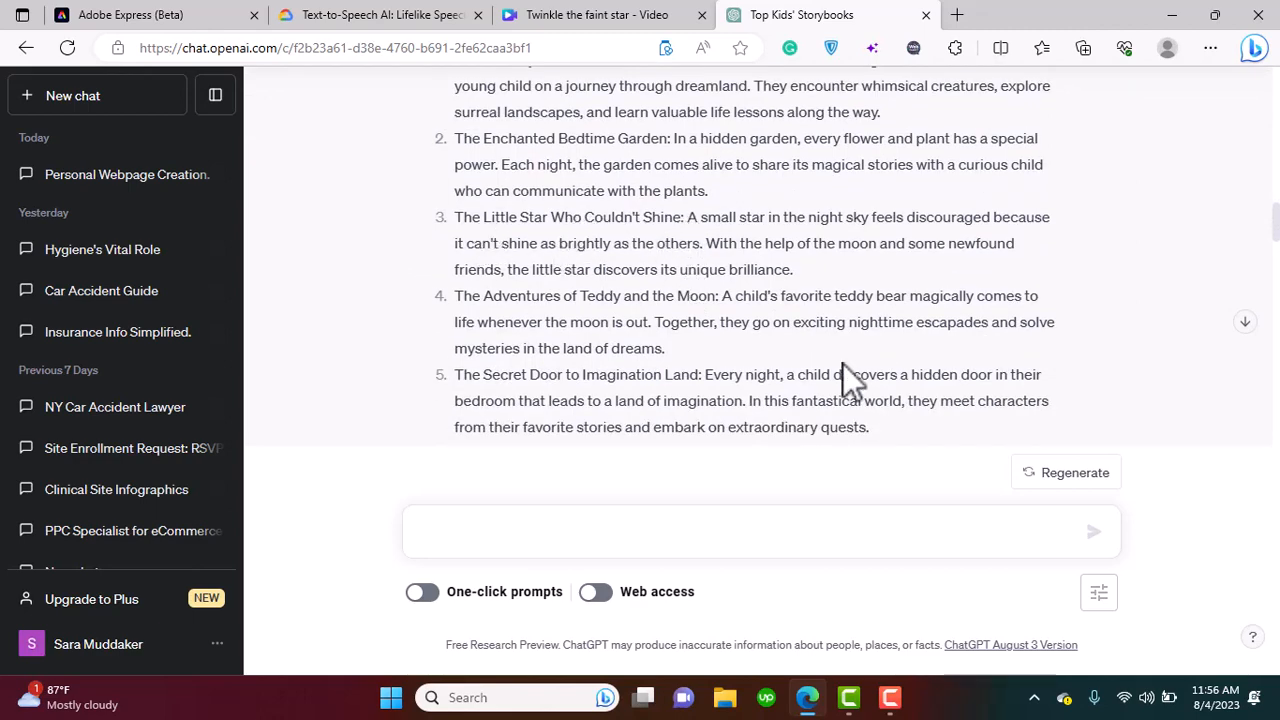
pyautogui.scroll(-3)
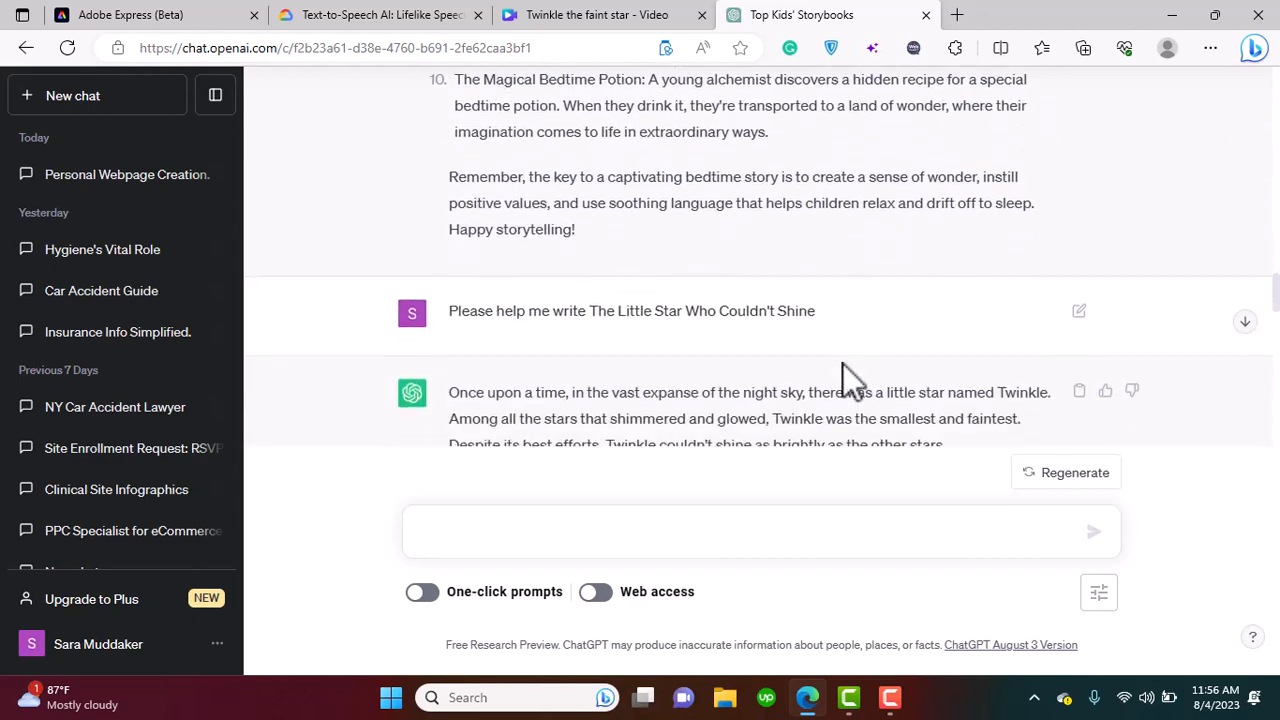
pyautogui.scroll(-3)
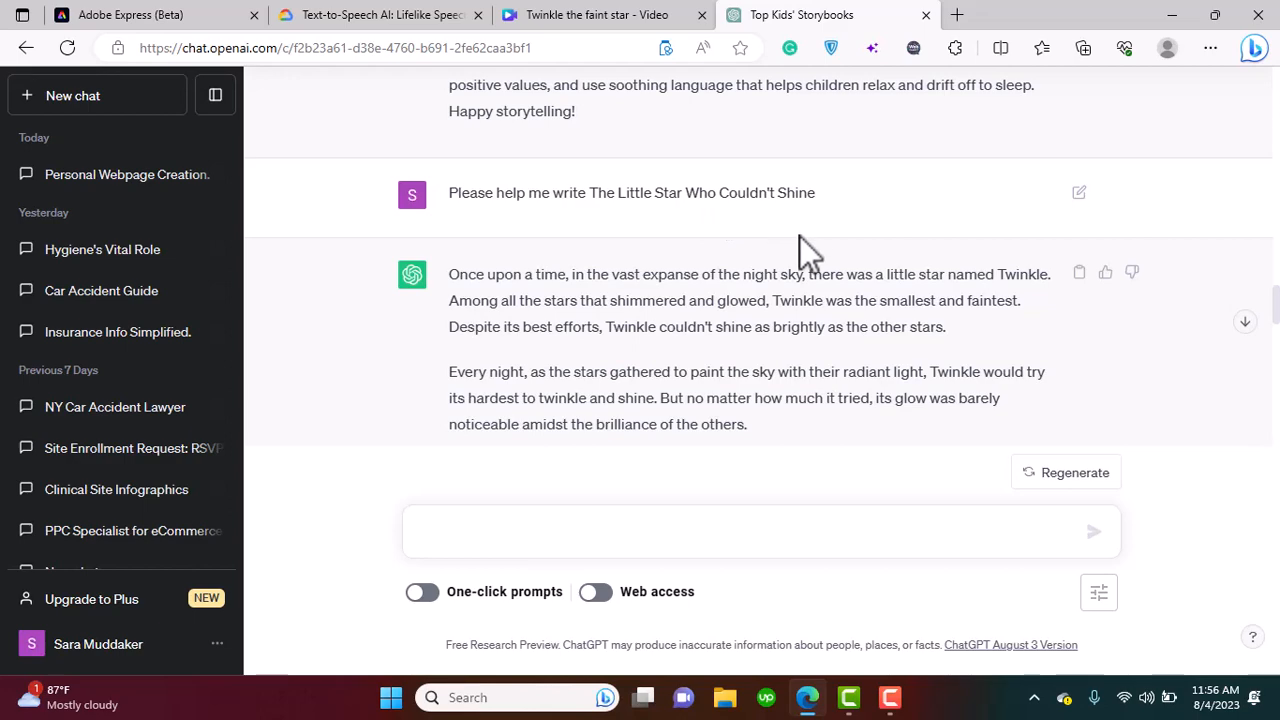
pyautogui.scroll(-3)
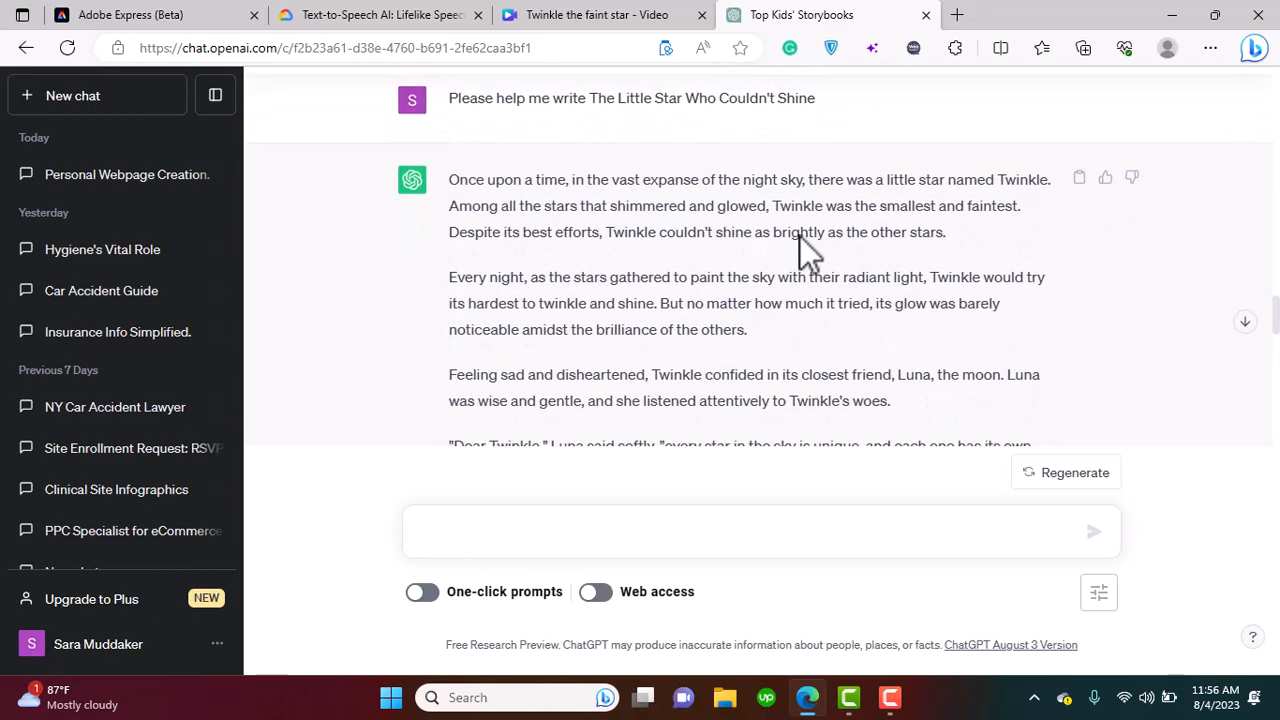
# Go from the Text-to-Speech AI product page to the Speech console.
pyautogui.click(380, 14)
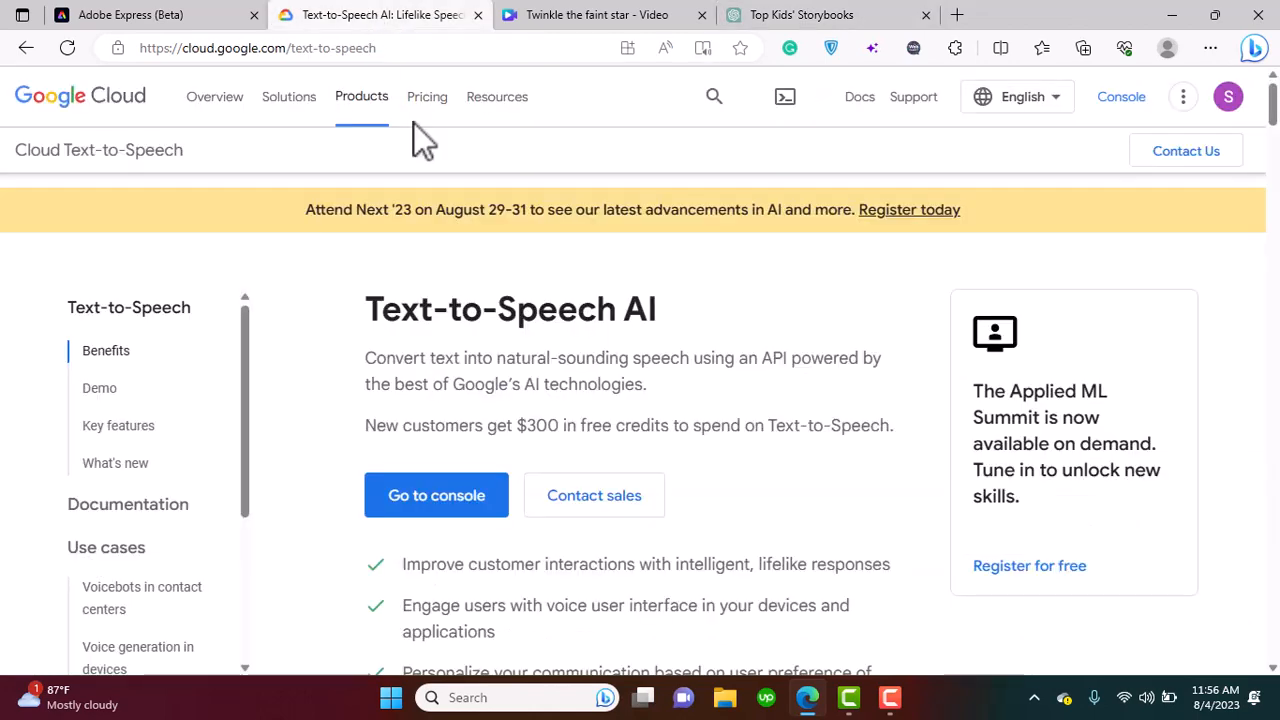
pyautogui.moveTo(408, 563)
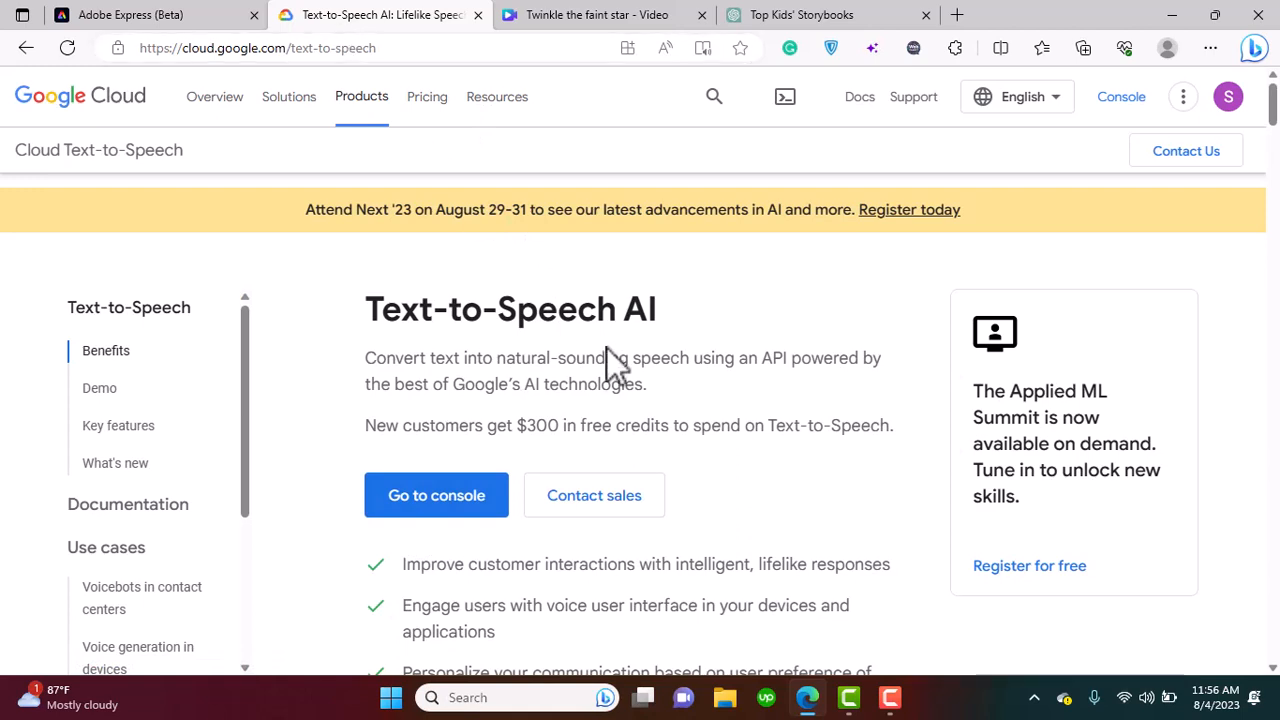
pyautogui.moveTo(436, 495)
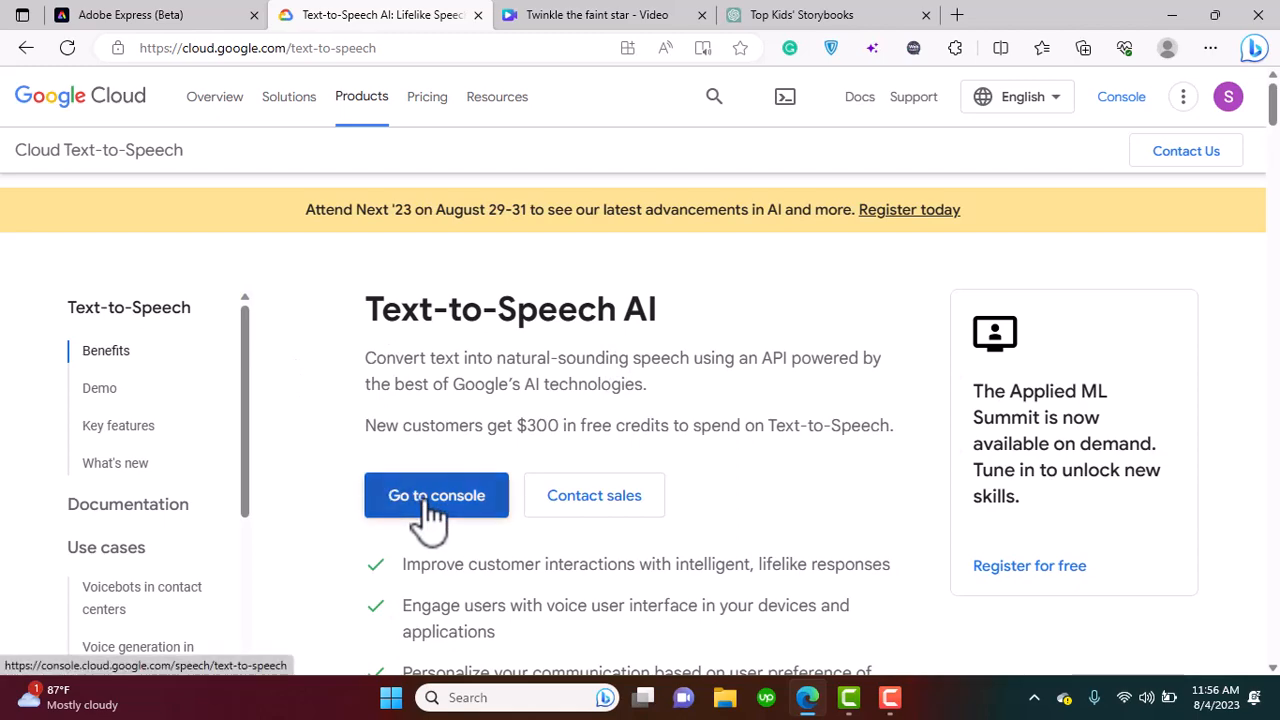
pyautogui.click(436, 495)
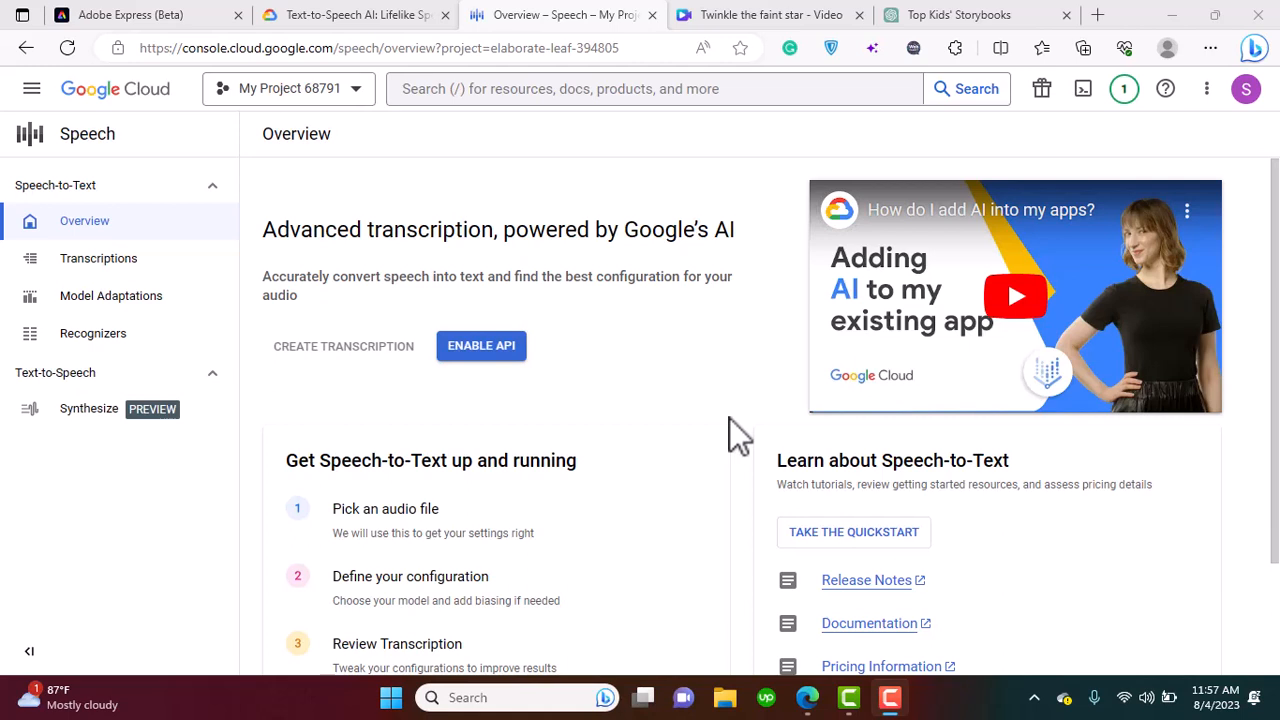
pyautogui.moveTo(797, 308)
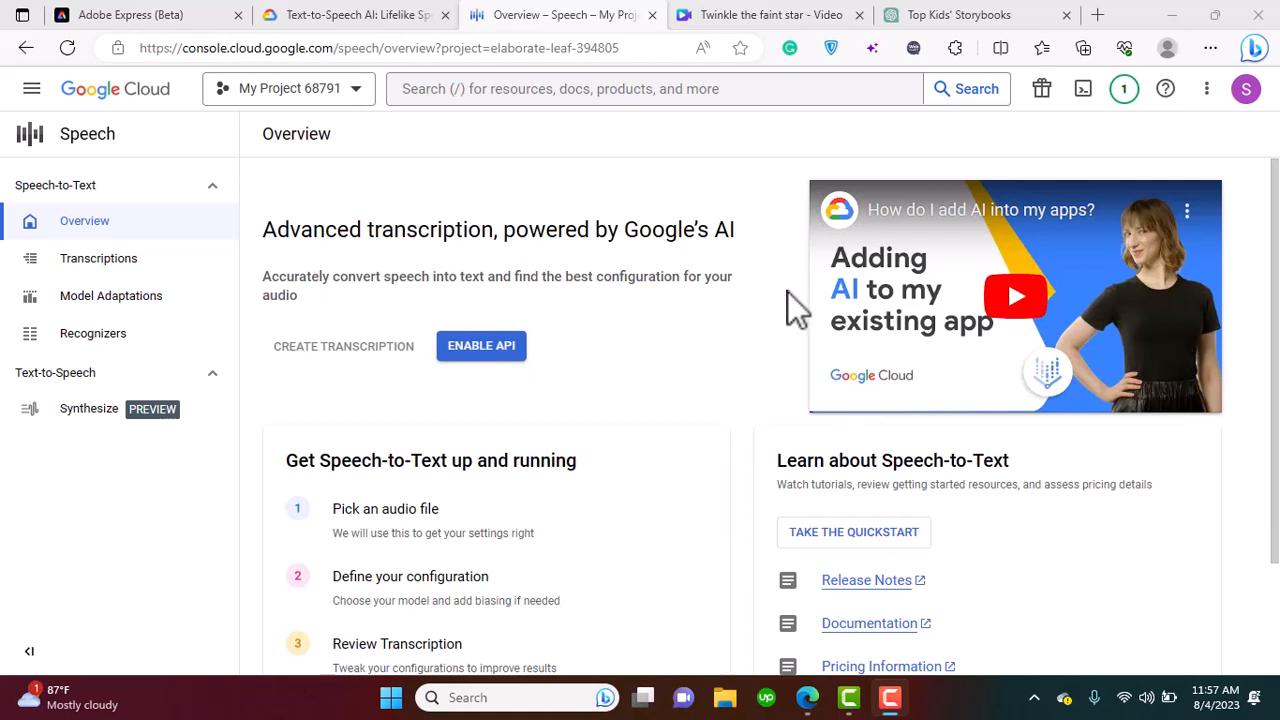
pyautogui.moveTo(583, 540)
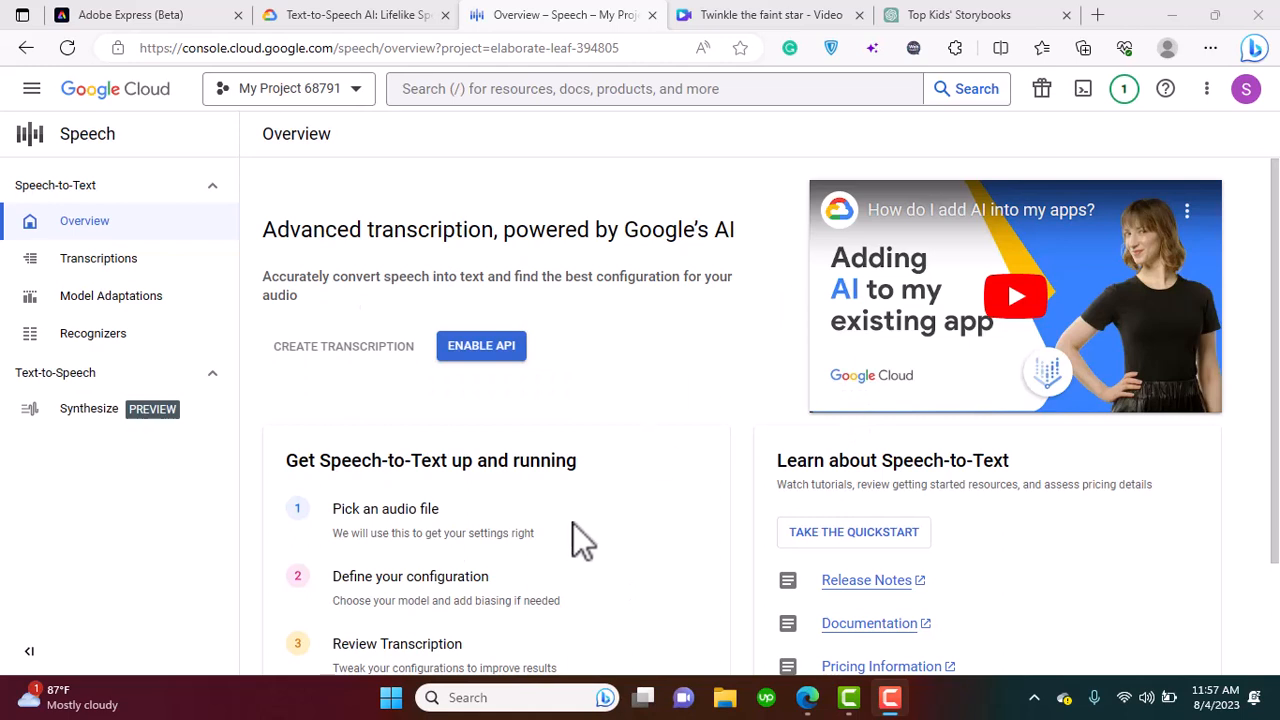
pyautogui.moveTo(315, 350)
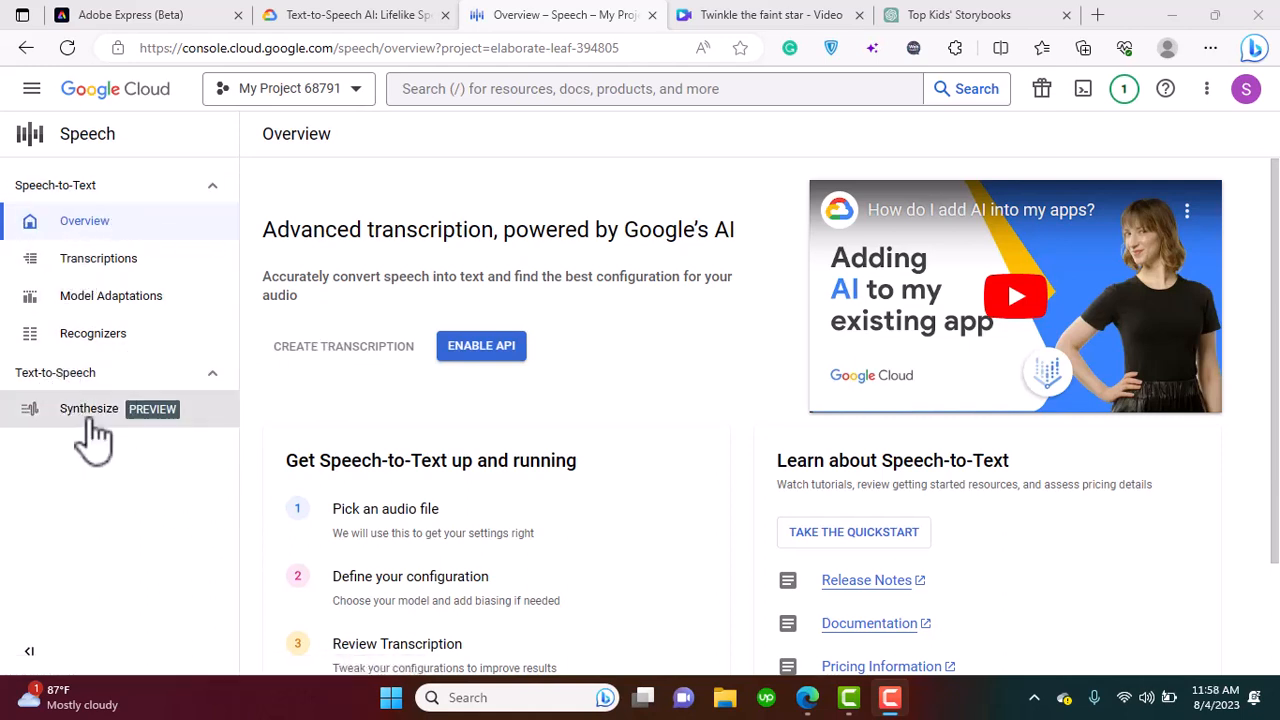
# Copy the story's opening paragraph into the Synthesize Text box.
pyautogui.click(89, 408)
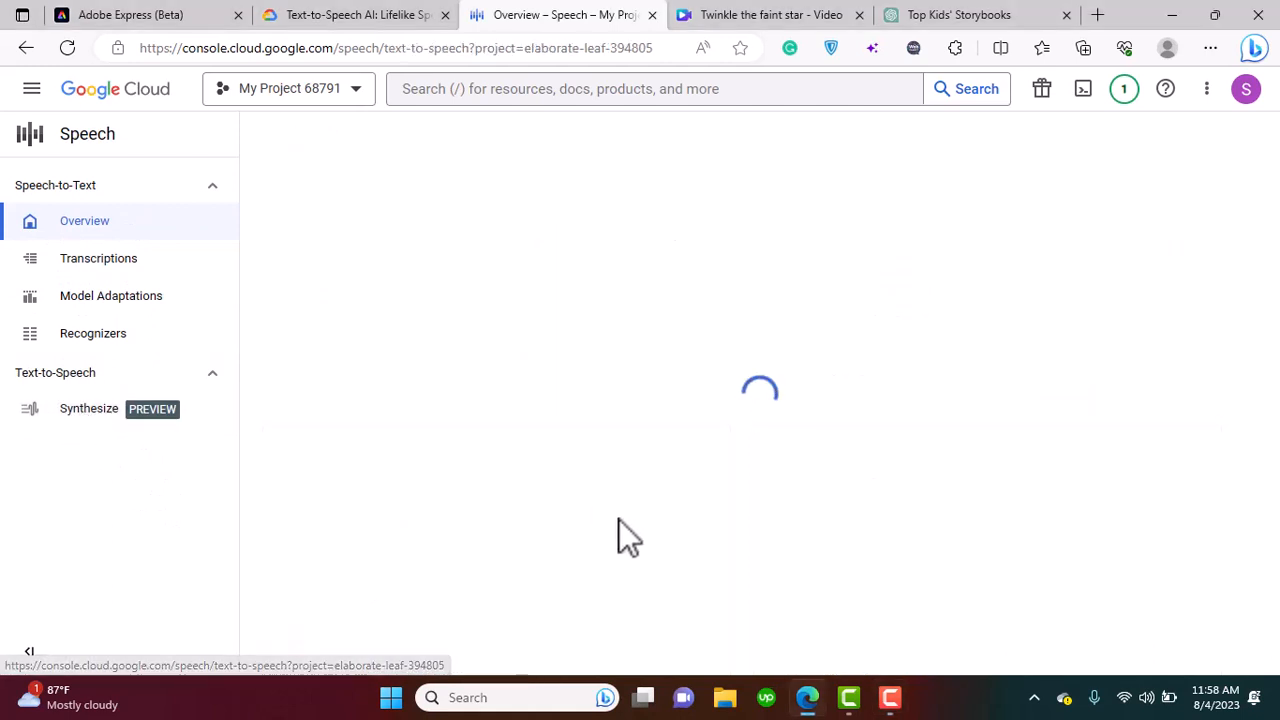
pyautogui.click(89, 408)
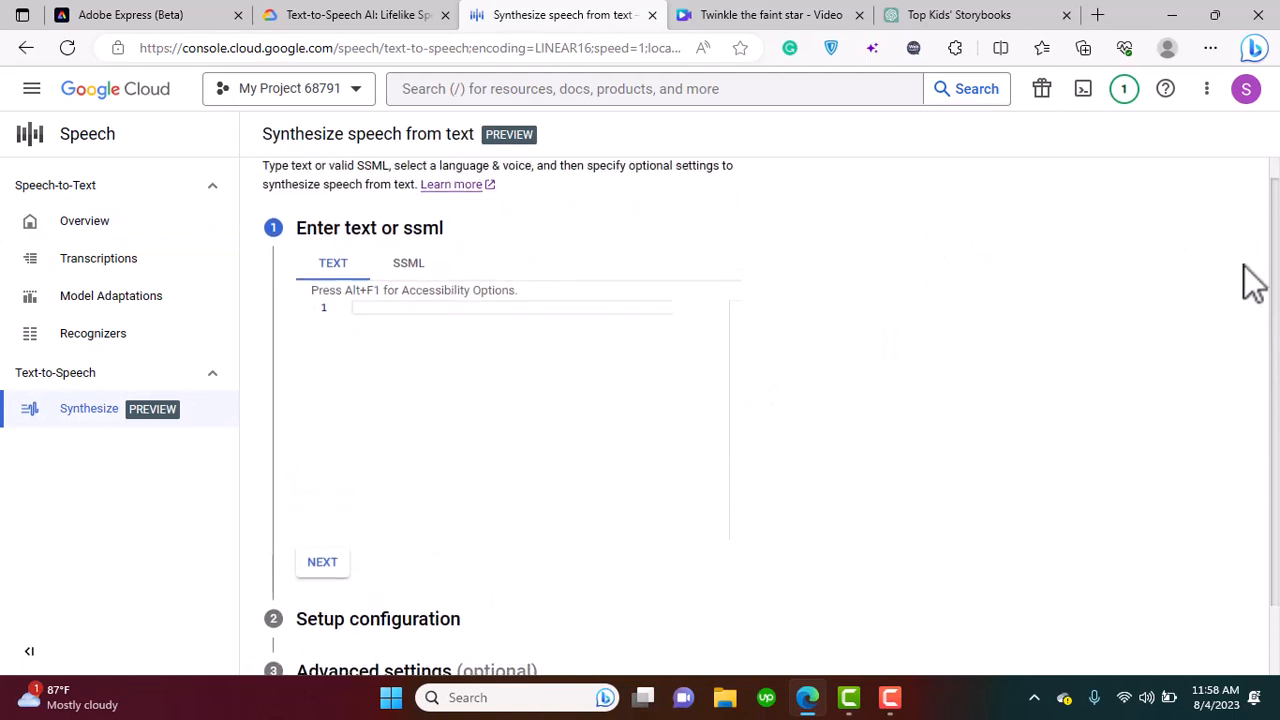
pyautogui.scroll(-3)
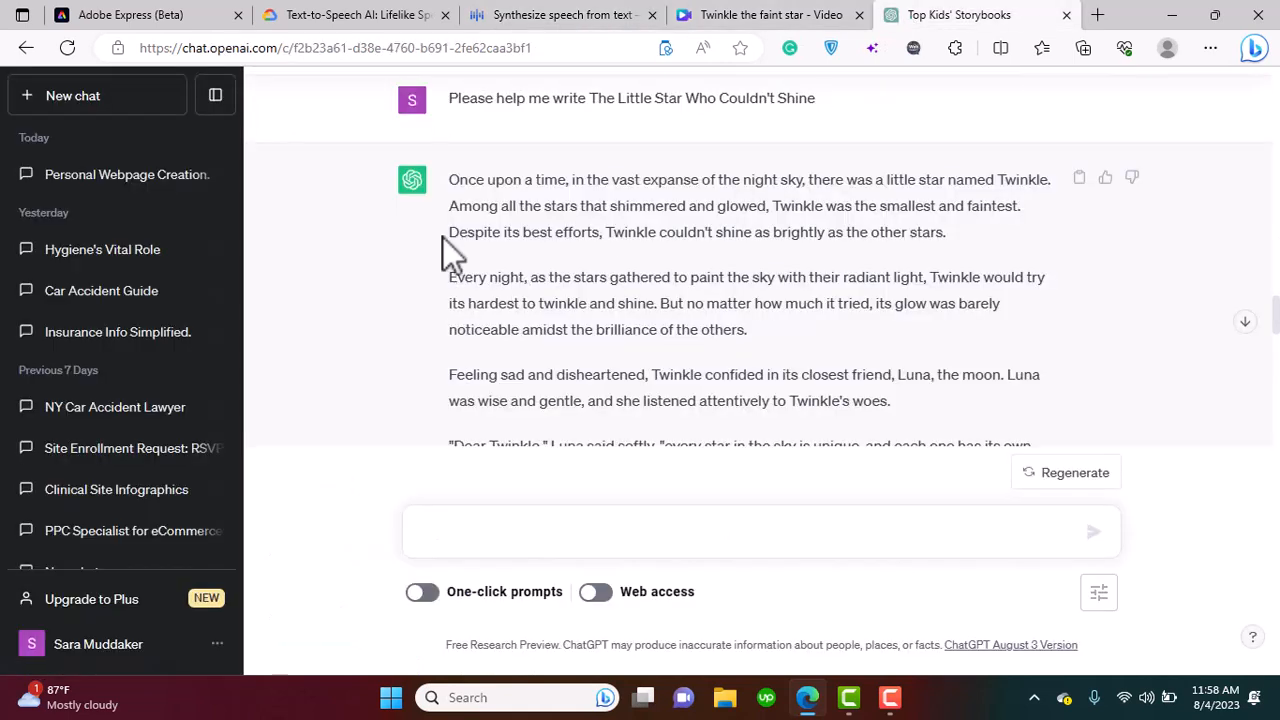
pyautogui.moveTo(449, 179); pyautogui.dragTo(843, 232)
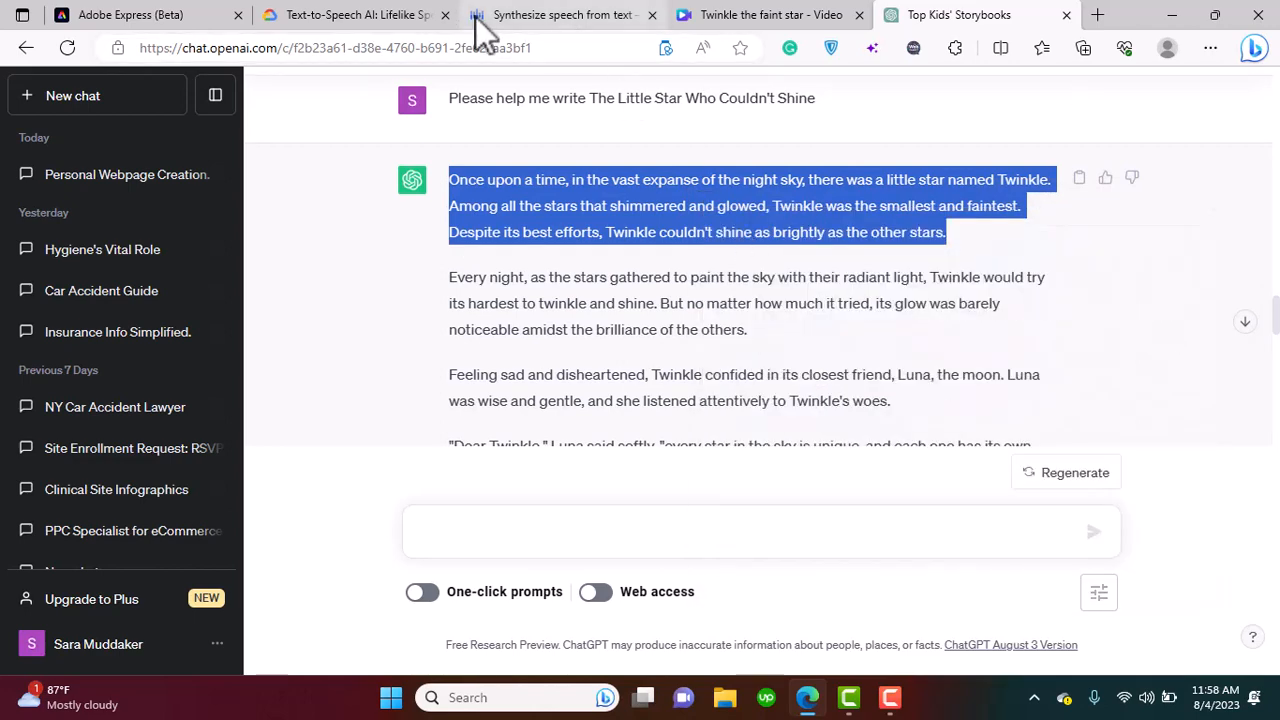
pyautogui.click(560, 15)
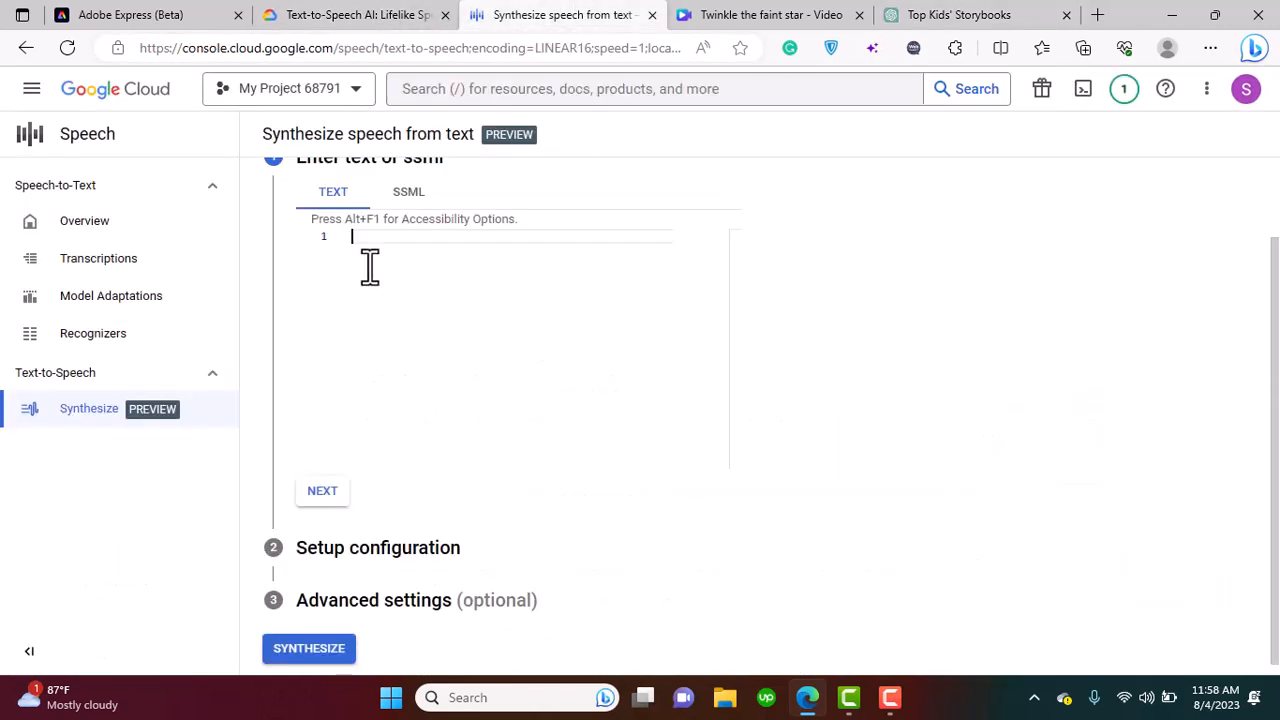
pyautogui.write("Once upon a time, in the vast expanse of the night sky, there was a little star named Twinkle. Among all the stars that shimmered and glowed, Twinkle was the smallest and faintest. Despite its best efforts, Twinkle couldn't shine as brightly as the other stars.")
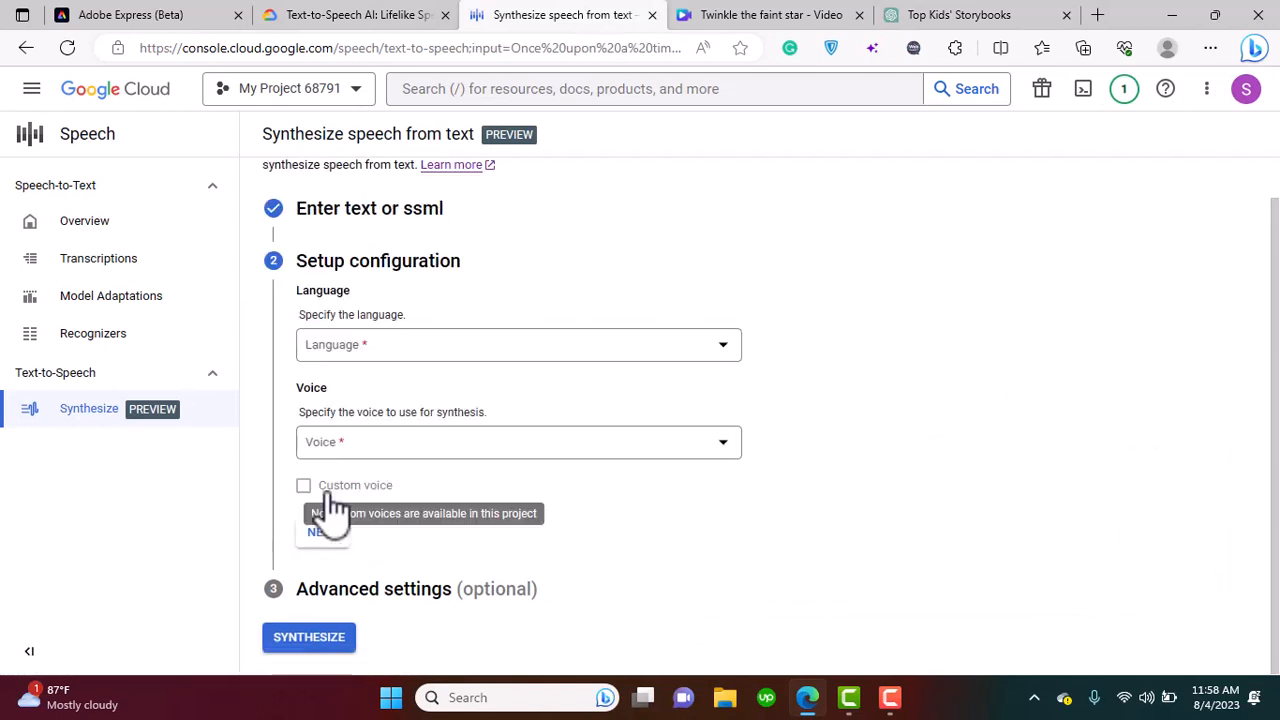
# Choose English (United States) language and the en-US-Neural2-F voice.
pyautogui.click(518, 344)
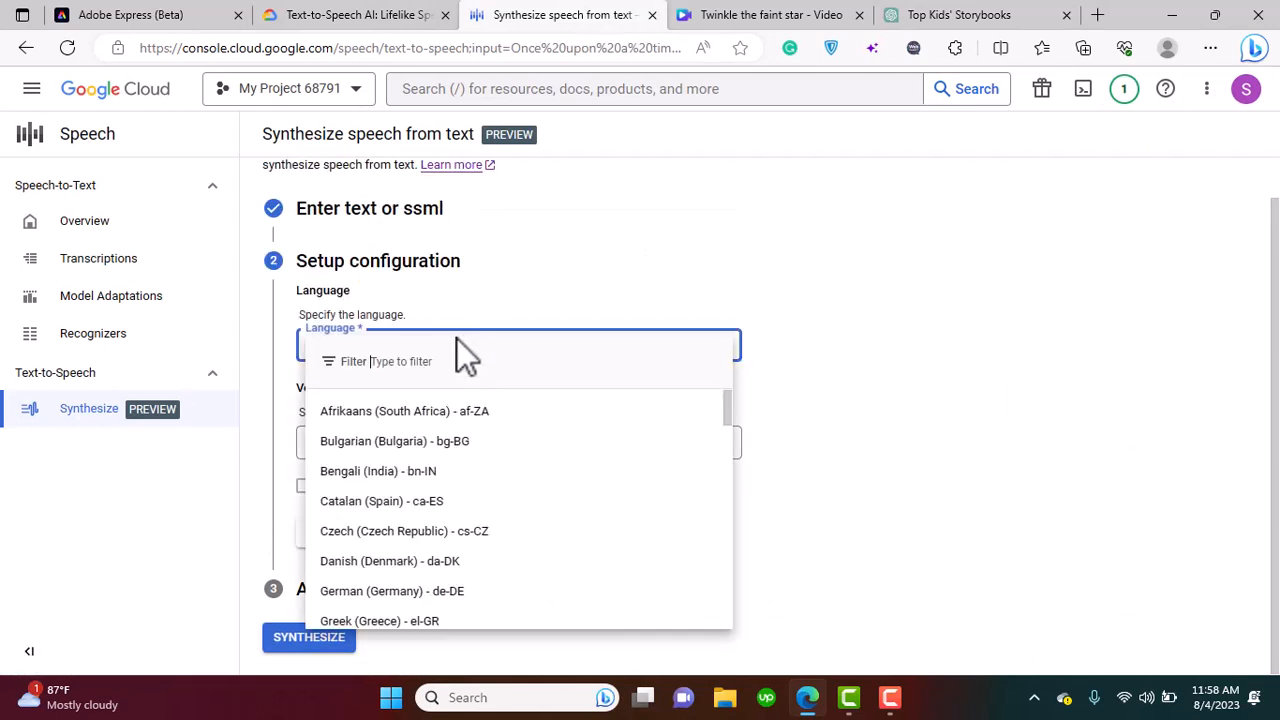
pyautogui.write('engl')
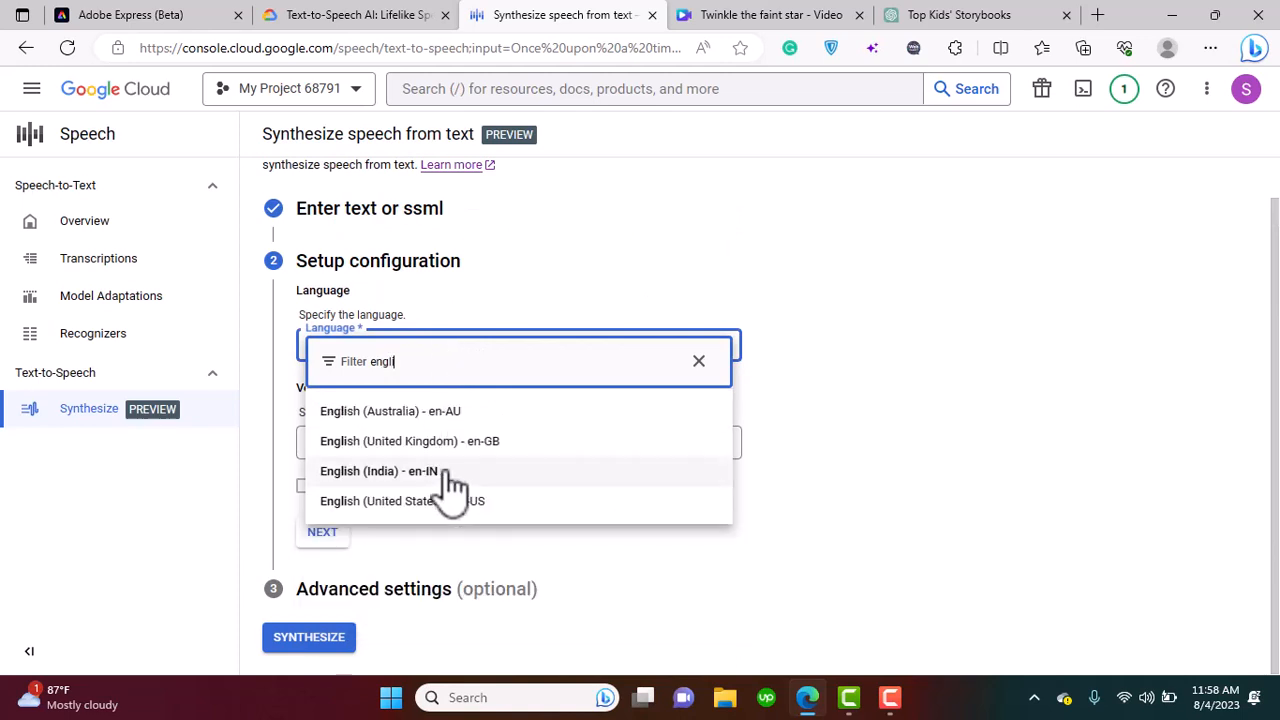
pyautogui.click(403, 500)
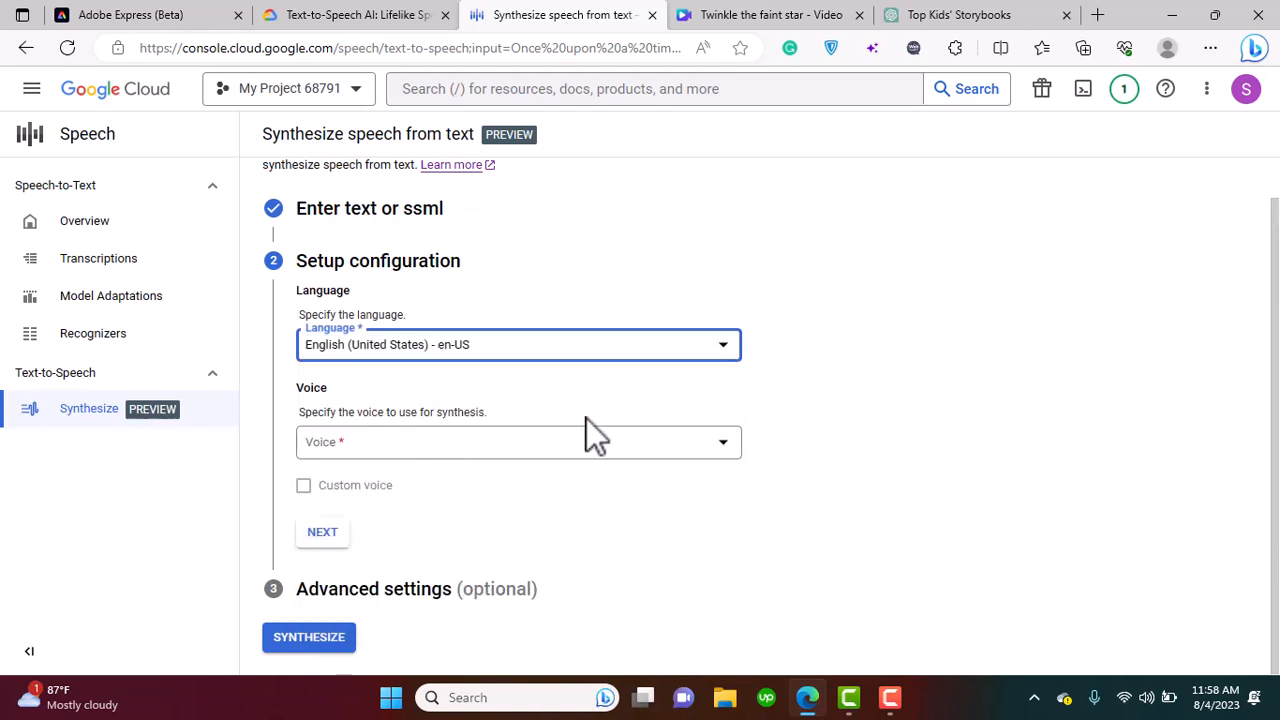
pyautogui.click(517, 441)
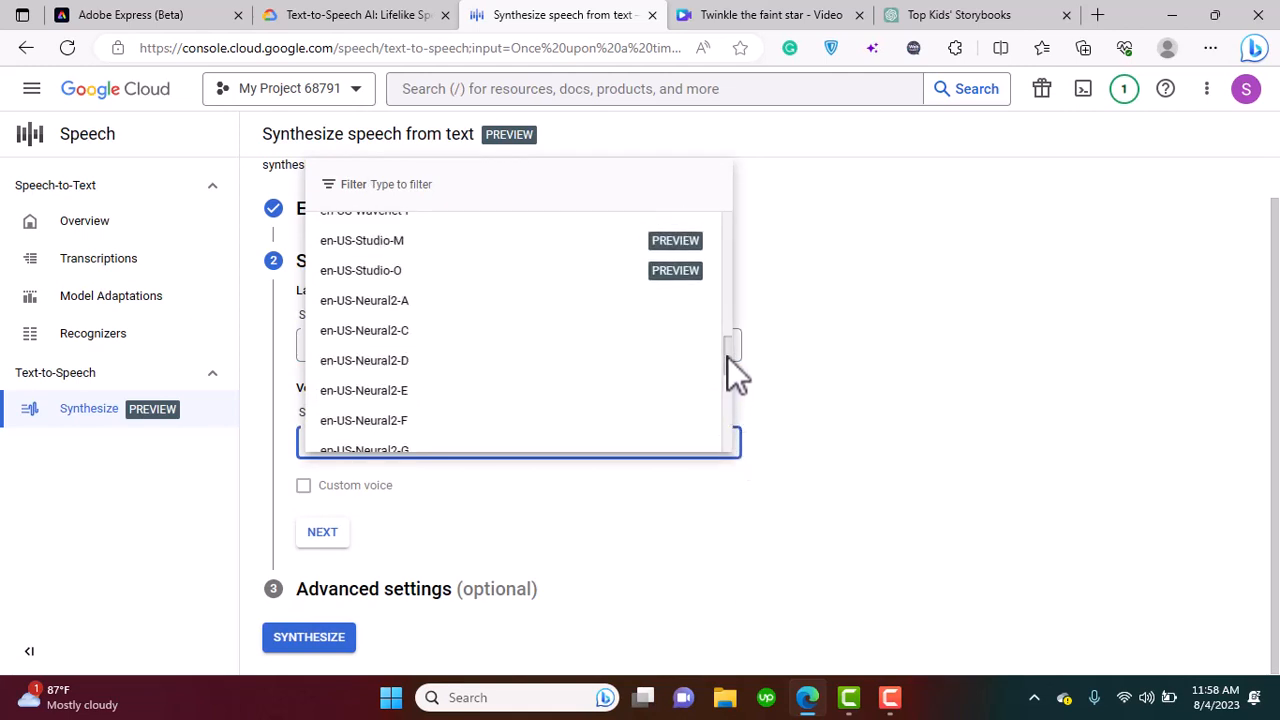
pyautogui.scroll(-3)
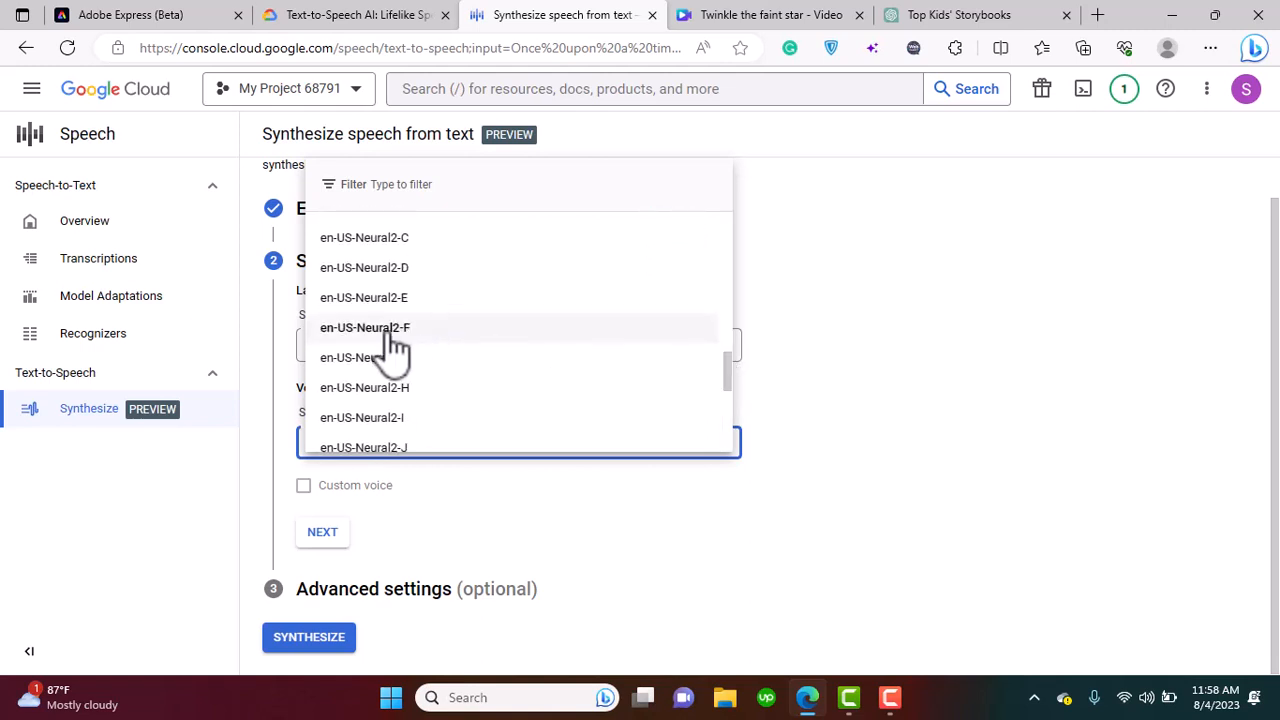
pyautogui.click(364, 327)
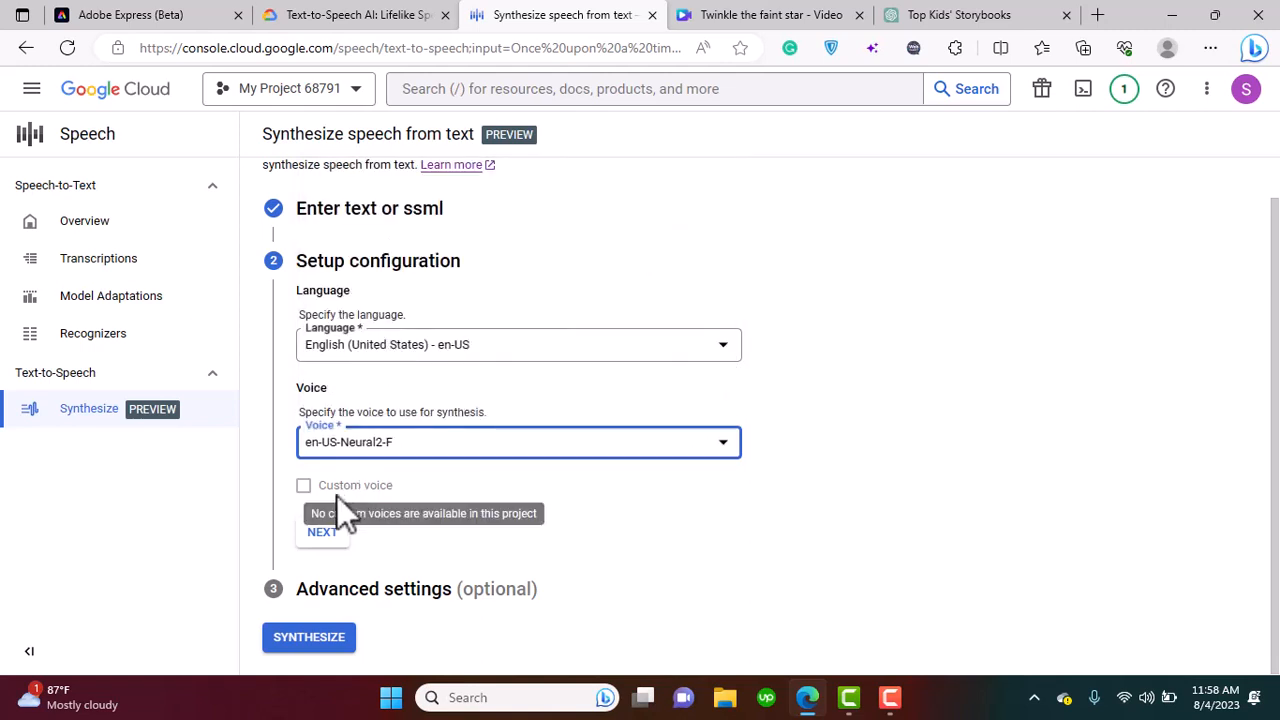
# Lower the speaking speed to 0.85 in advanced settings and confirm.
pyautogui.click(322, 531)
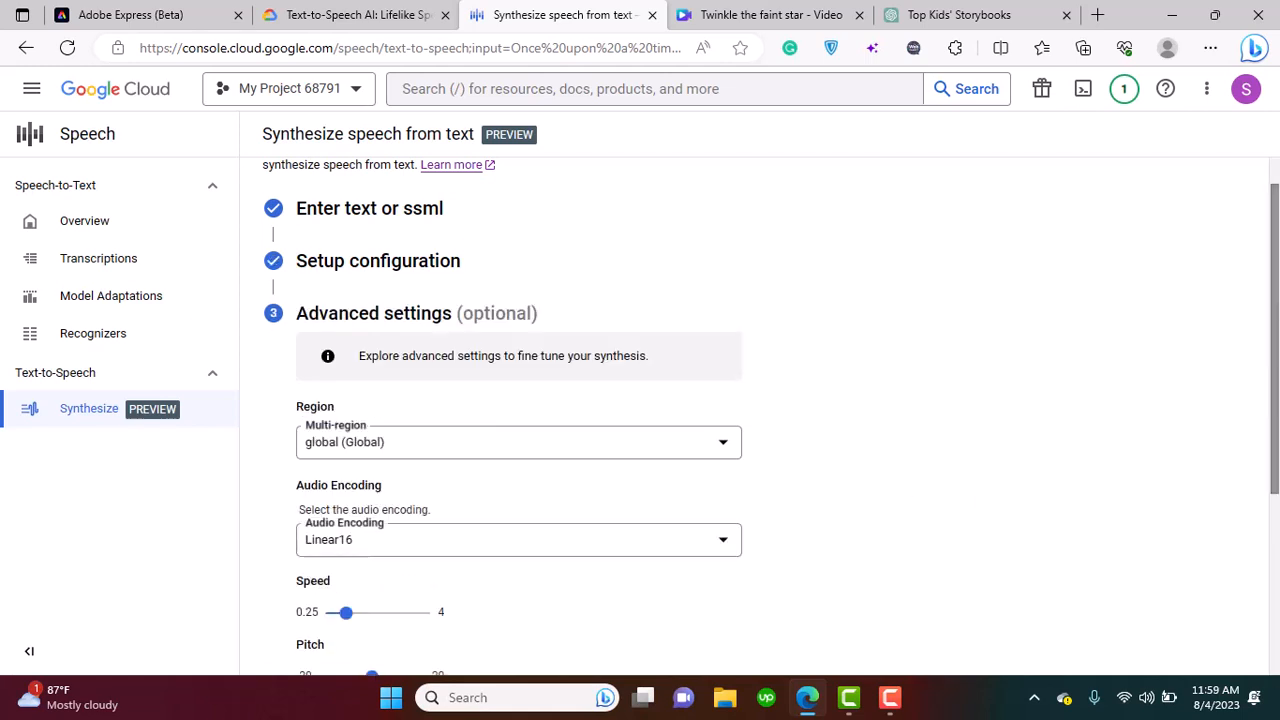
pyautogui.scroll(-3)
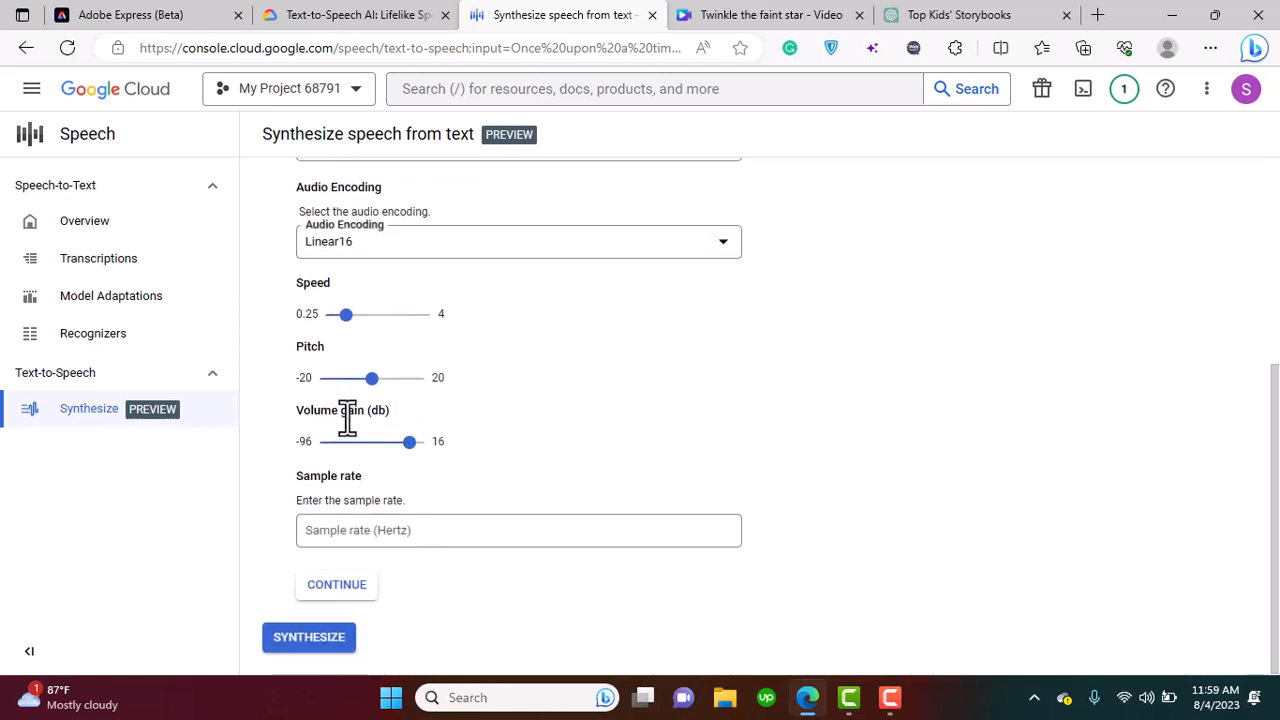
pyautogui.moveTo(346, 314)
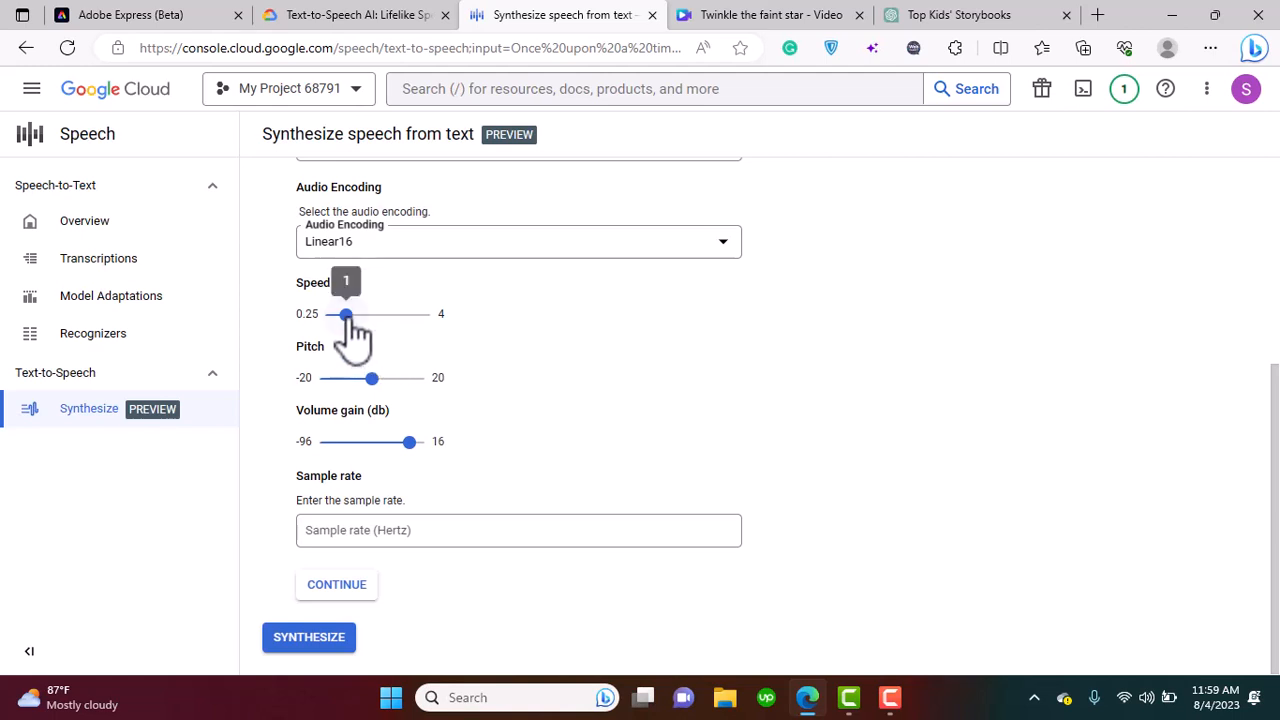
pyautogui.moveTo(346, 314); pyautogui.dragTo(343, 314)
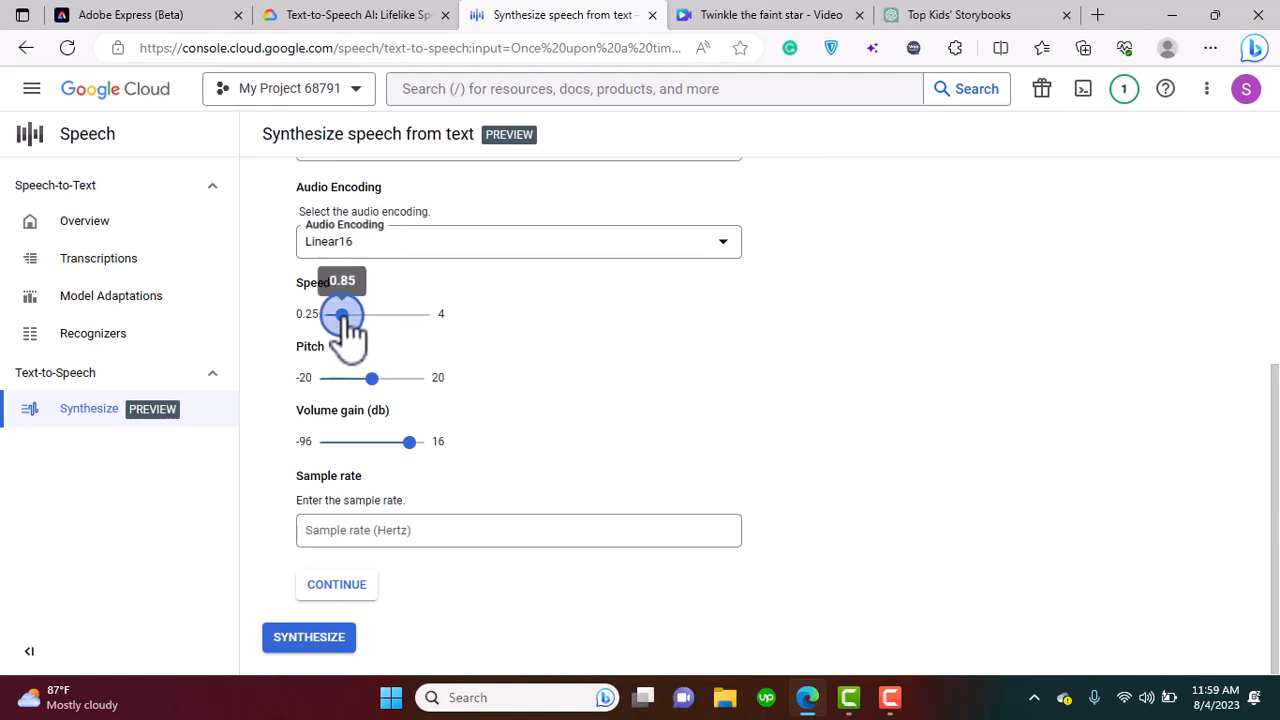
pyautogui.moveTo(613, 415)
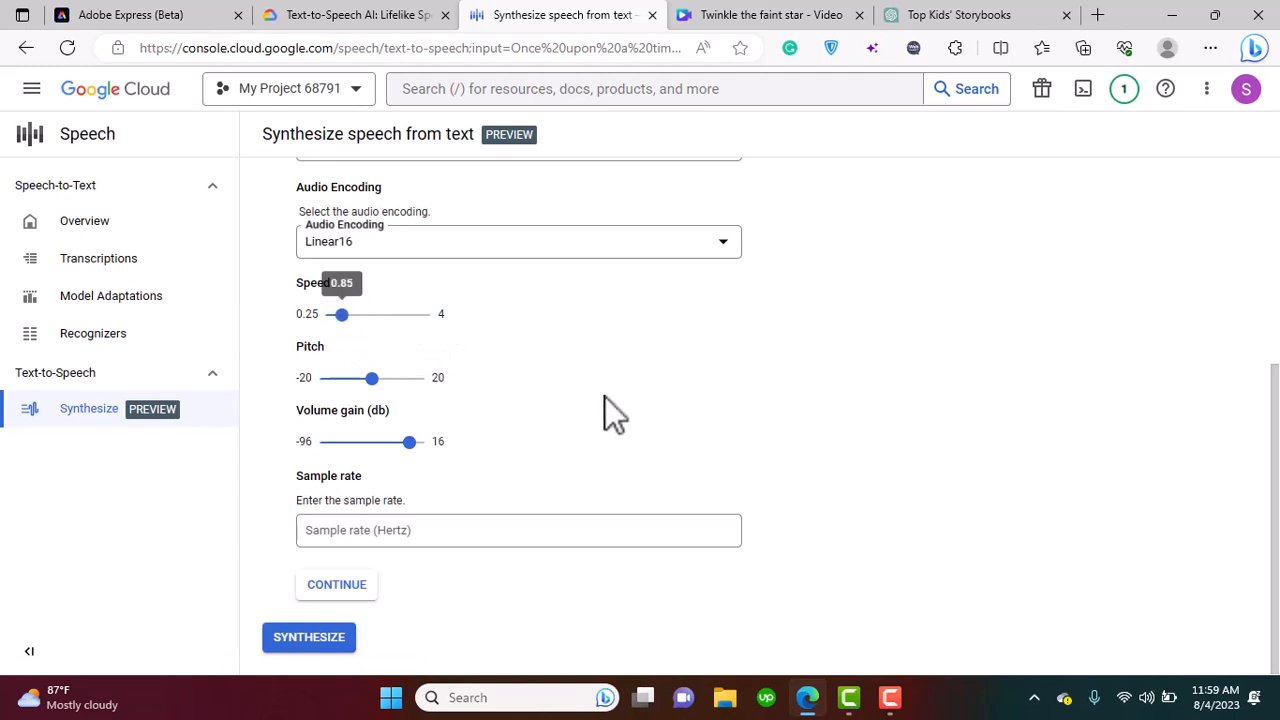
pyautogui.moveTo(330, 610)
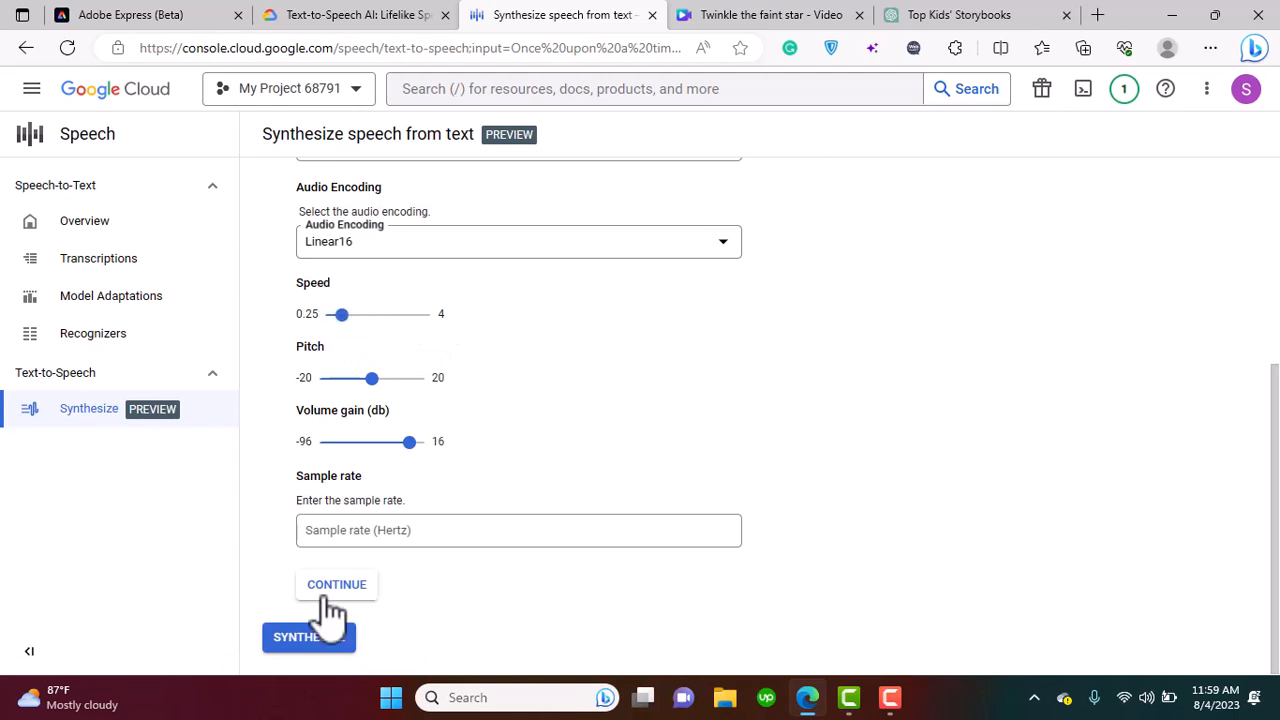
pyautogui.click(336, 584)
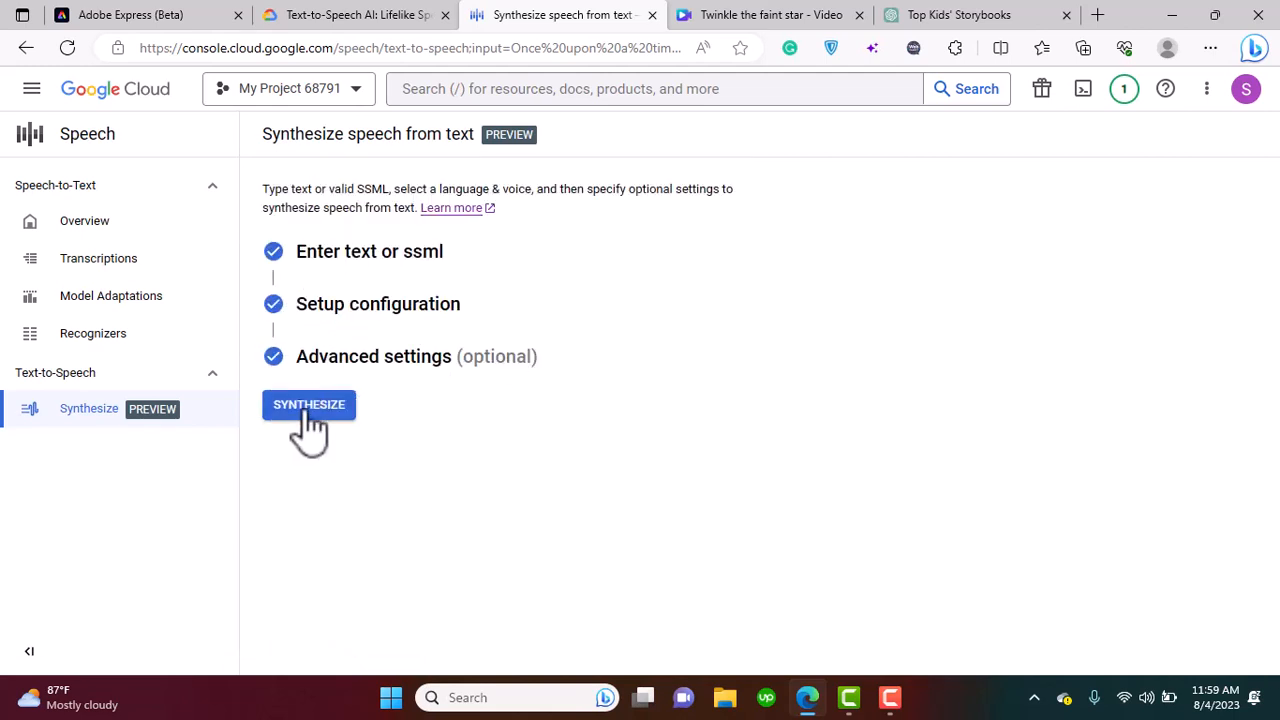
# Synthesize speech from the configured text.
pyautogui.click(309, 404)
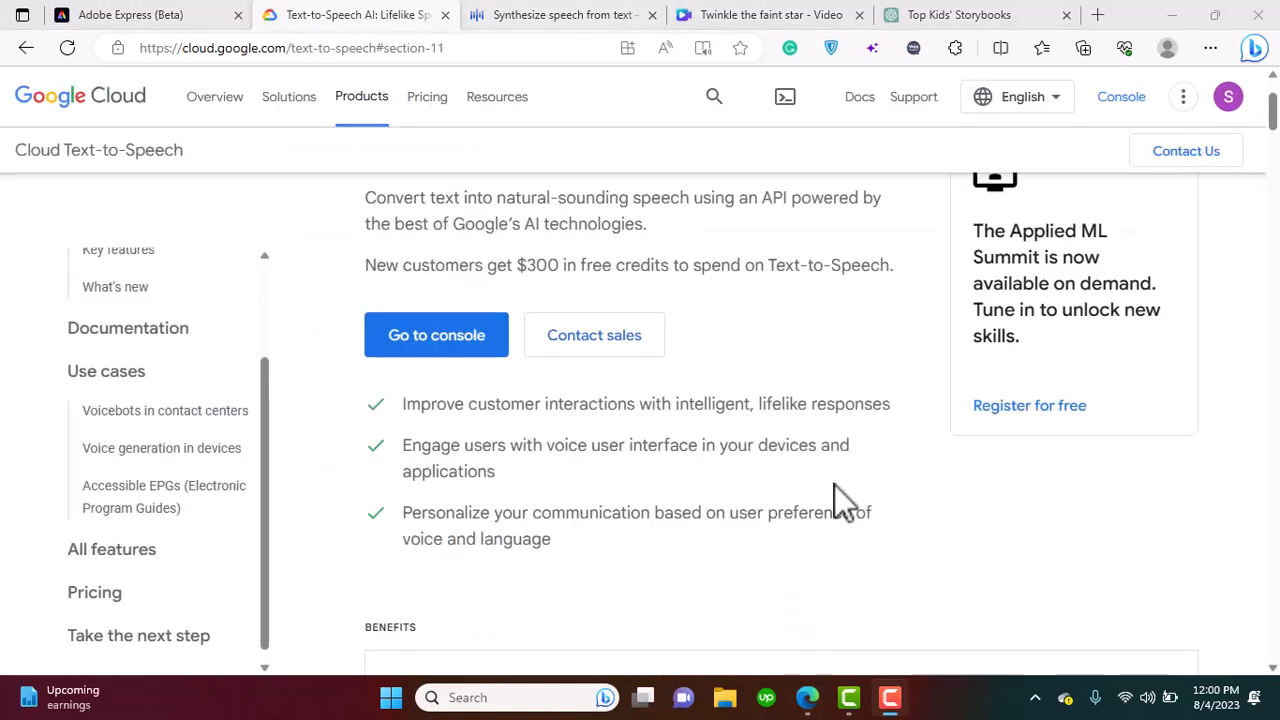
pyautogui.moveTo(650, 275)
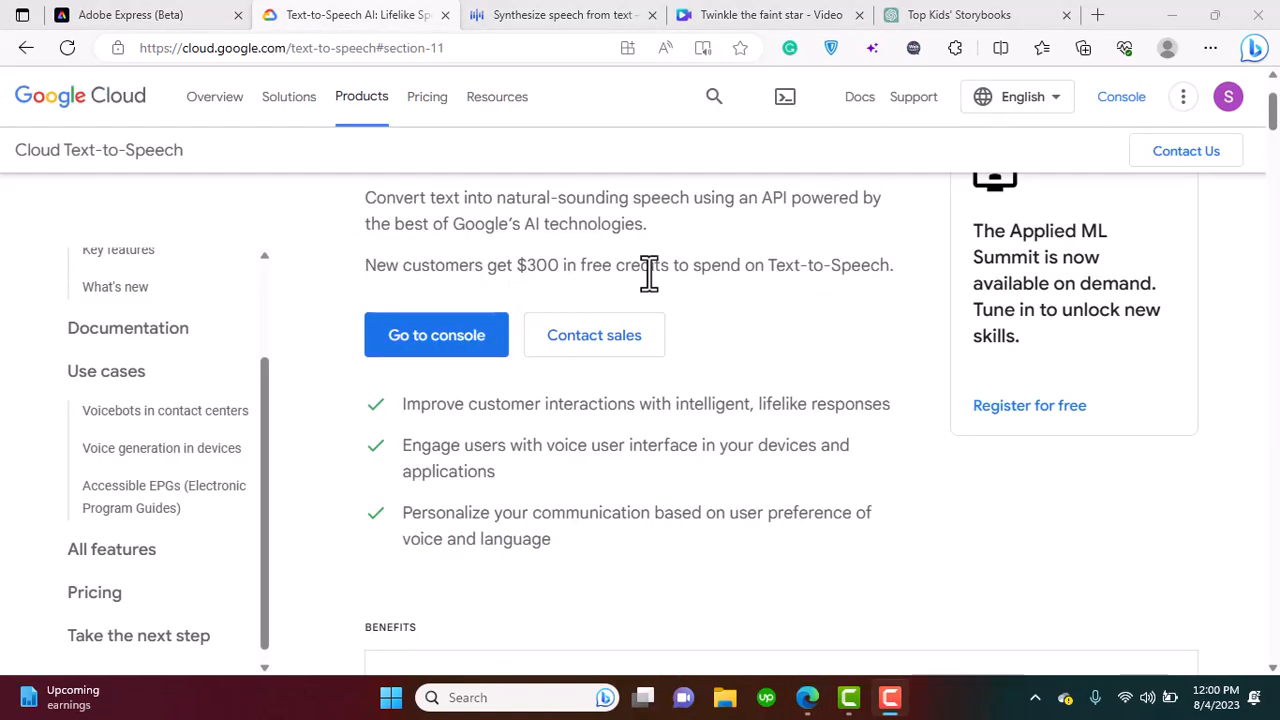
pyautogui.moveTo(610, 300)
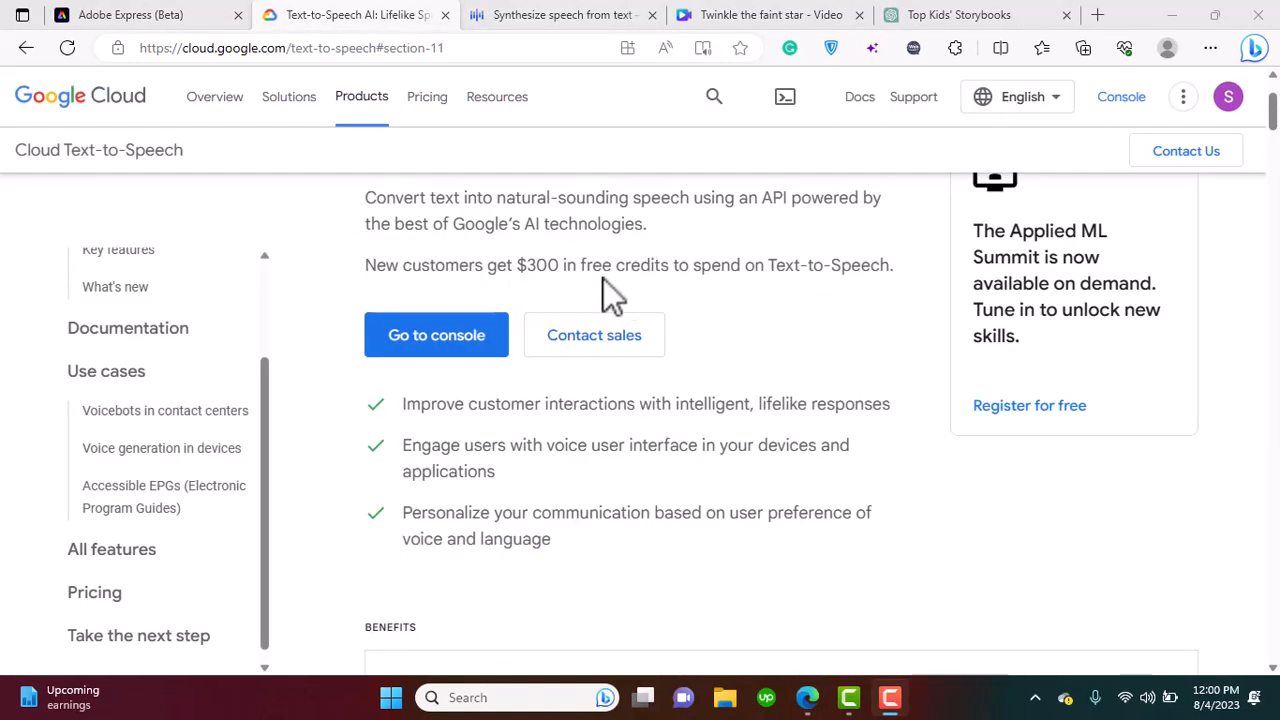
pyautogui.moveTo(563, 270)
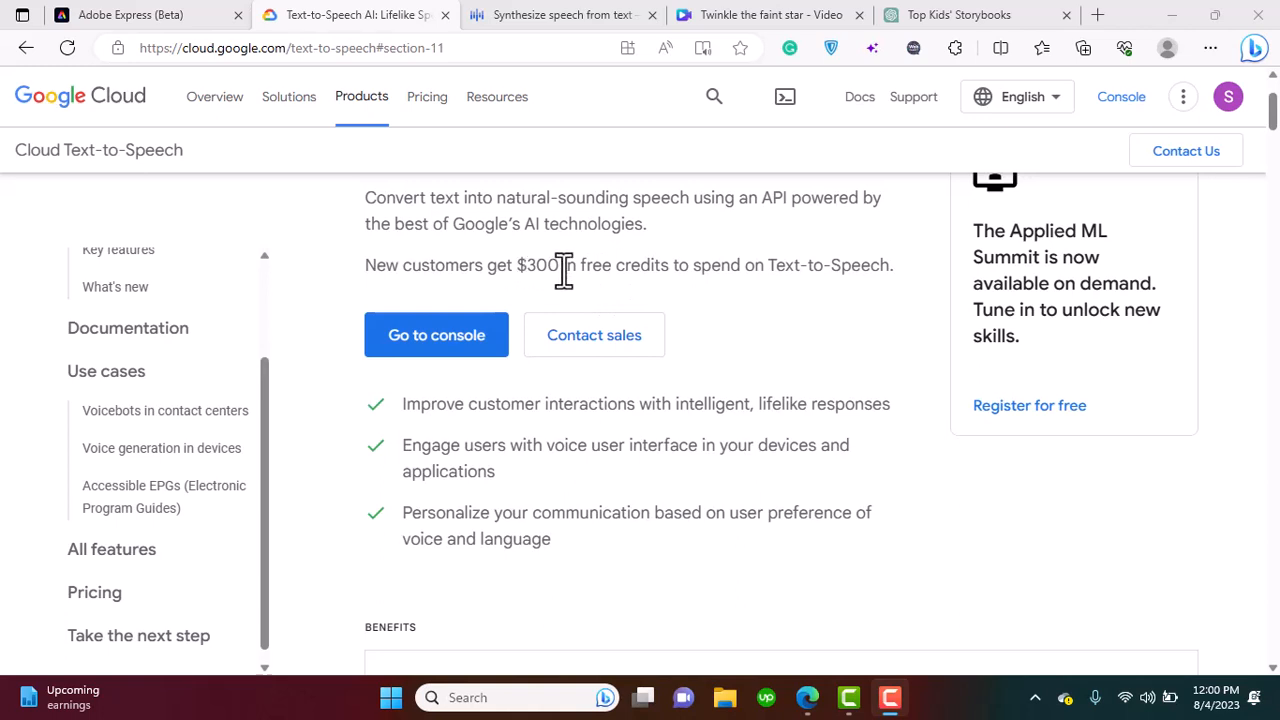
pyautogui.moveTo(855, 295)
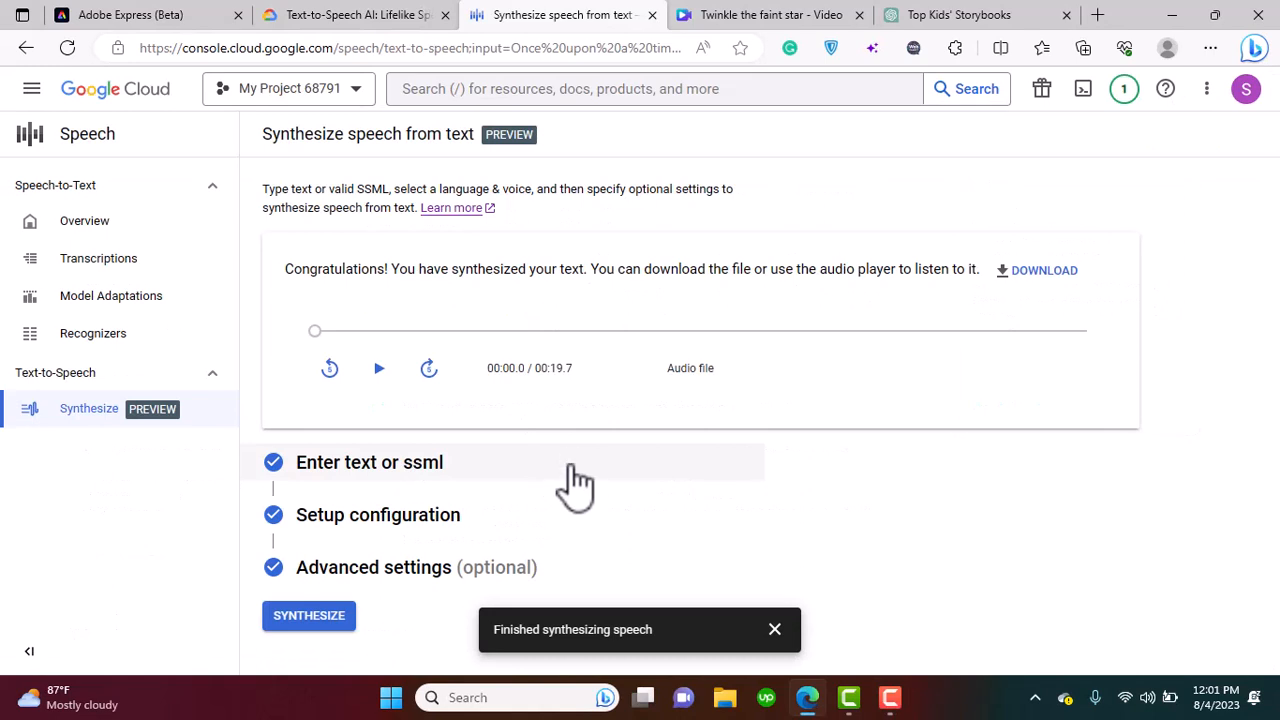
pyautogui.moveTo(1042, 578)
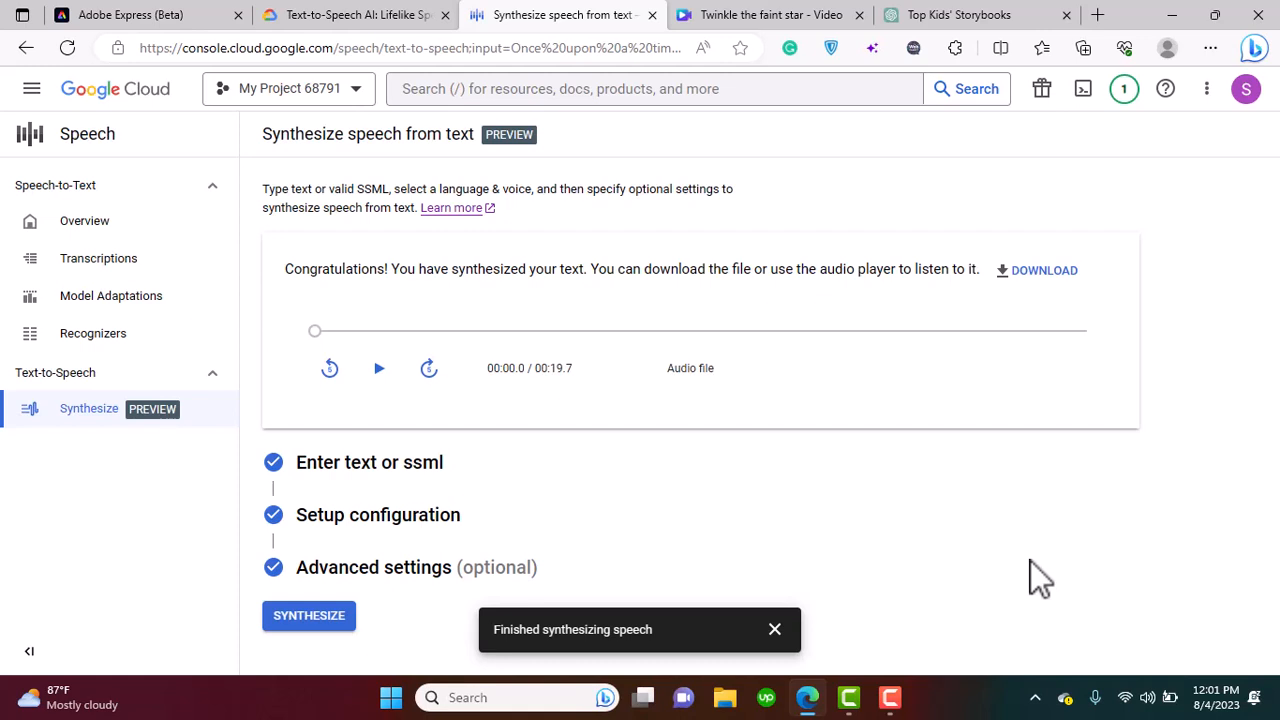
pyautogui.moveTo(958, 548)
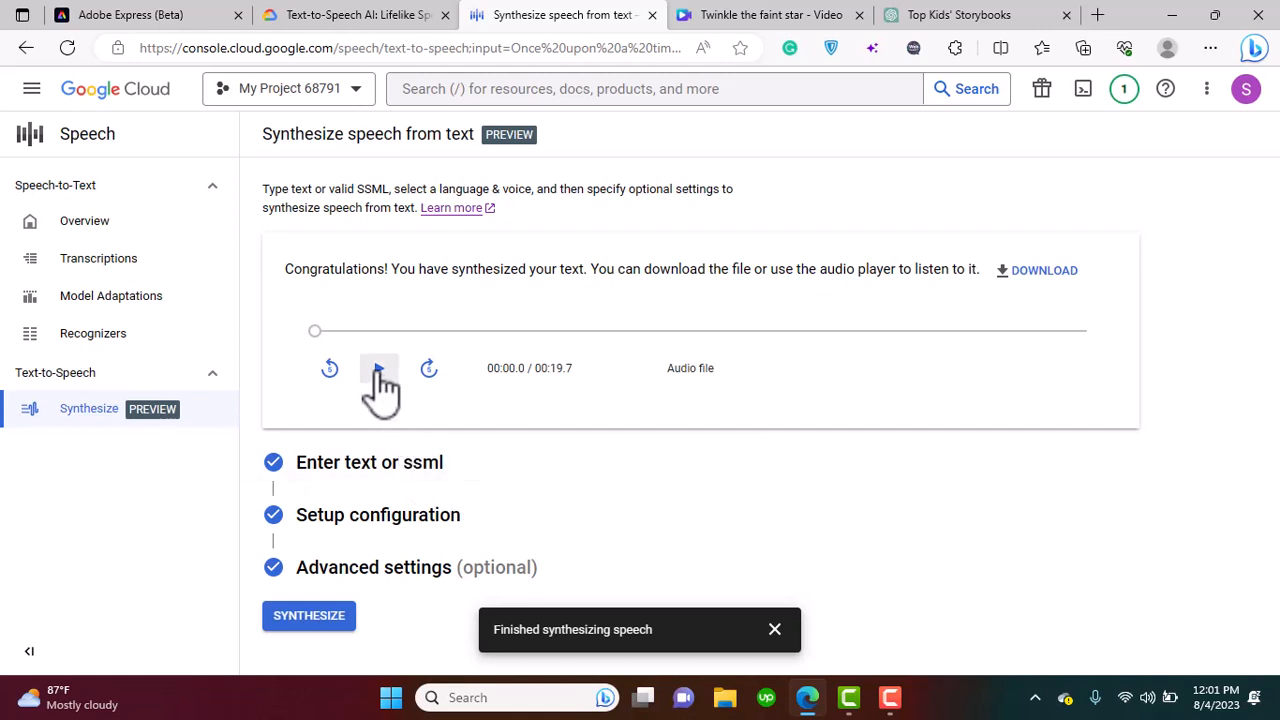
# Preview the 19.7-second narration, then download it as synthesis (2).wav.
pyautogui.click(378, 368)
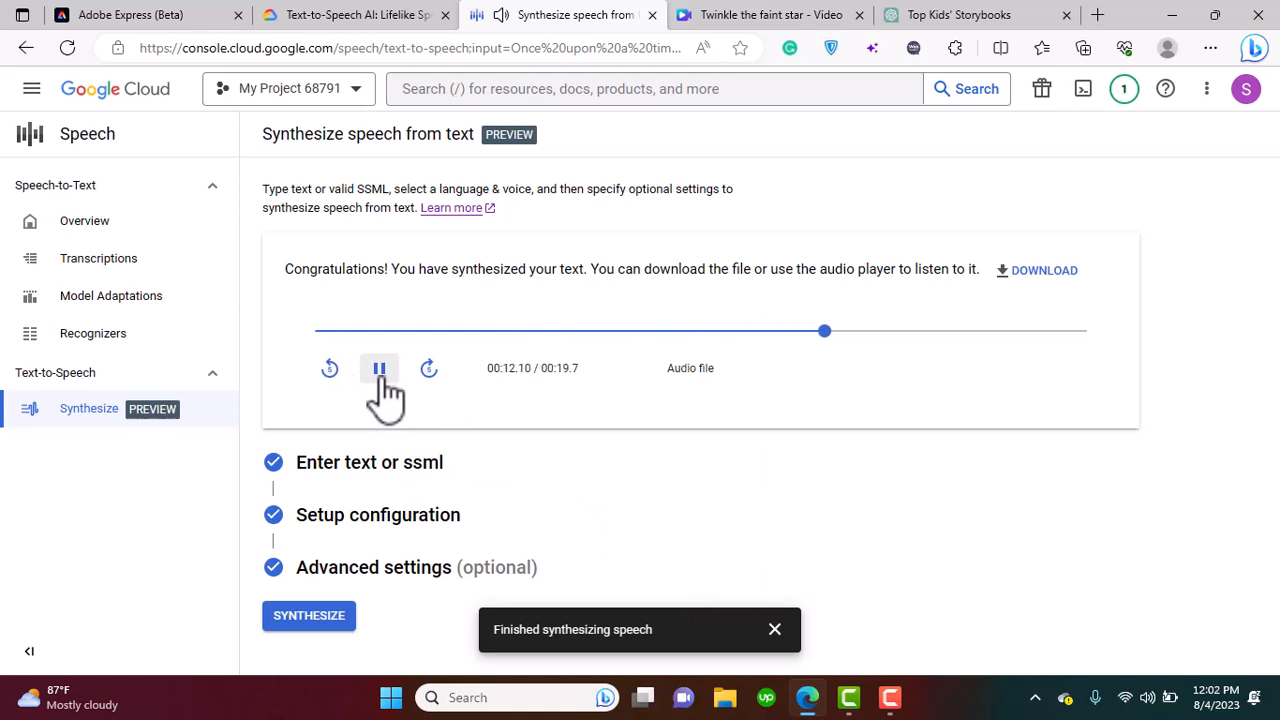
pyautogui.click(378, 368)
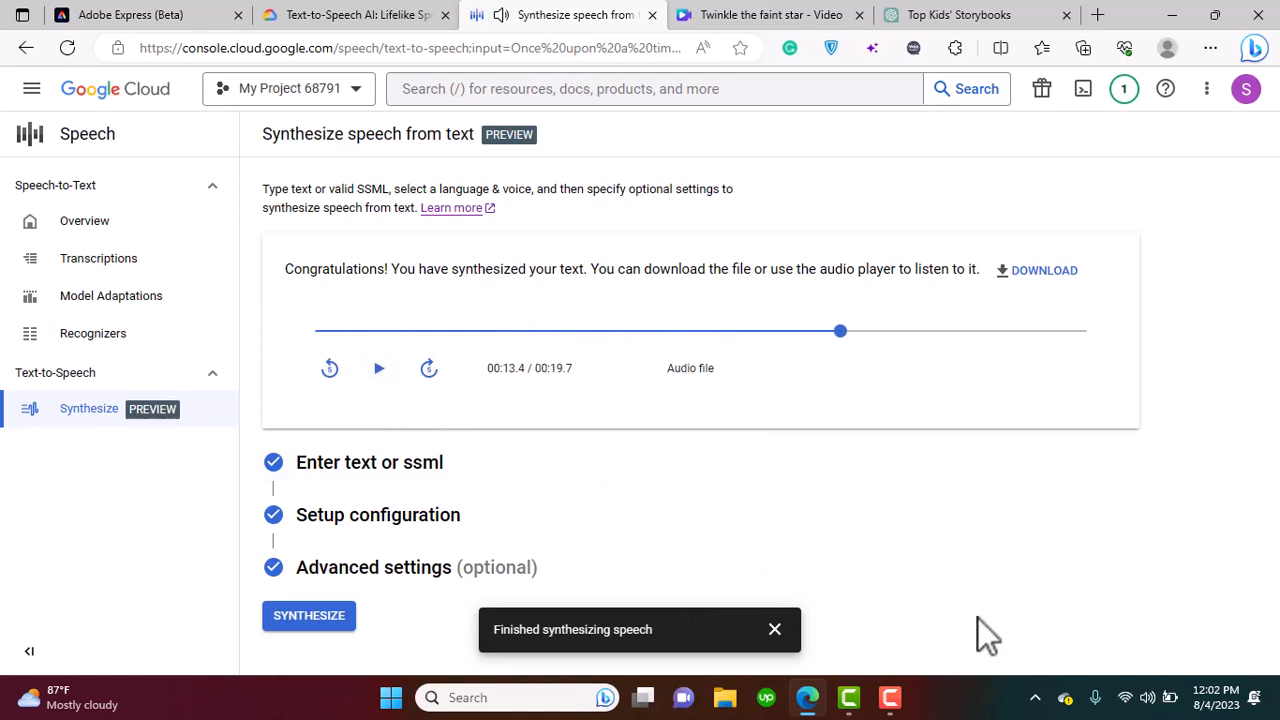
pyautogui.moveTo(1222, 565)
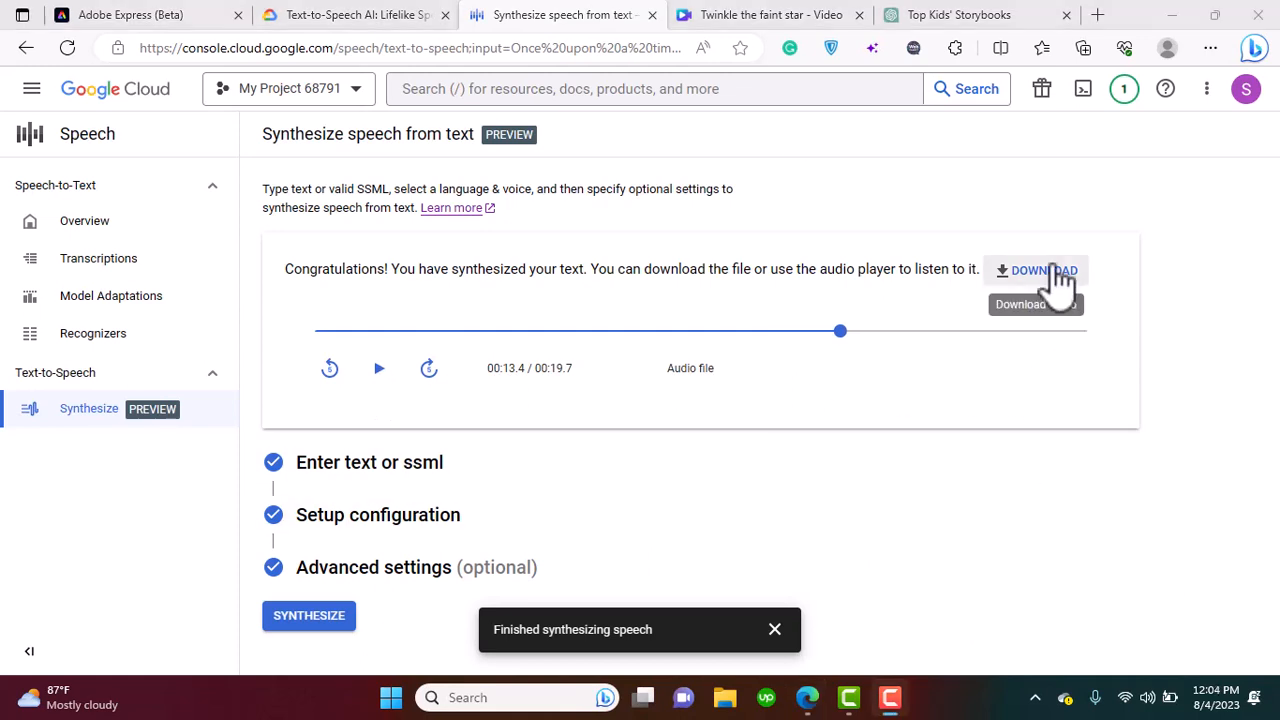
pyautogui.moveTo(694, 135)
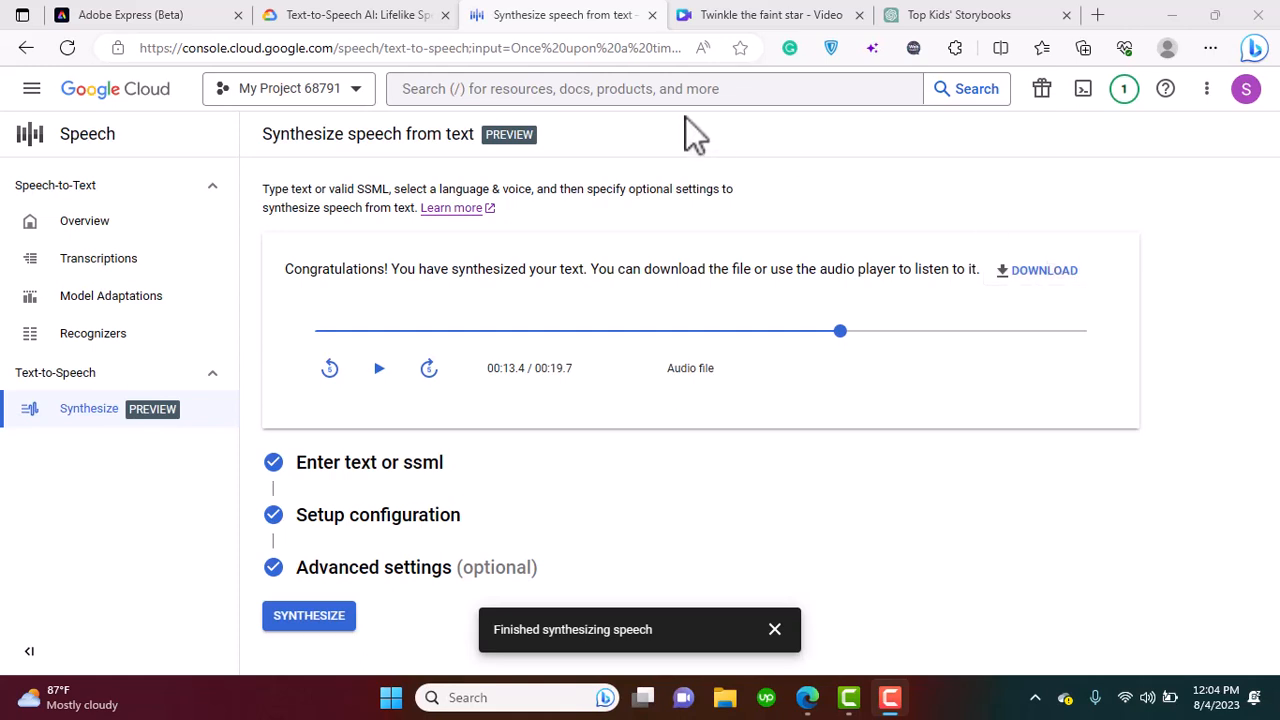
pyautogui.moveTo(1103, 480)
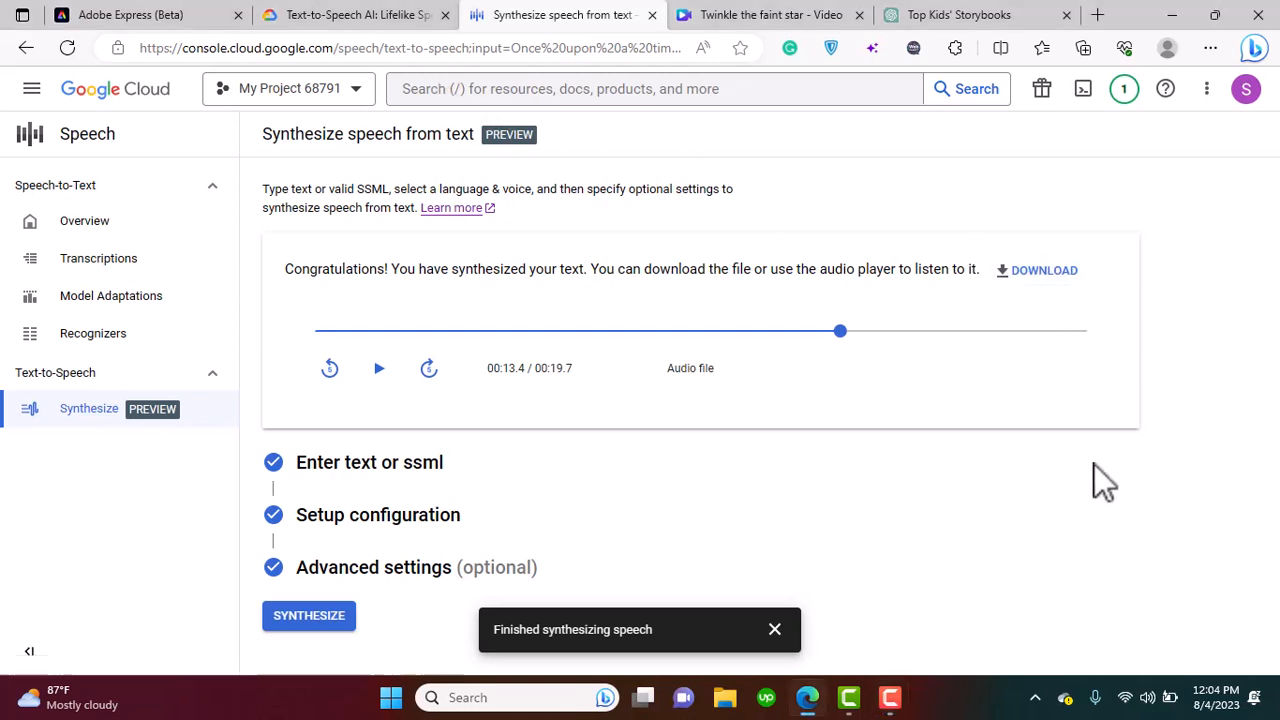
pyautogui.click(1083, 48)
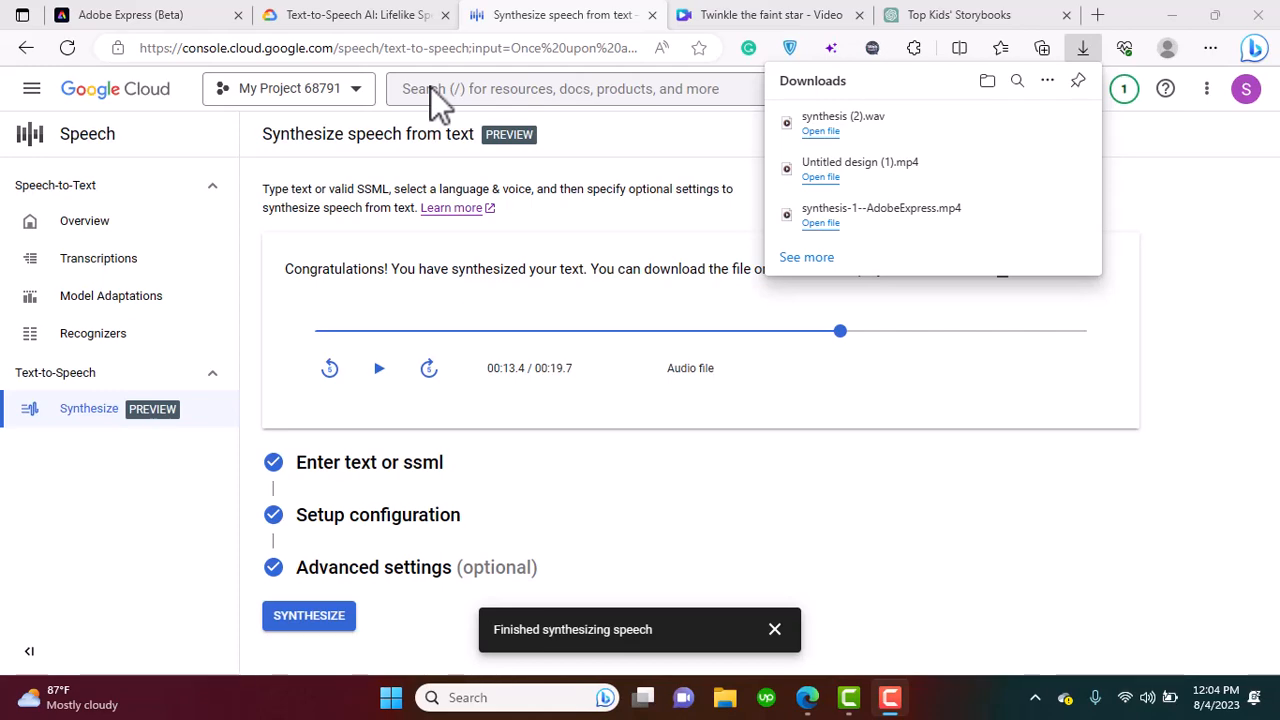
# Scroll the Adobe Express home page to the animate from audio quick action.
pyautogui.click(130, 14)
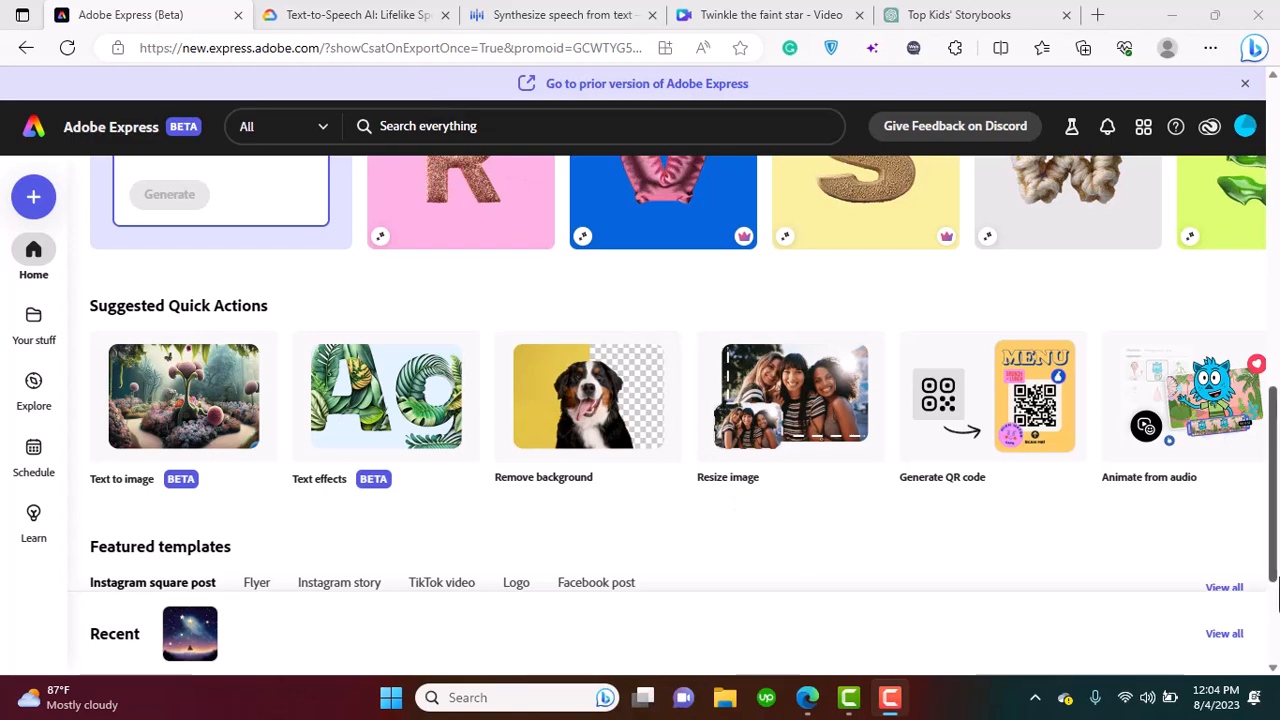
pyautogui.scroll(-3)
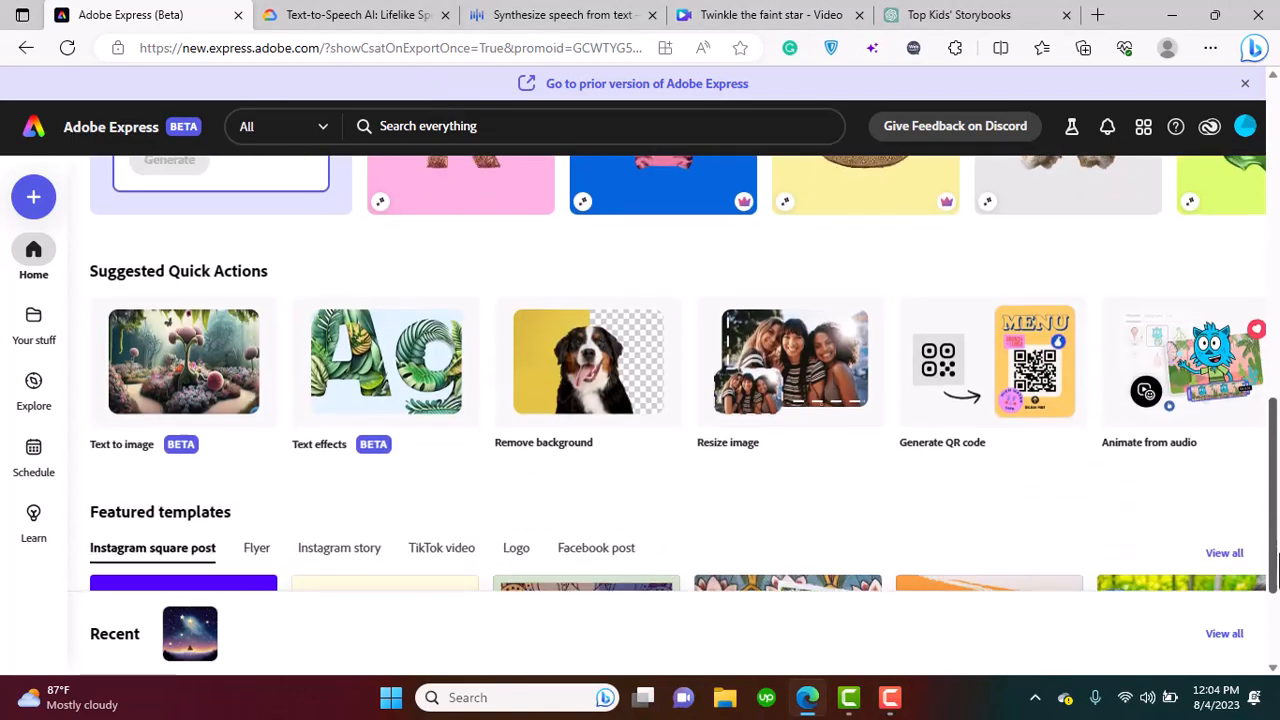
pyautogui.scroll(-3)
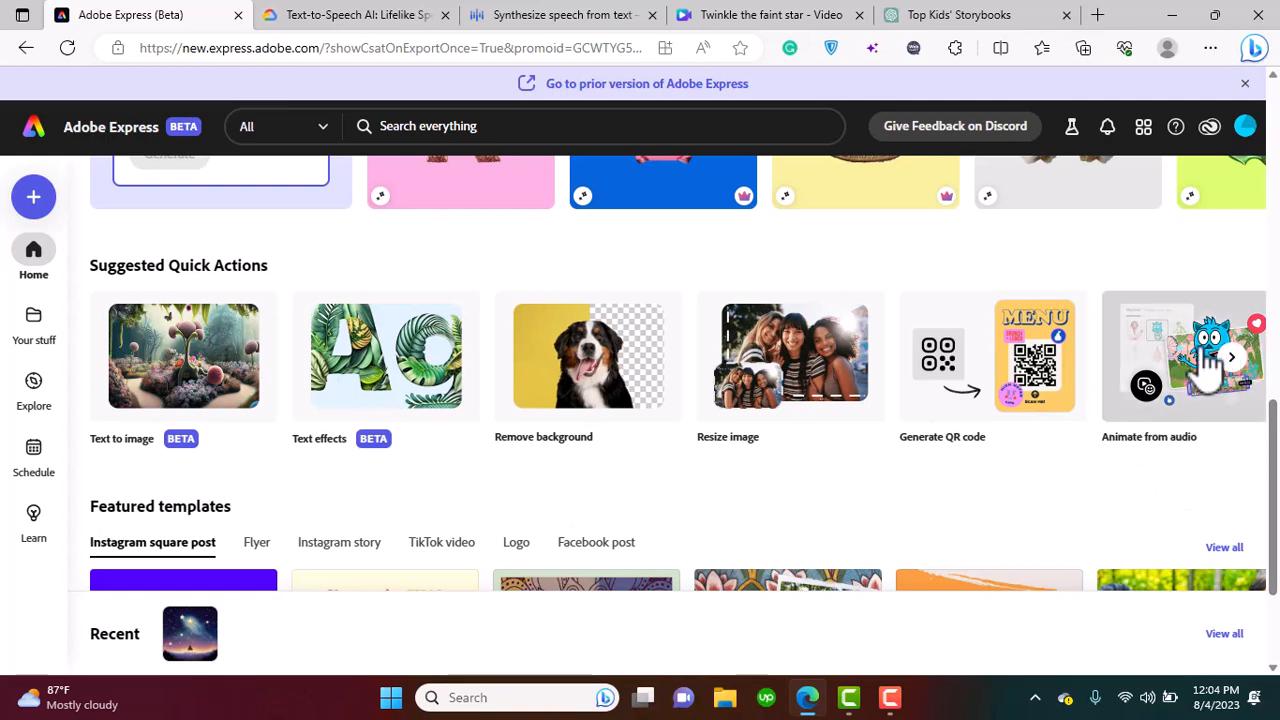
# Open Animate from audio and resize the unicorn to 73% character scale.
pyautogui.click(1149, 357)
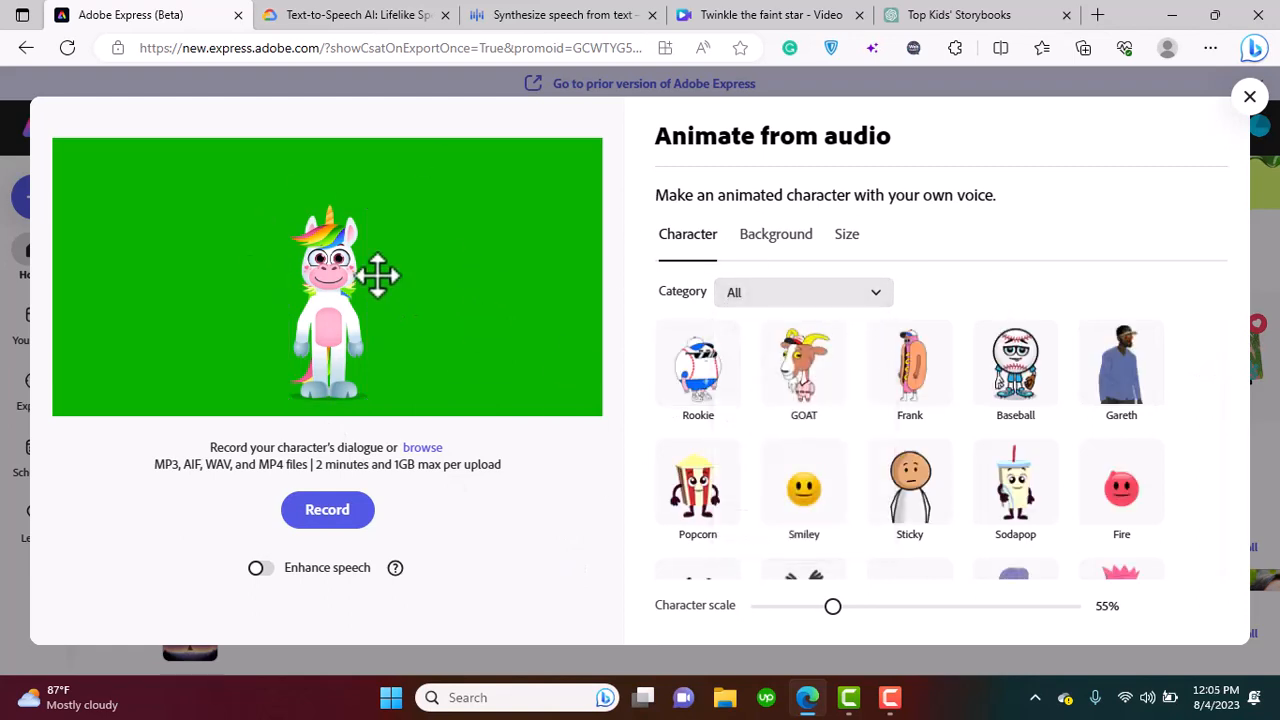
pyautogui.scroll(-3)
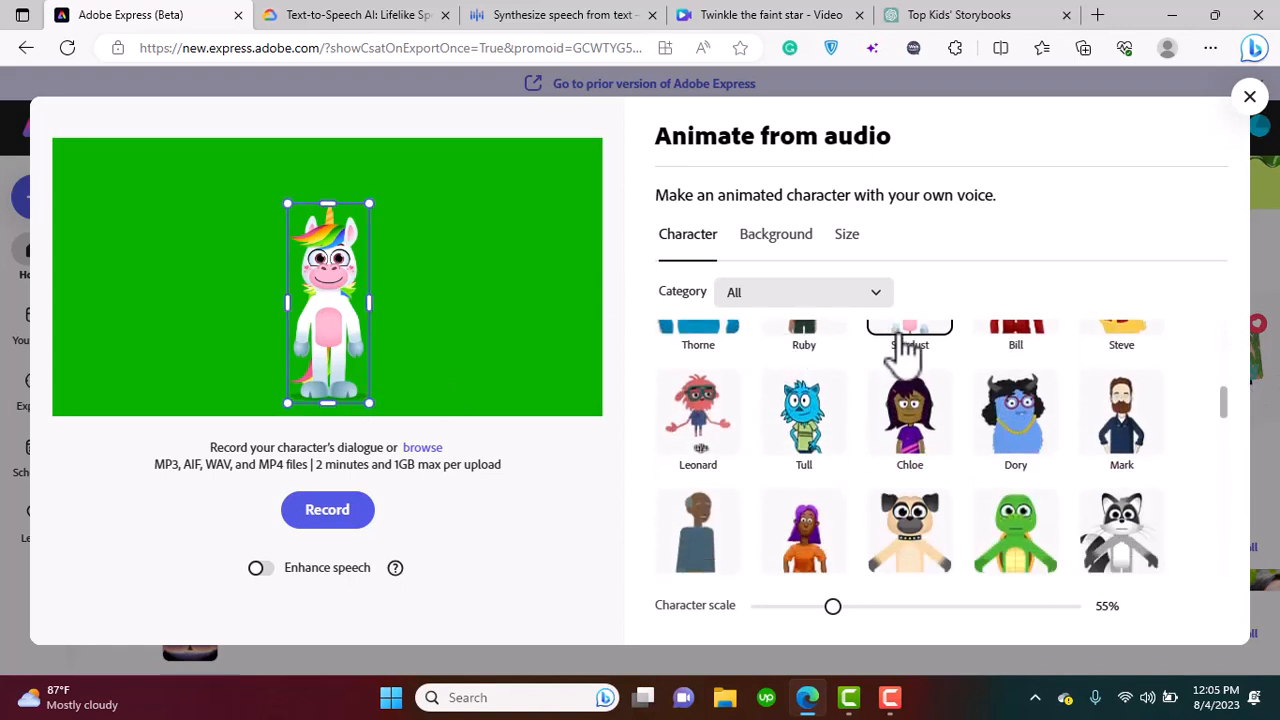
pyautogui.moveTo(378, 210)
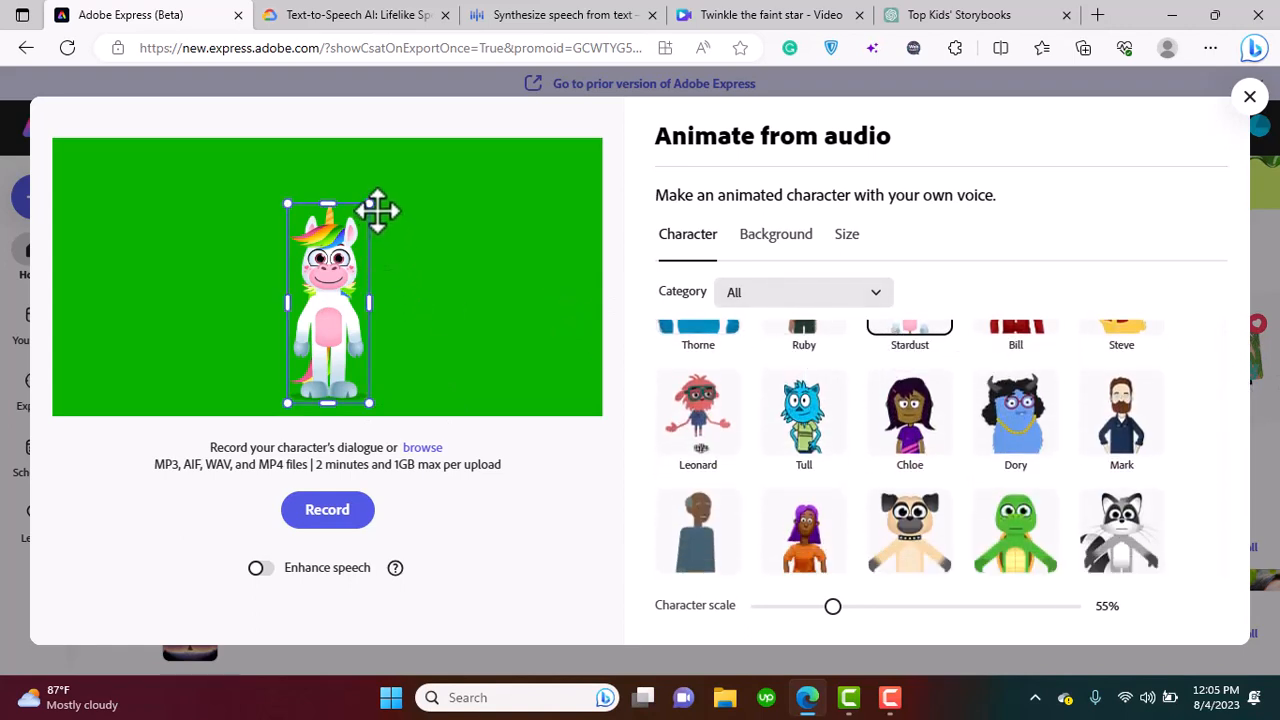
pyautogui.moveTo(833, 606); pyautogui.dragTo(949, 606)
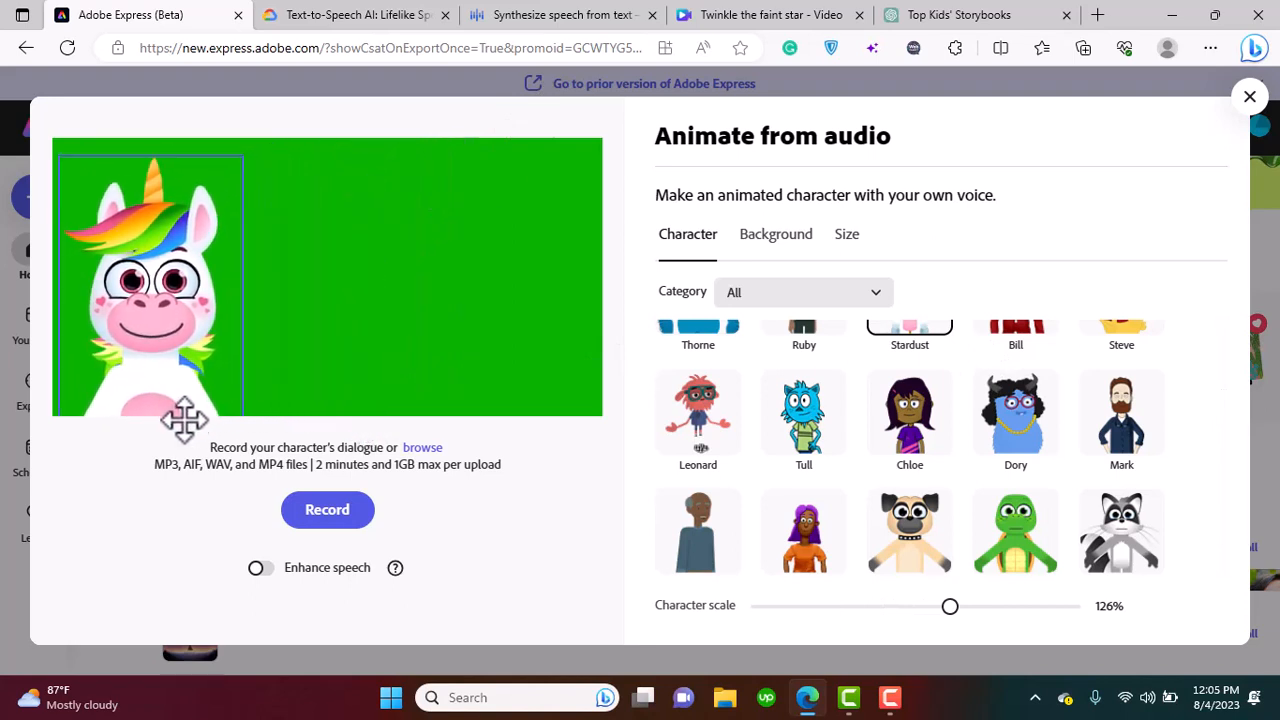
pyautogui.moveTo(949, 605); pyautogui.dragTo(916, 605)
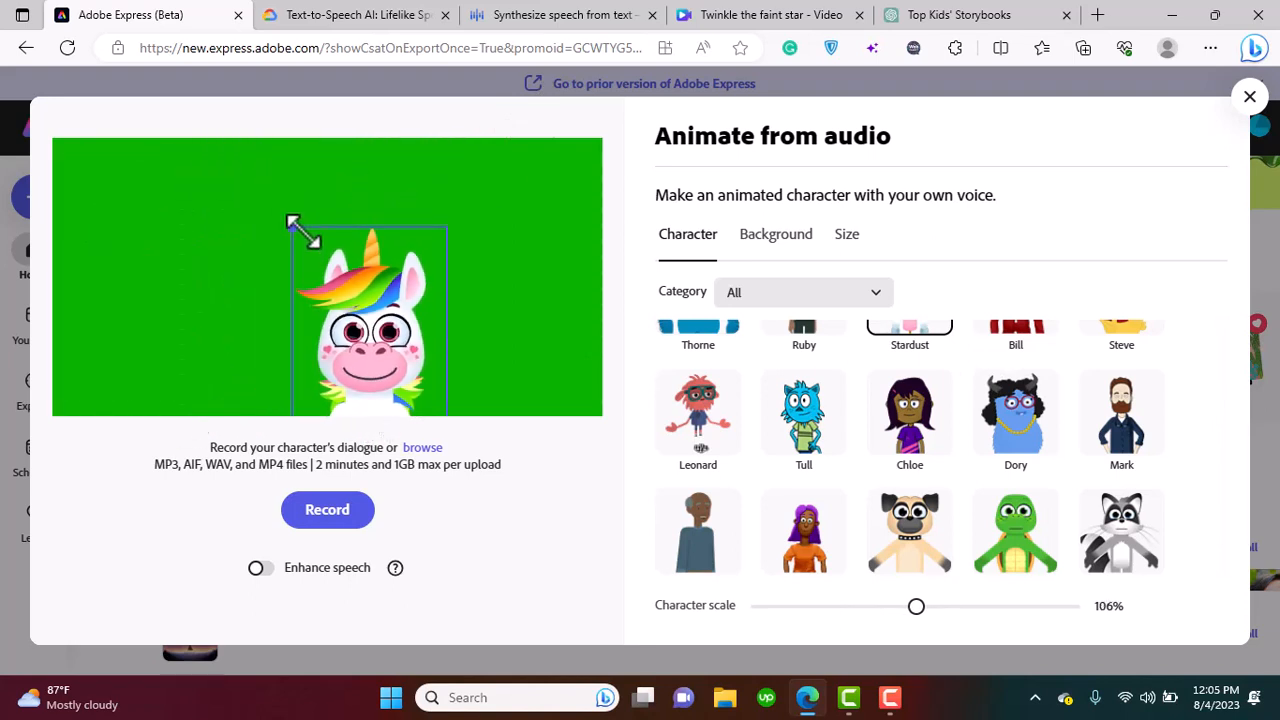
pyautogui.moveTo(916, 606); pyautogui.dragTo(862, 606)
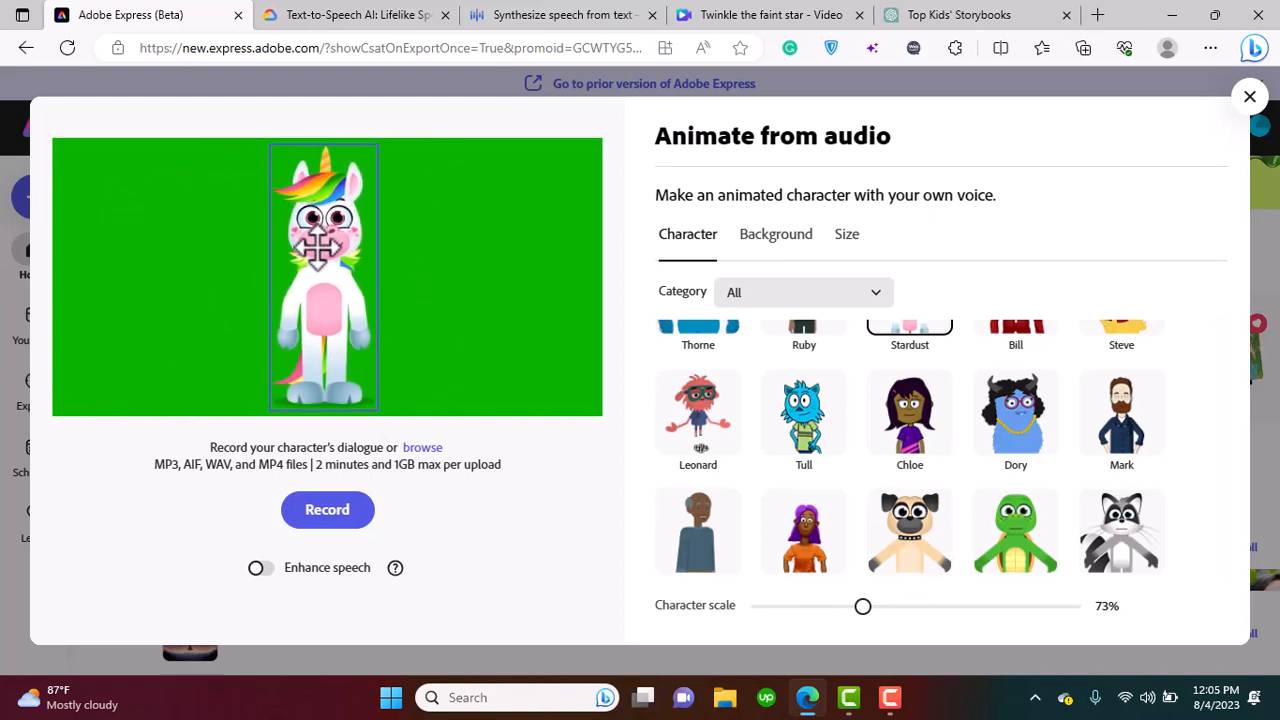
# Preview the Hotdog Stand background, then revert to custom green #08B300.
pyautogui.click(775, 233)
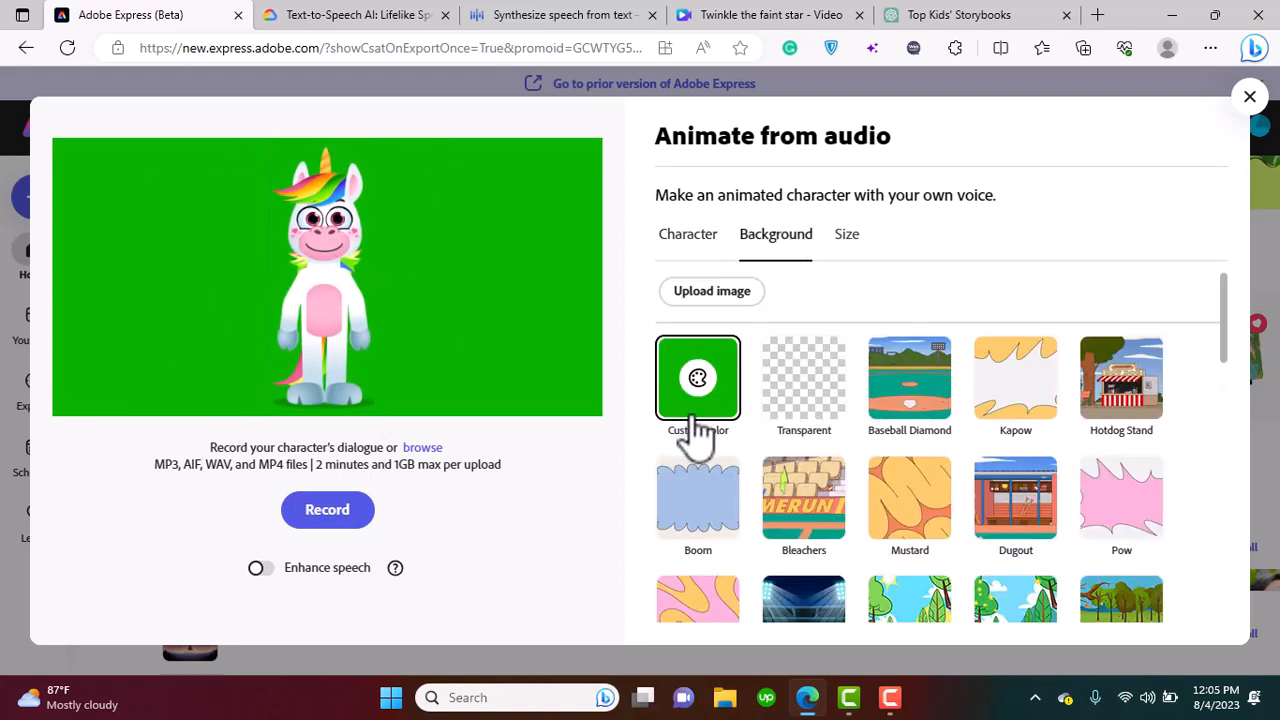
pyautogui.moveTo(683, 440)
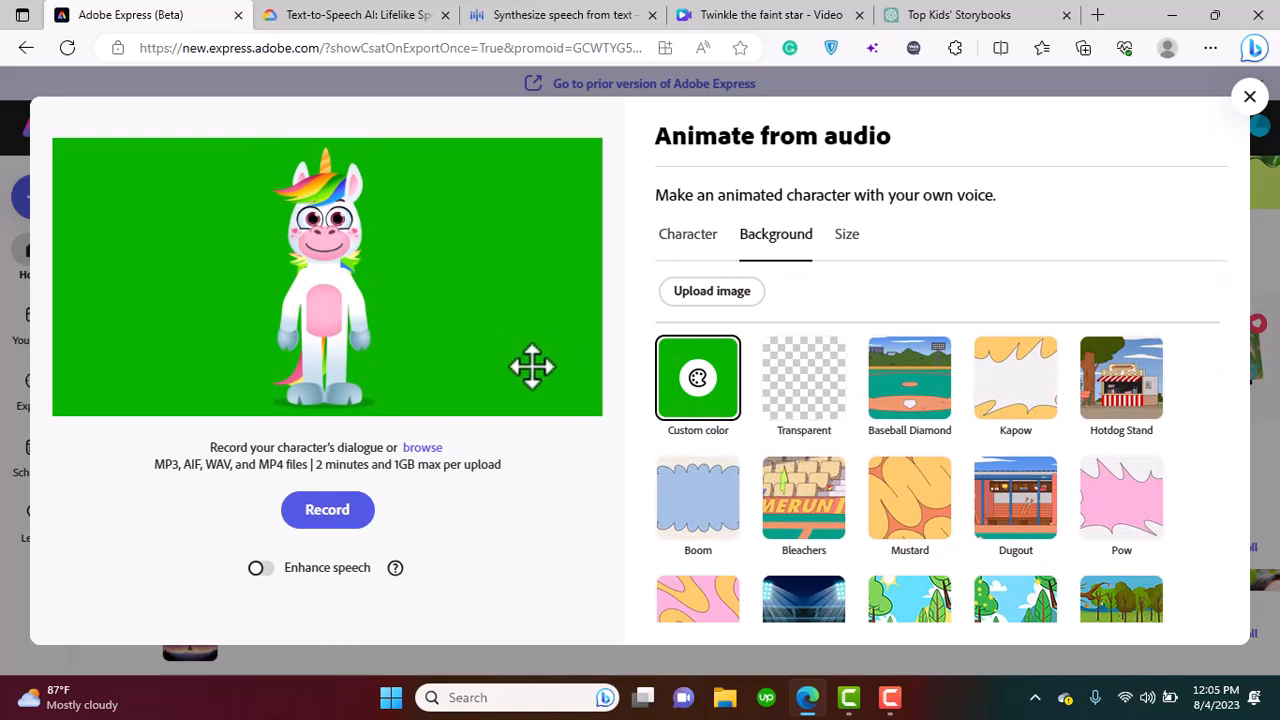
pyautogui.moveTo(560, 495)
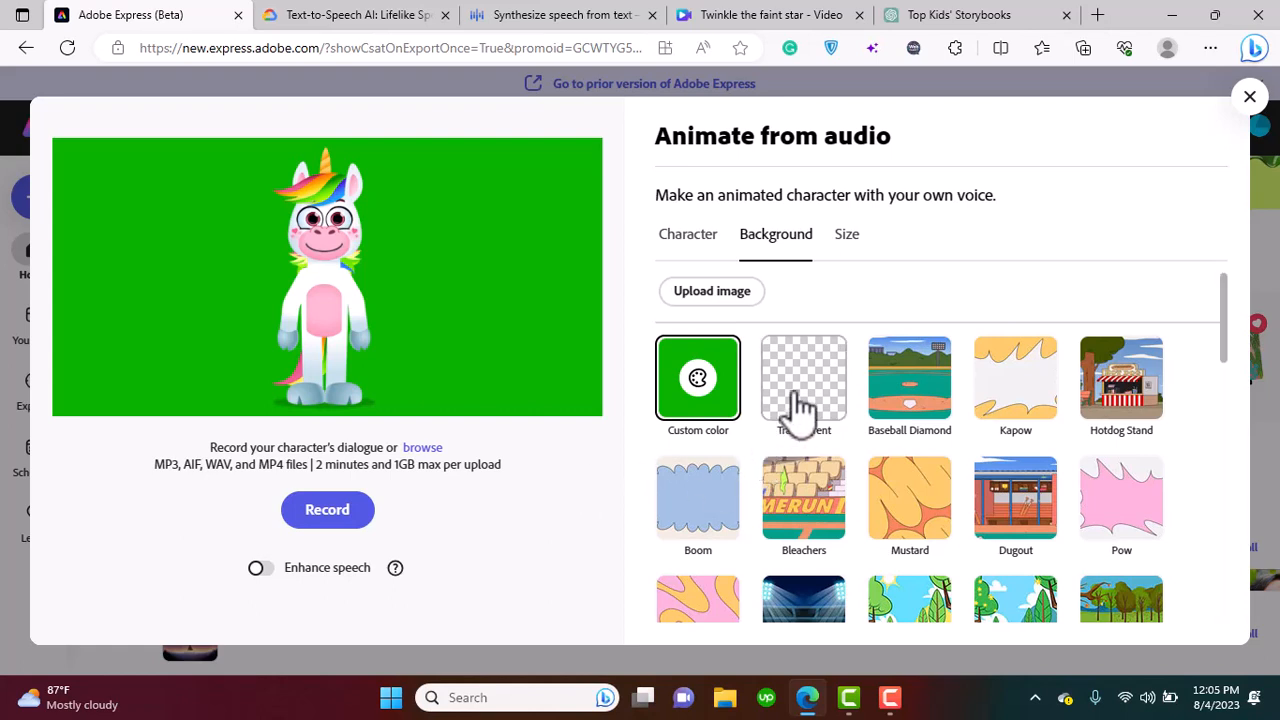
pyautogui.moveTo(630, 590)
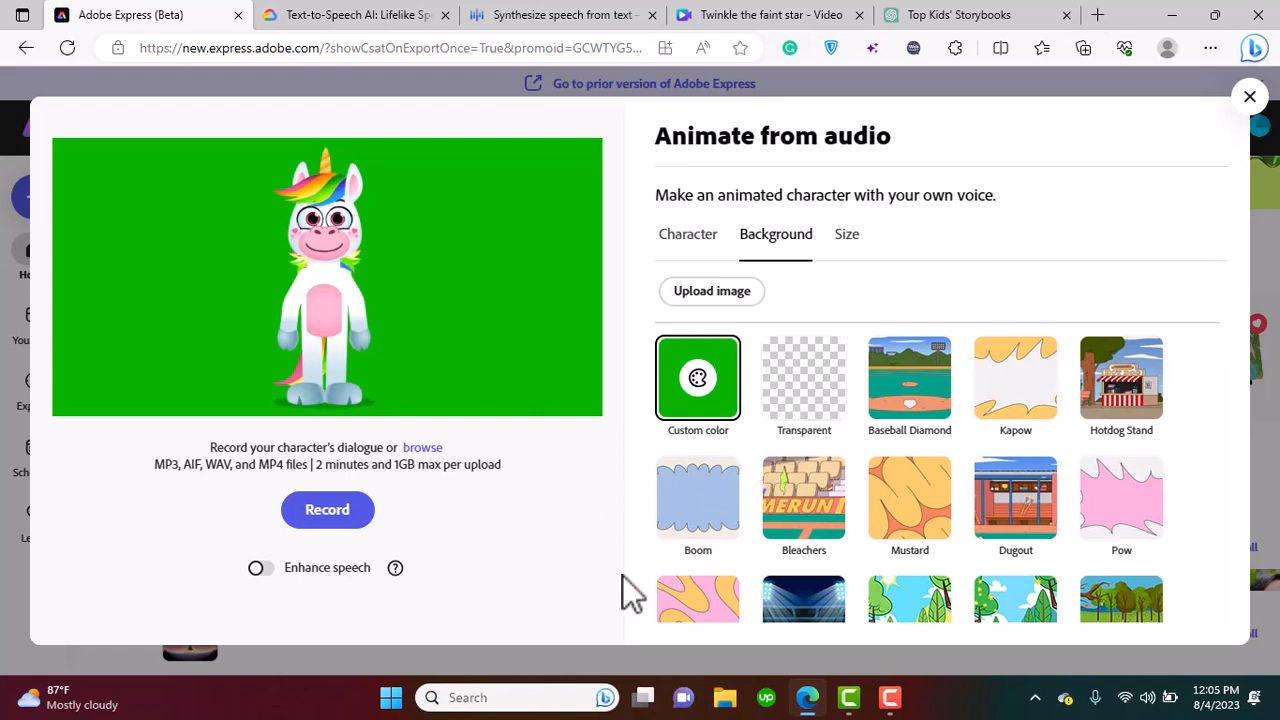
pyautogui.moveTo(648, 470)
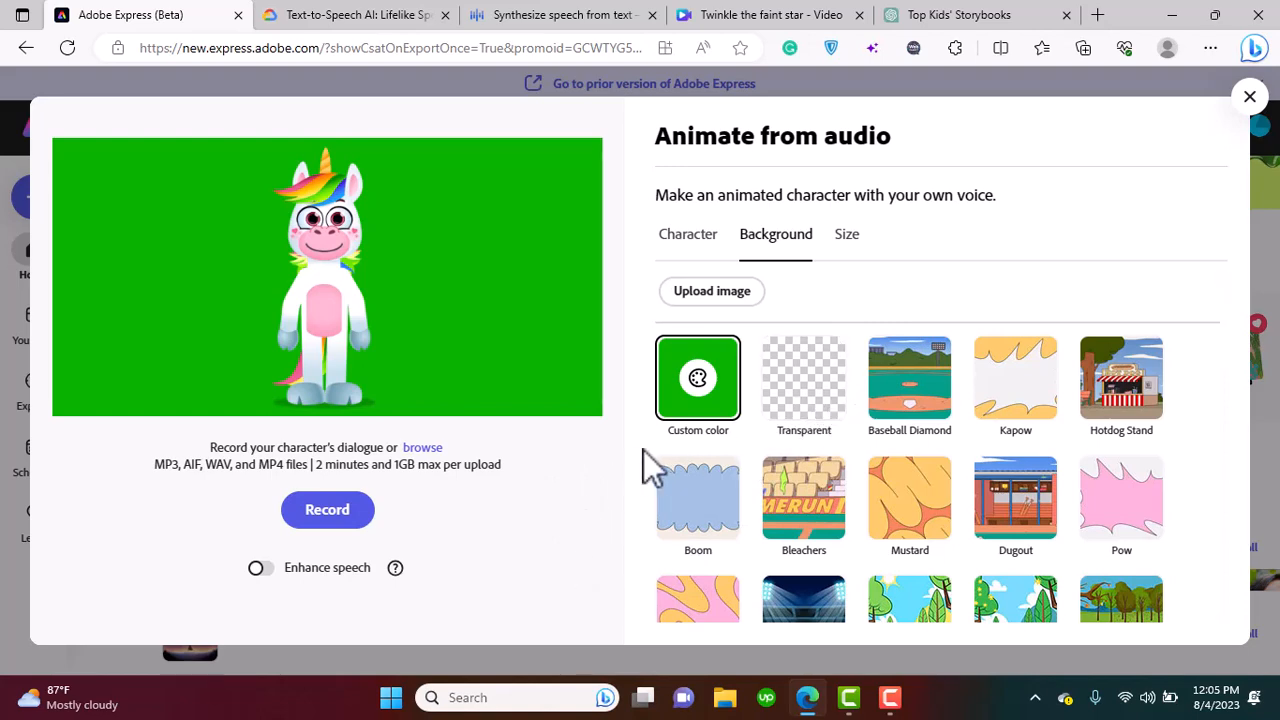
pyautogui.moveTo(668, 515)
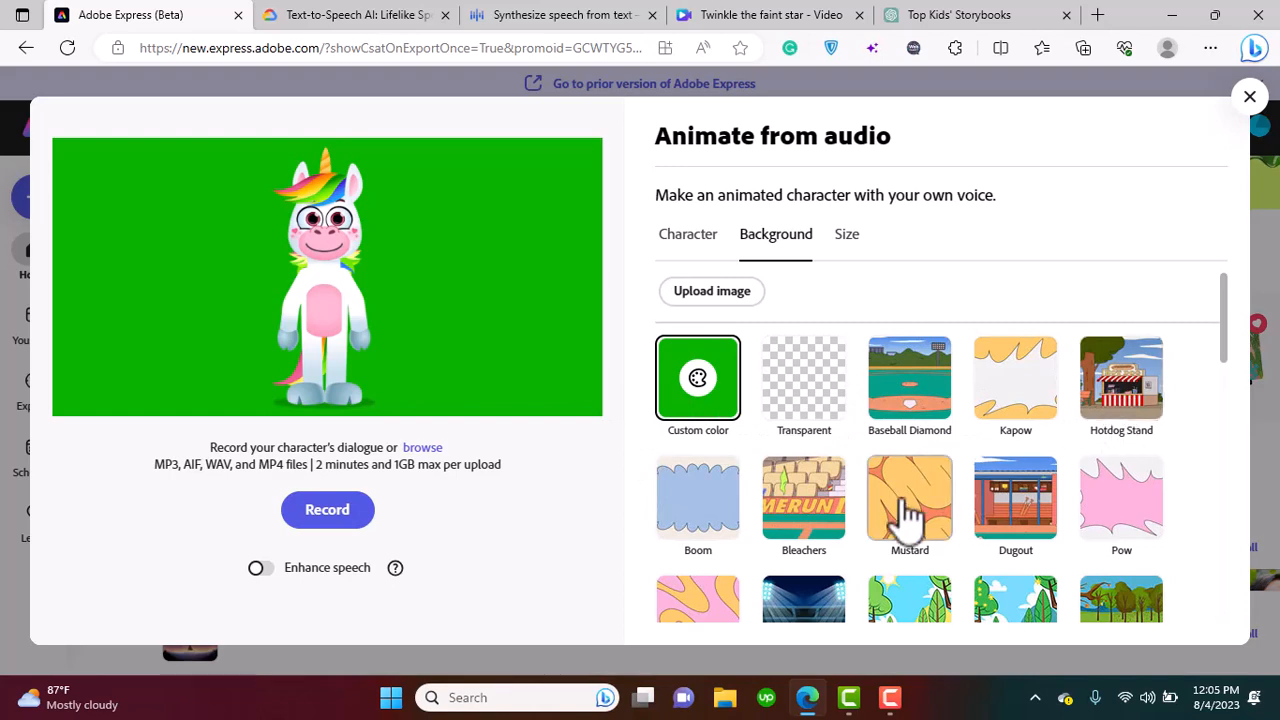
pyautogui.click(1121, 378)
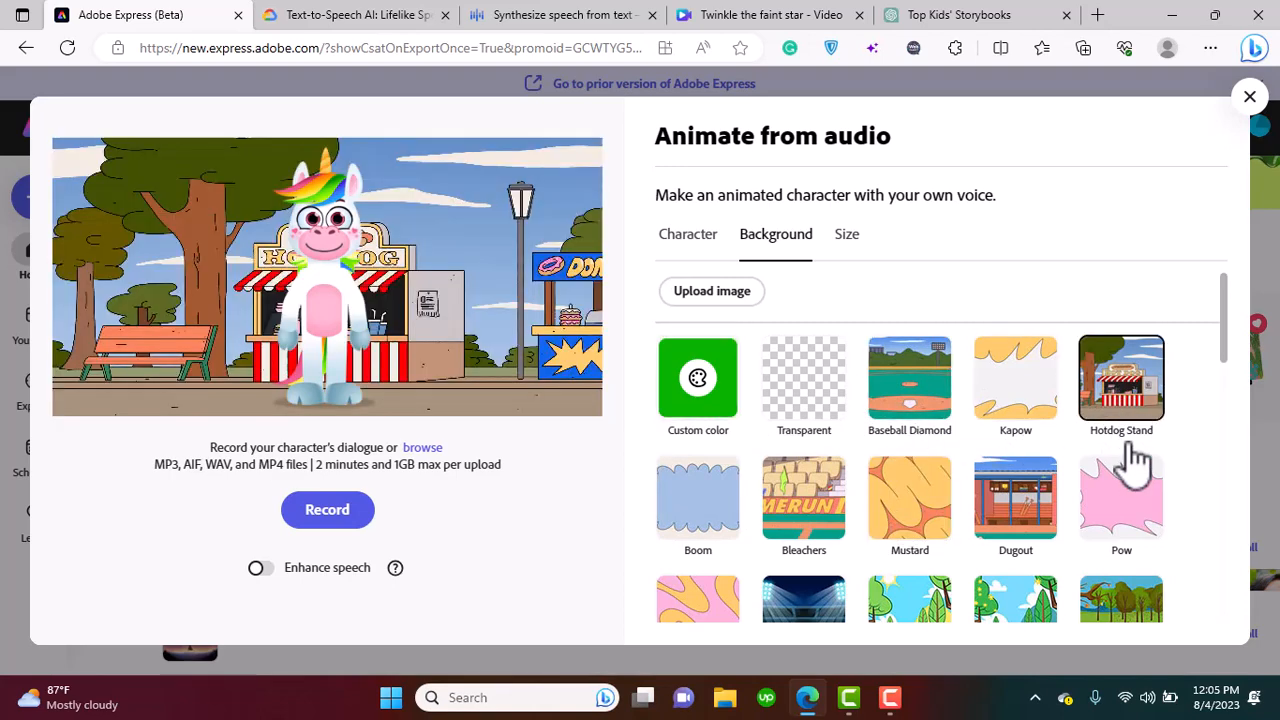
pyautogui.click(698, 378)
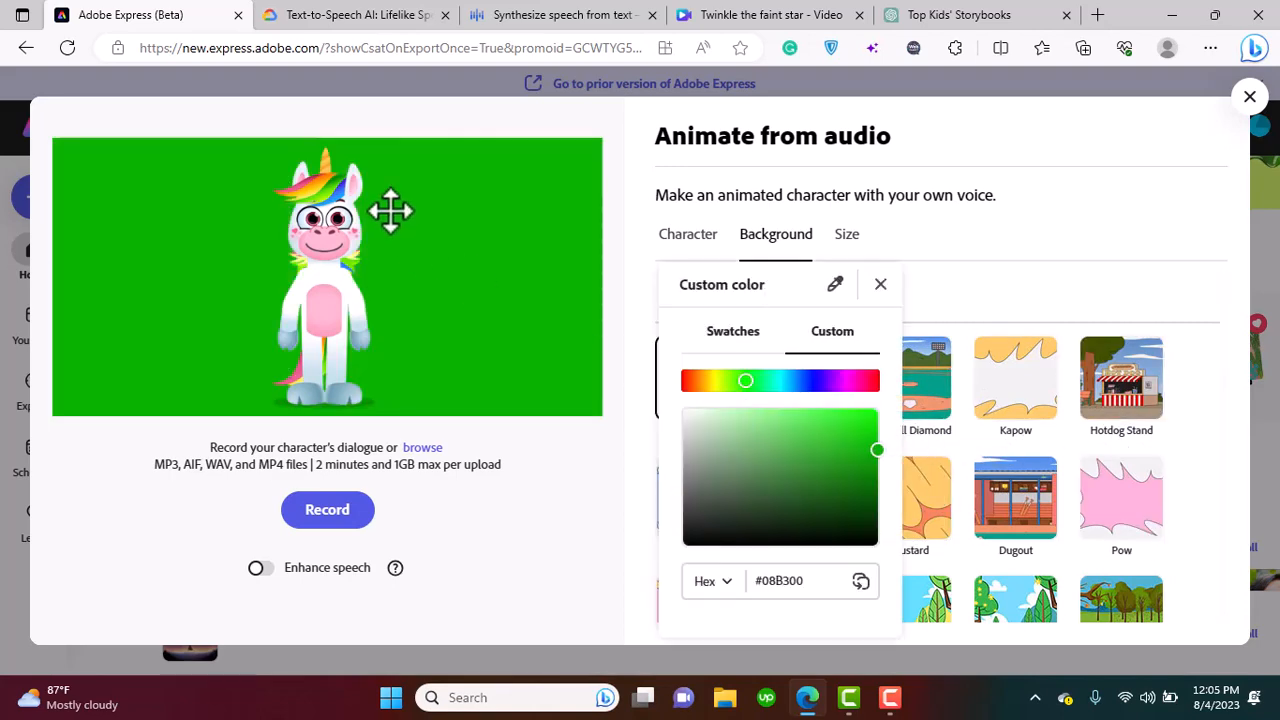
pyautogui.moveTo(560, 470)
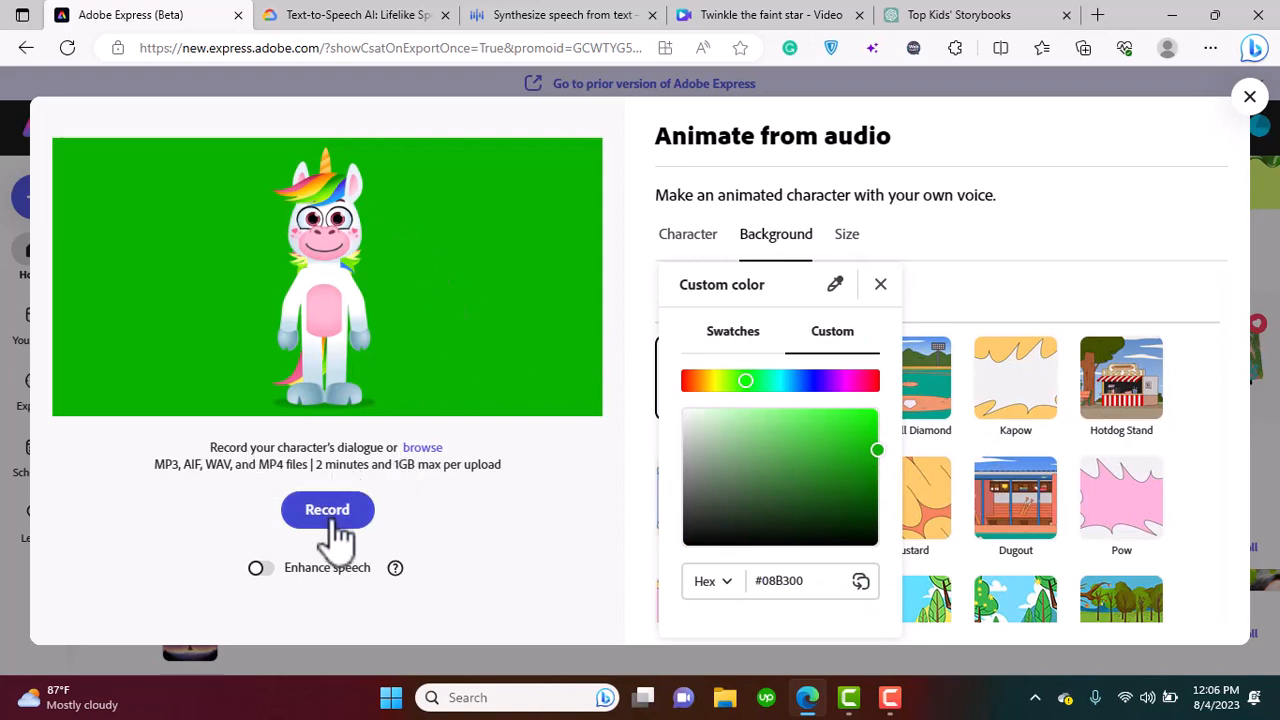
pyautogui.moveTo(520, 590)
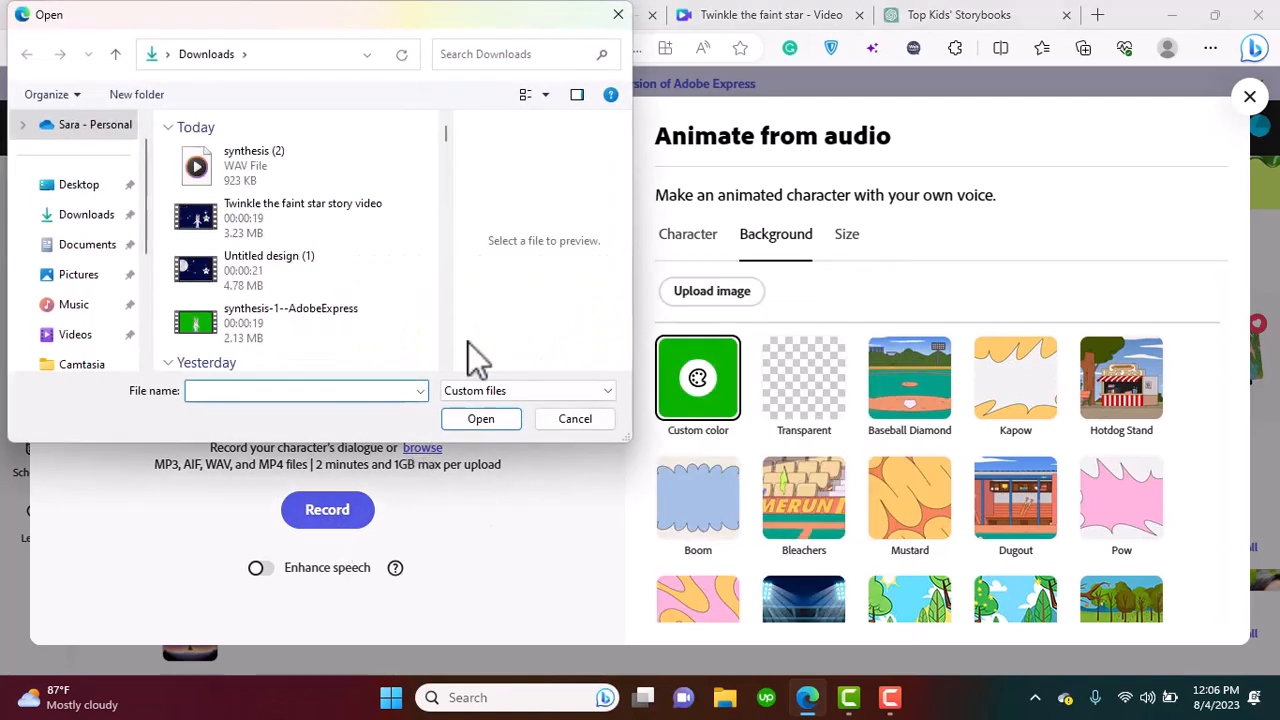
# Upload synthesis (2).wav to render the 19.7-second unicorn animation.
pyautogui.click(287, 165)
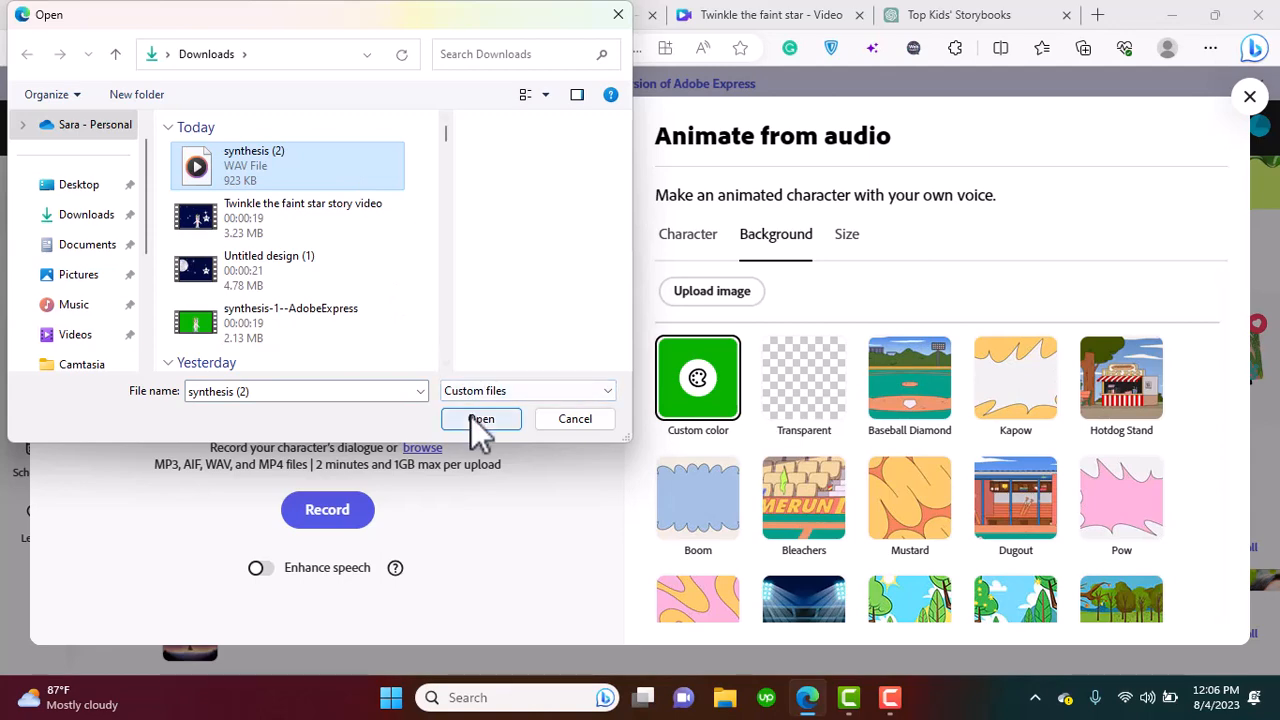
pyautogui.click(479, 418)
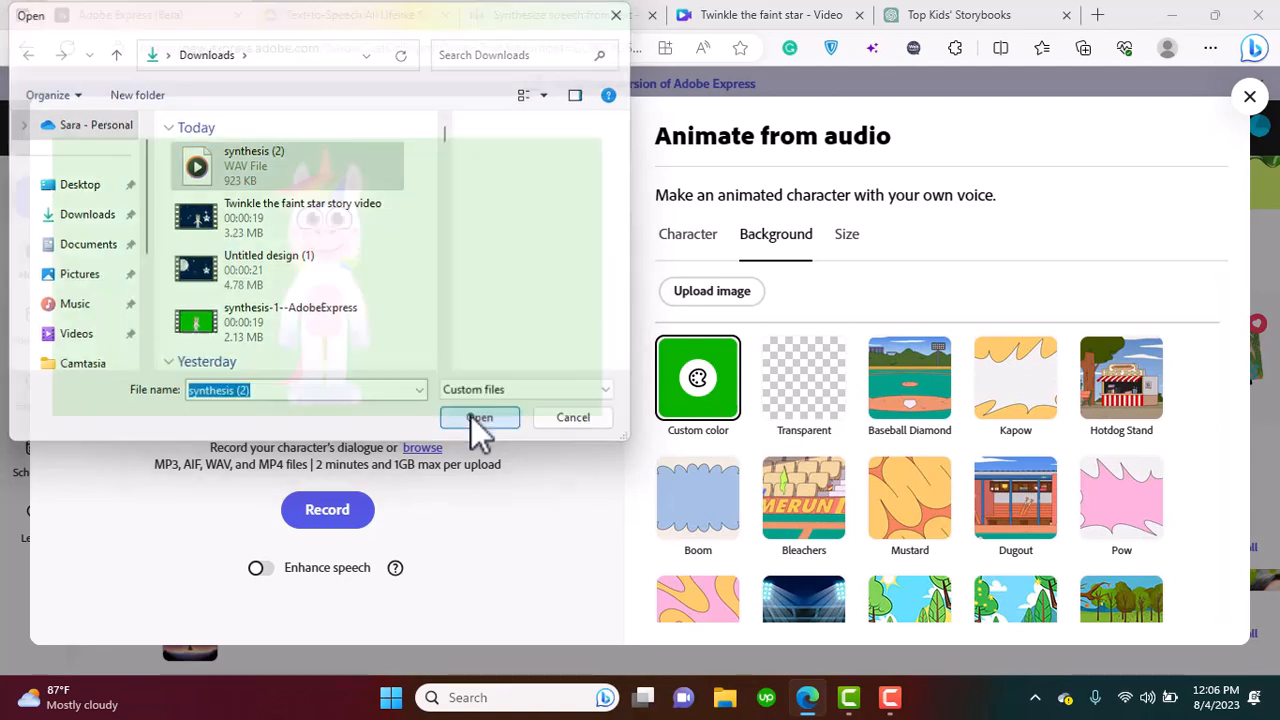
pyautogui.click(479, 417)
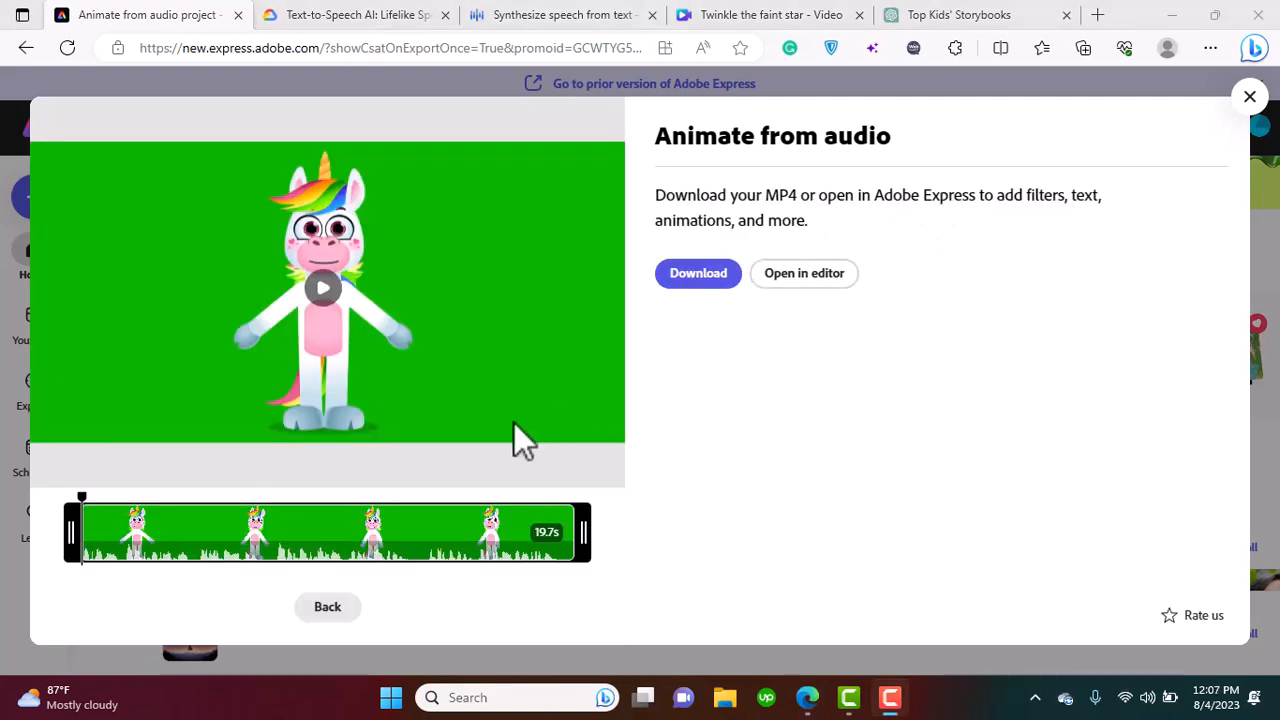
pyautogui.moveTo(323, 315)
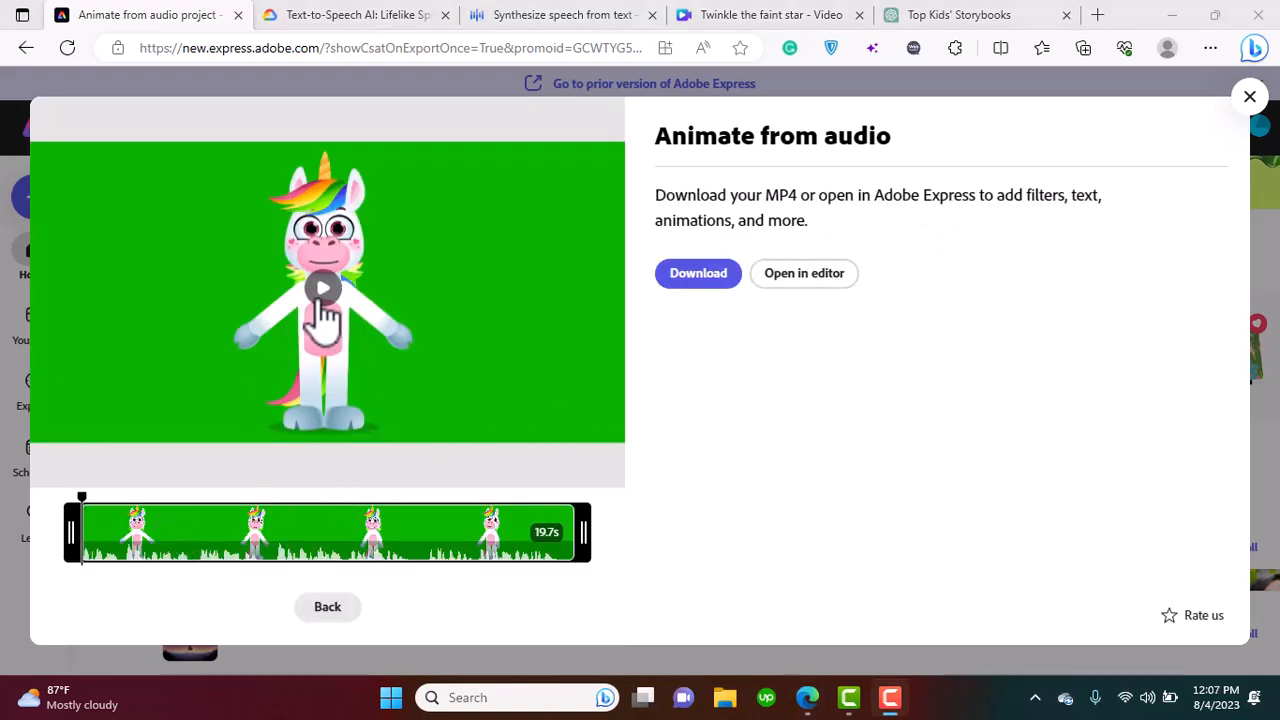
pyautogui.click(323, 288)
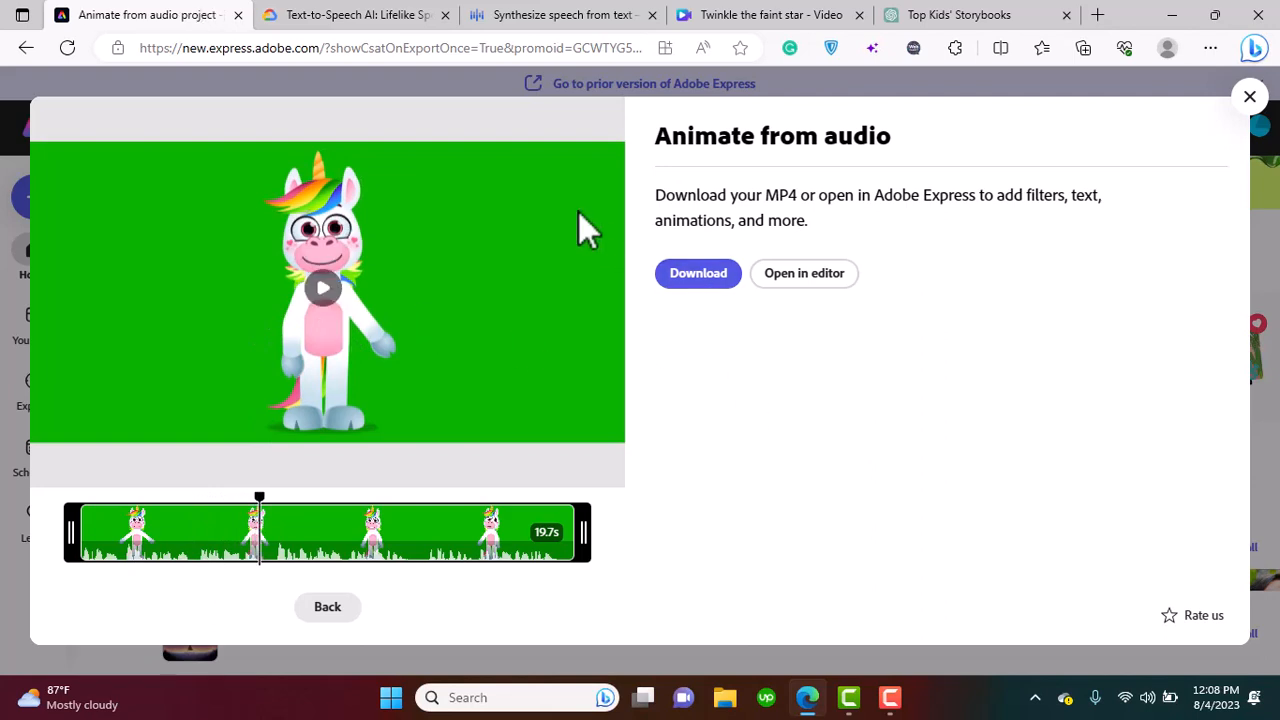
pyautogui.click(770, 14)
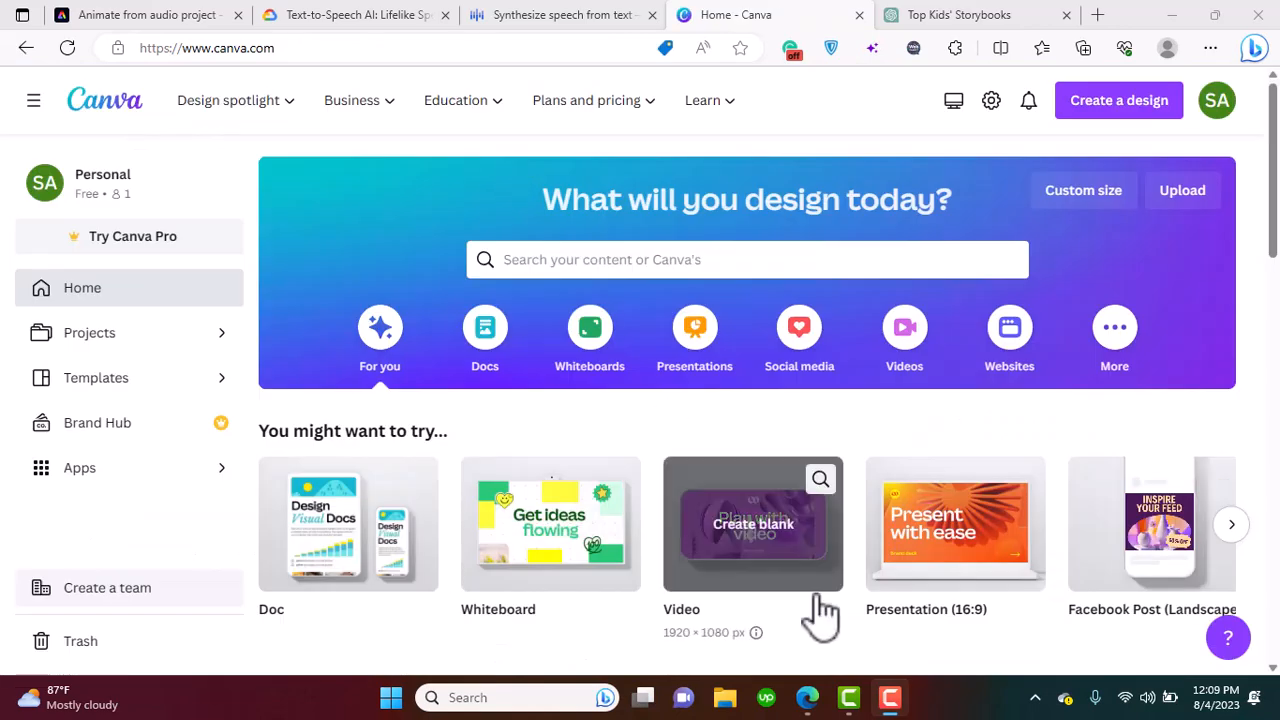
pyautogui.moveTo(755, 585)
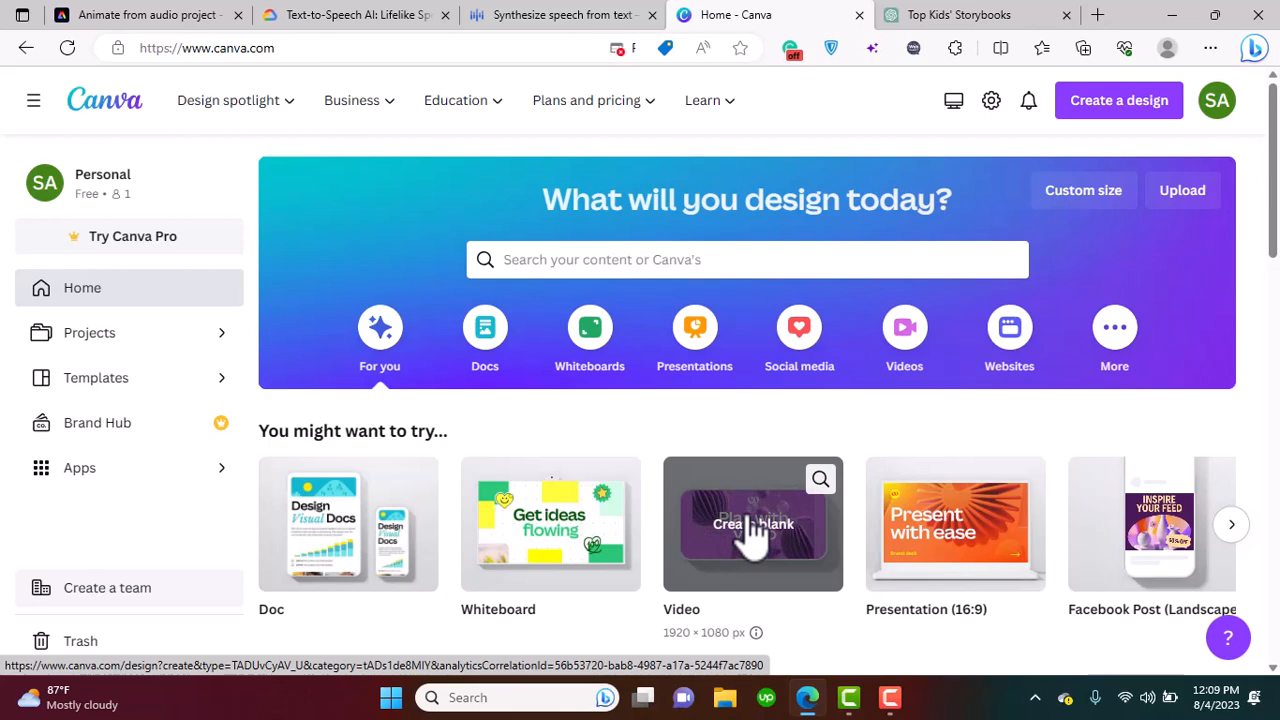
# Create a blank 1920 × 1080 video design from the Video tile.
pyautogui.click(752, 524)
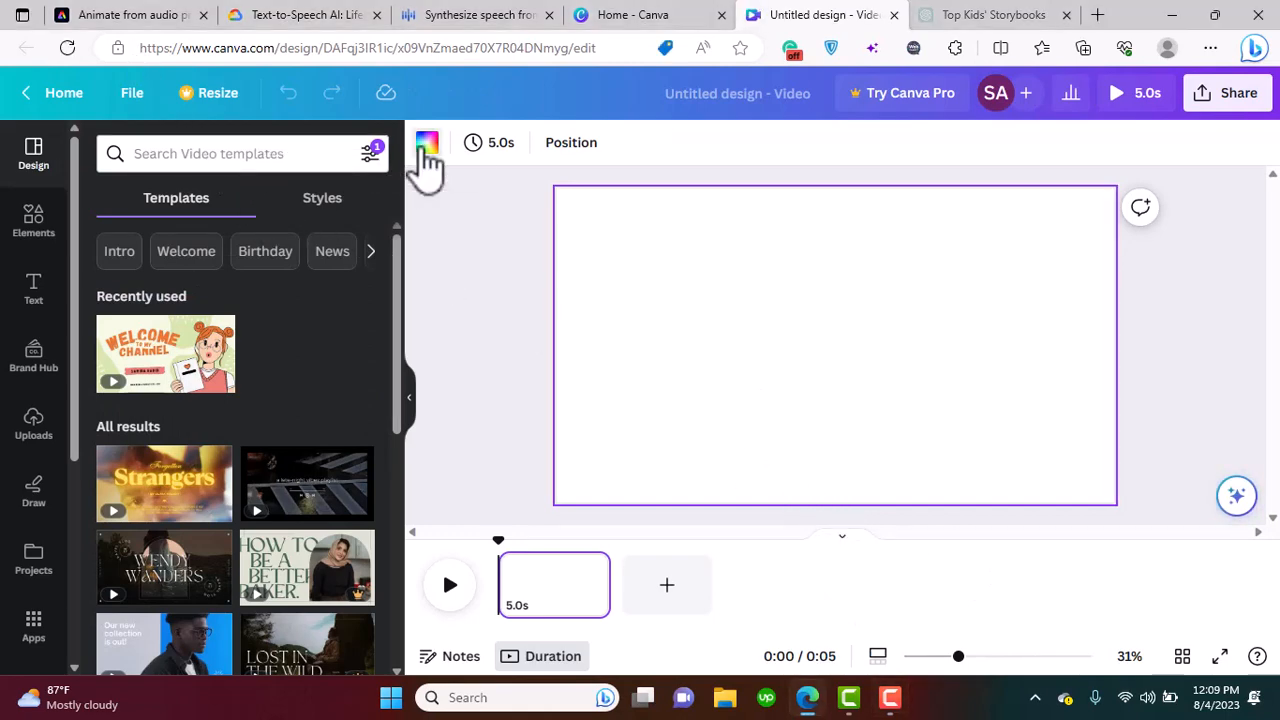
# Set the page background colour to dark navy #001447.
pyautogui.click(427, 142)
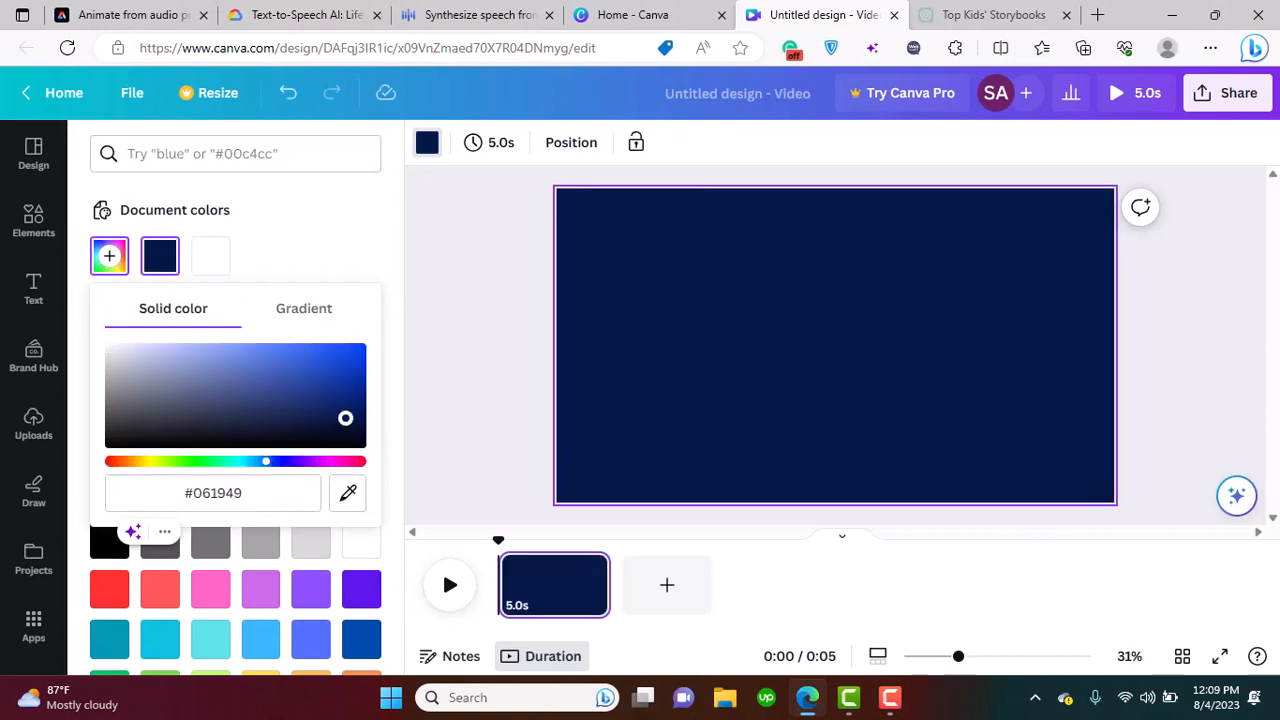
pyautogui.moveTo(345, 418); pyautogui.dragTo(360, 418)
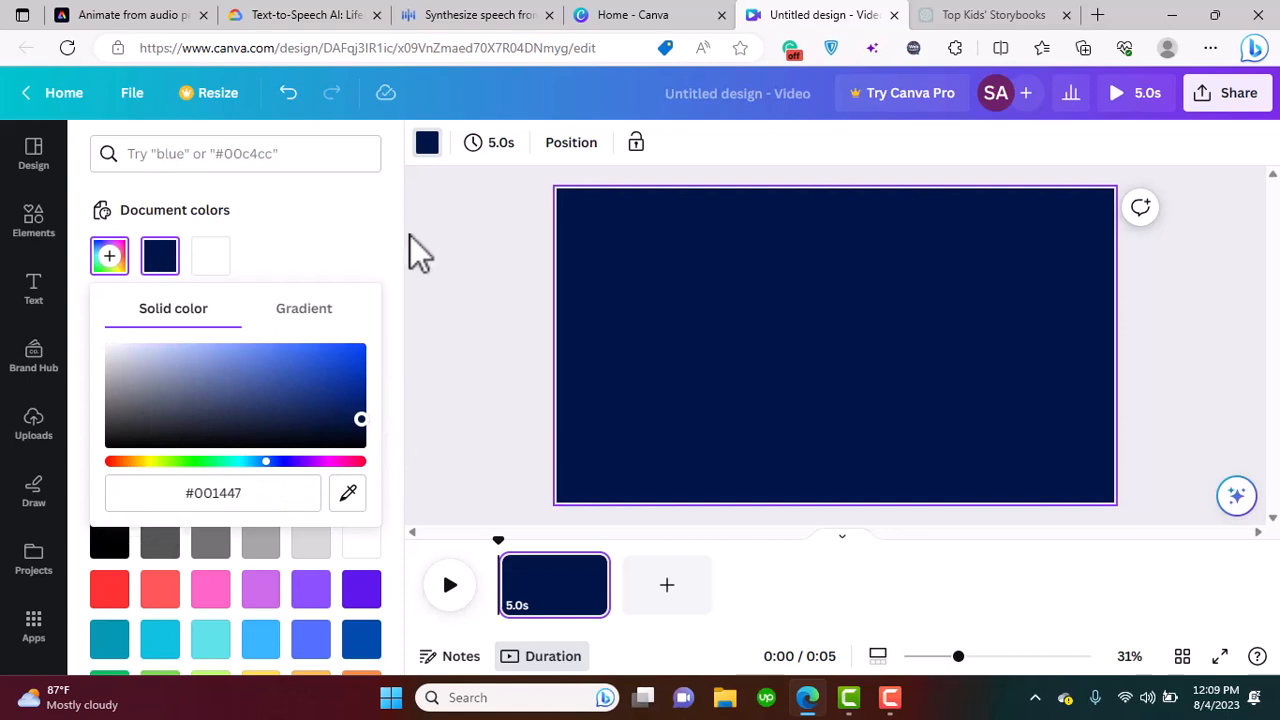
pyautogui.click(33, 220)
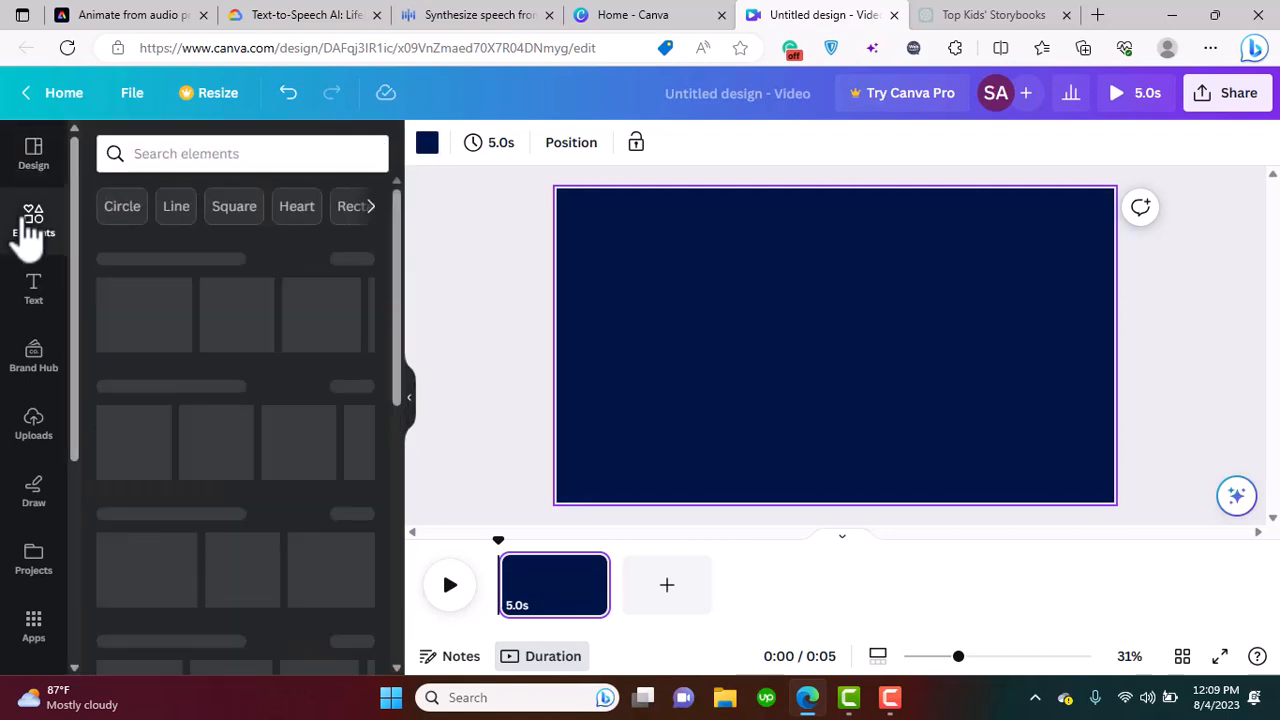
# Add a starry graphic from a 'stars' element search and enlarge it to cover the page.
pyautogui.click(240, 153)
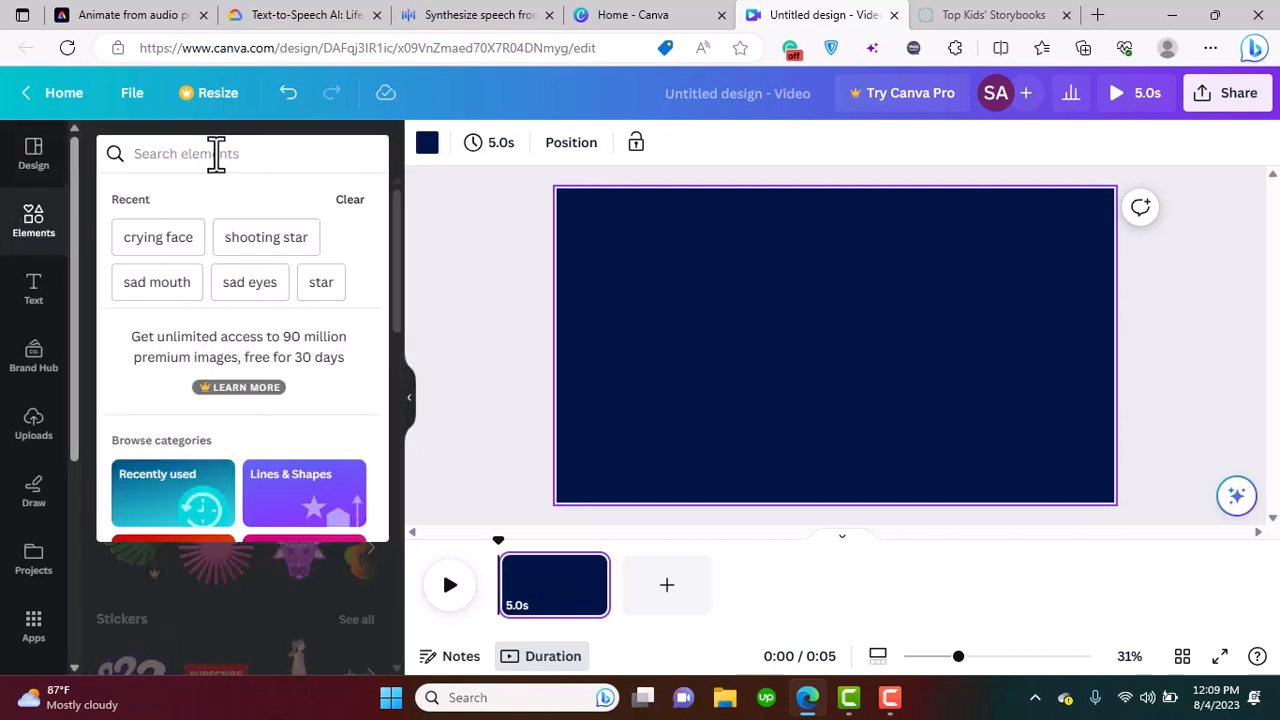
pyautogui.write('stars')
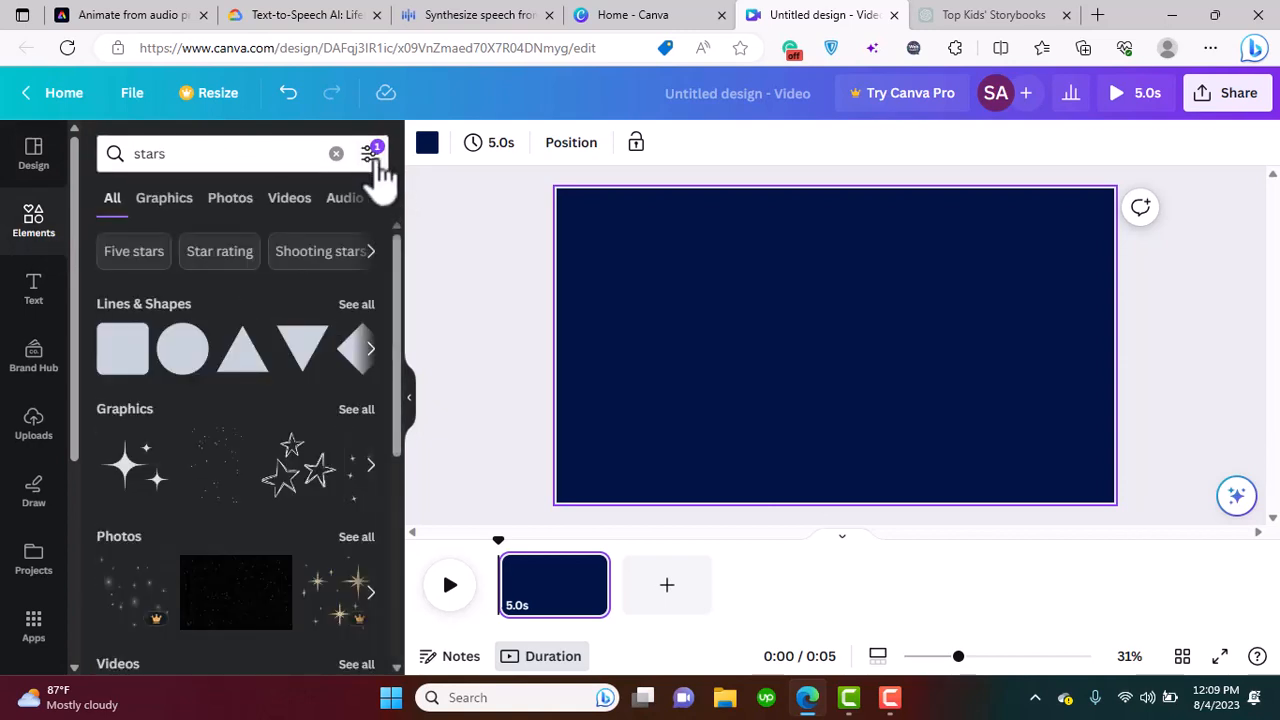
pyautogui.click(371, 153)
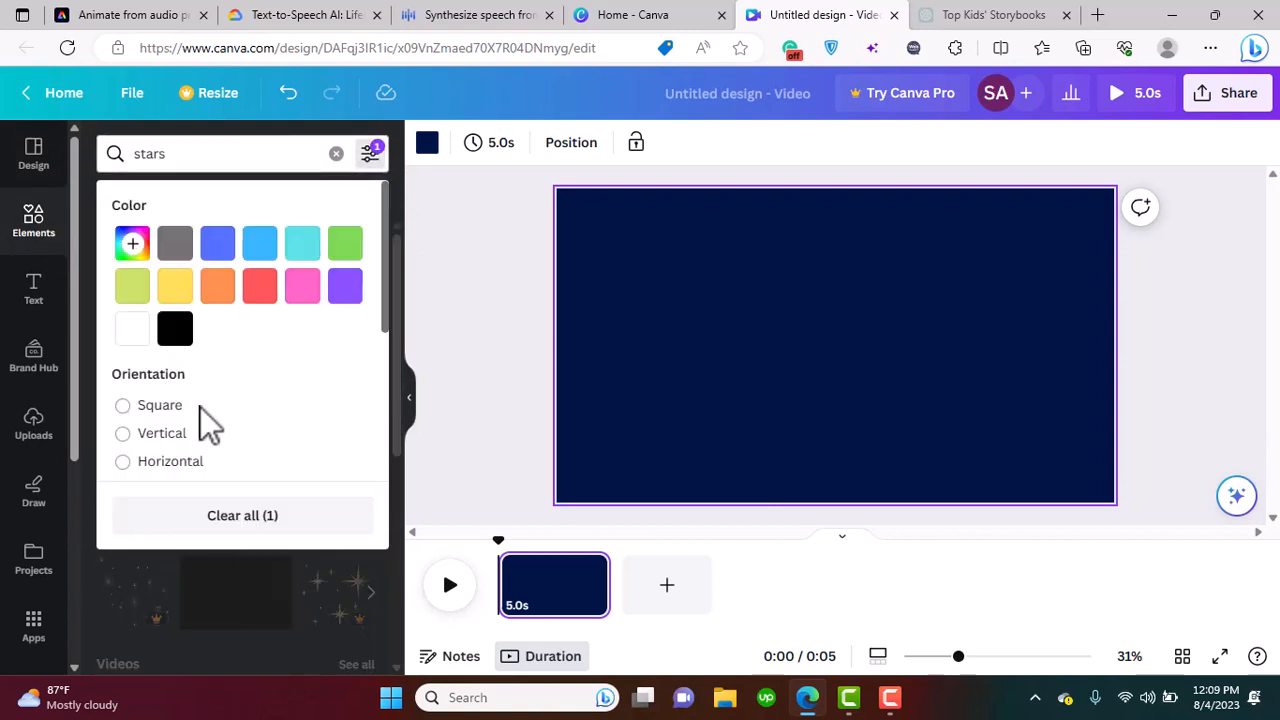
pyautogui.scroll(-3)
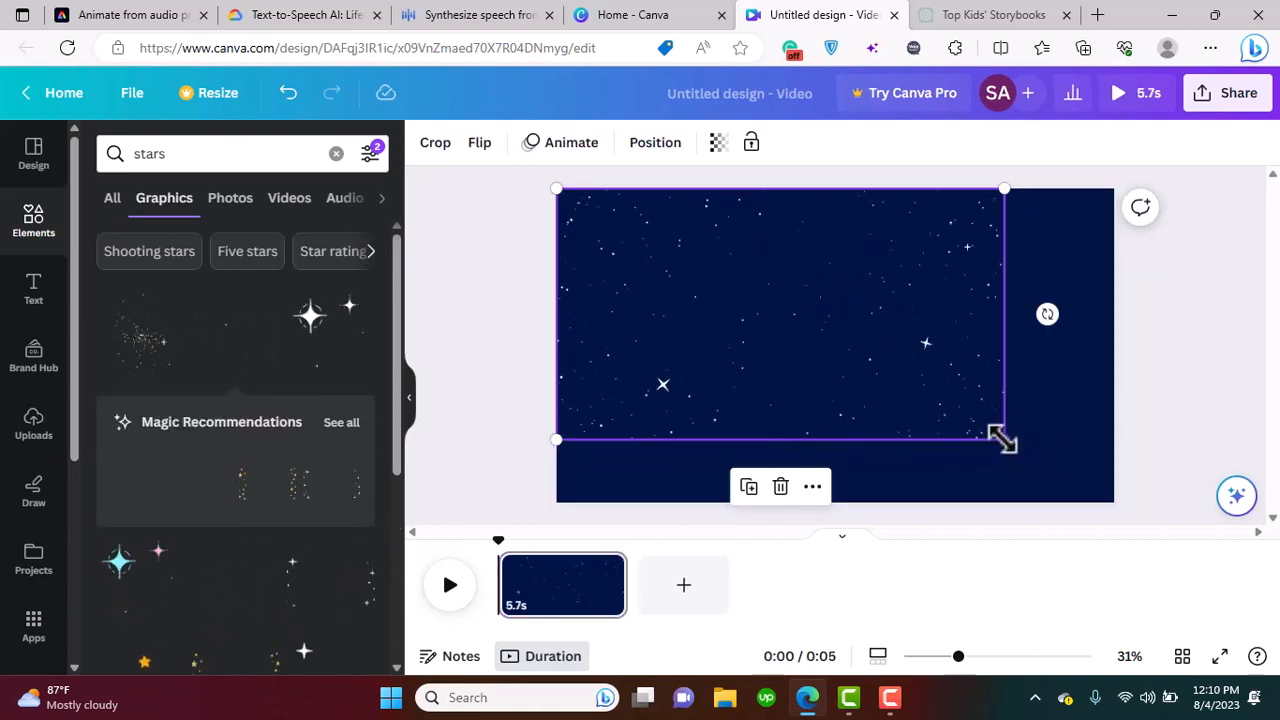
pyautogui.moveTo(1003, 438); pyautogui.dragTo(1110, 497)
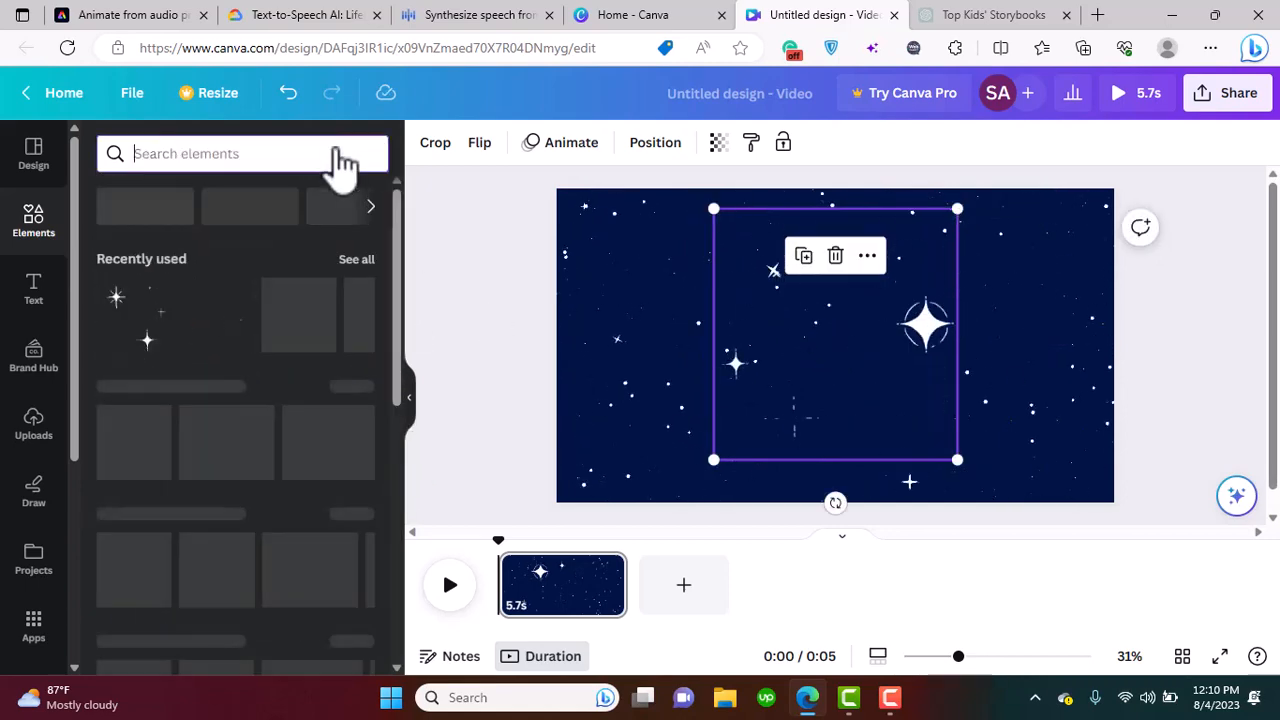
# Add the hatched moon graphic from a 'moon' search and move it left.
pyautogui.write('moon')
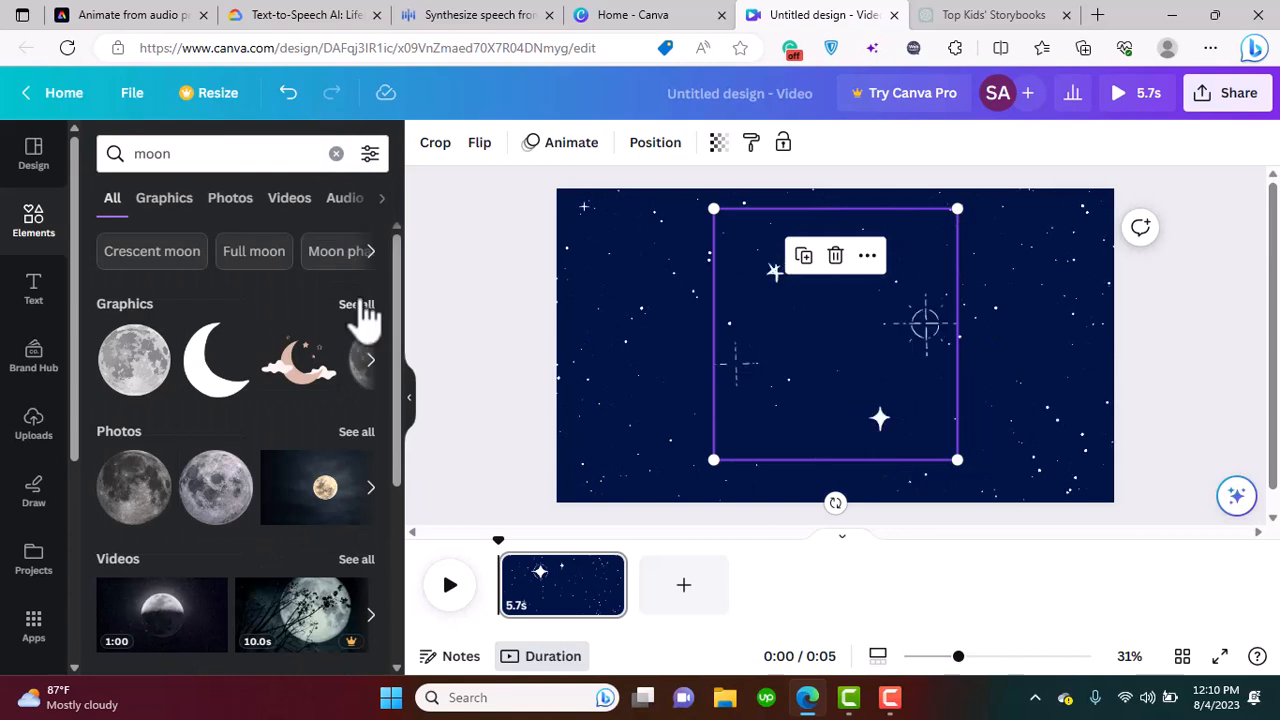
pyautogui.click(369, 153)
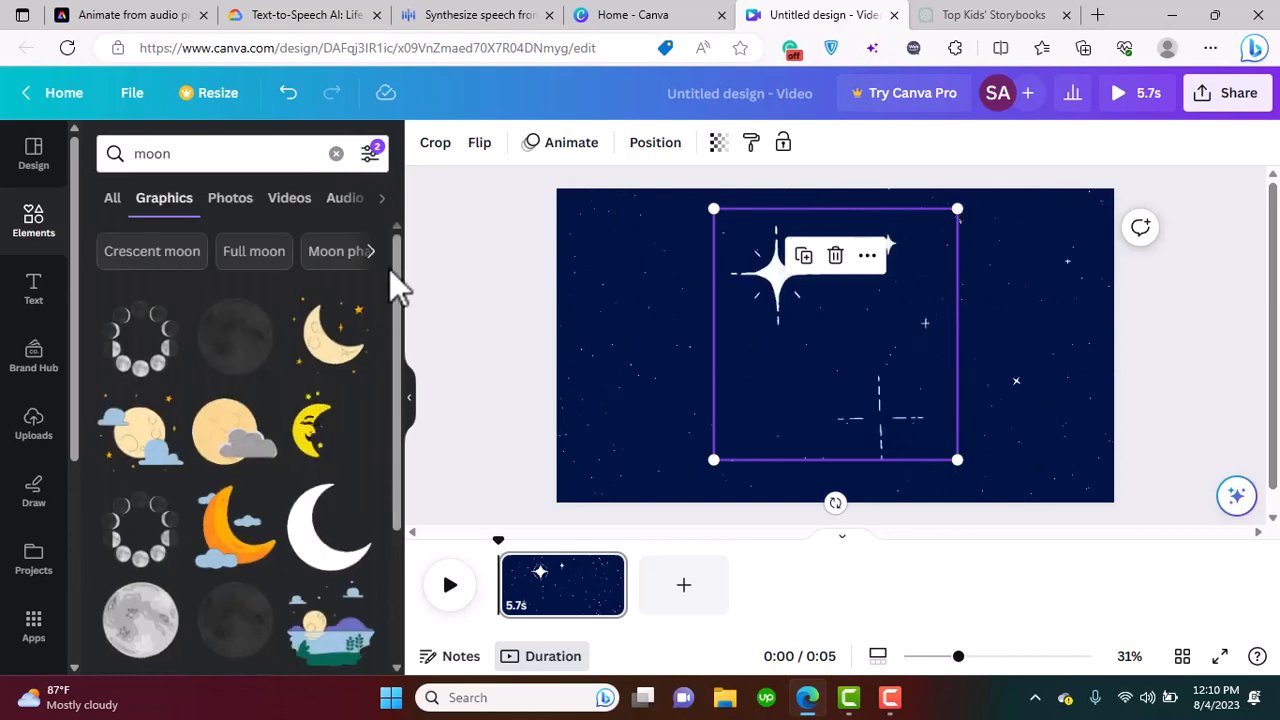
pyautogui.scroll(-3)
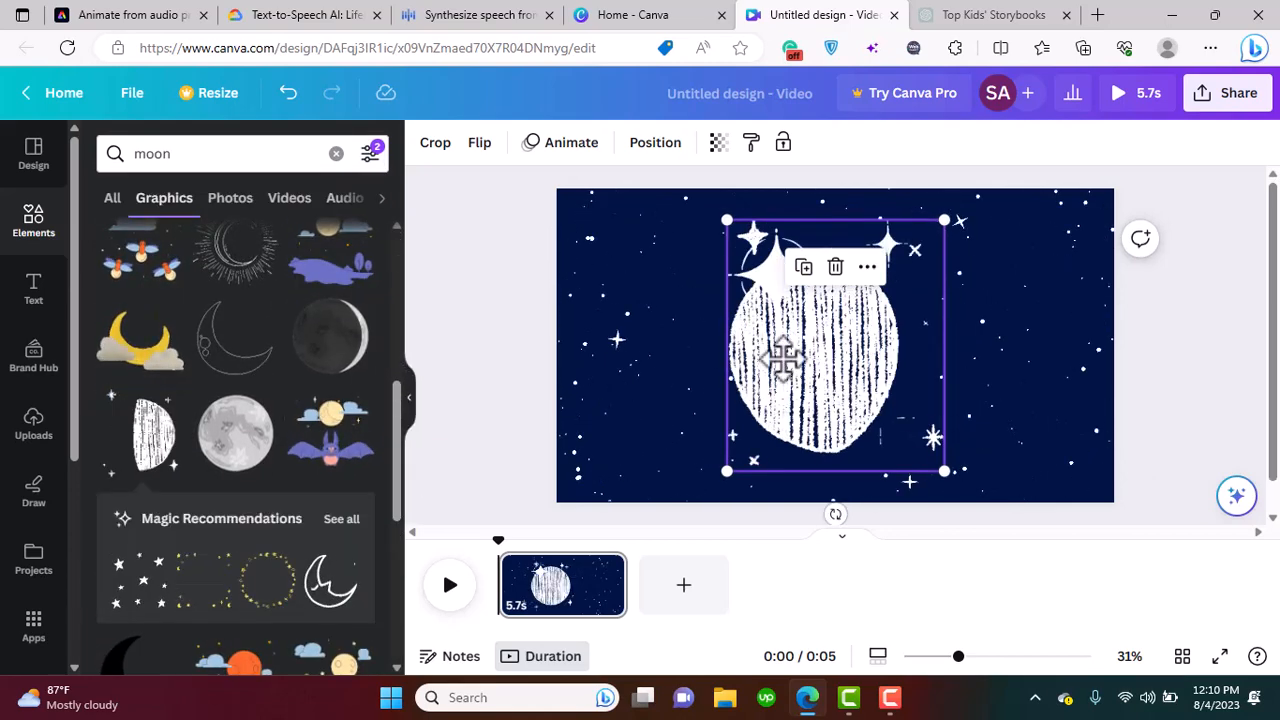
pyautogui.moveTo(727, 221); pyautogui.dragTo(605, 245)
pyautogui.write('Asteroid')
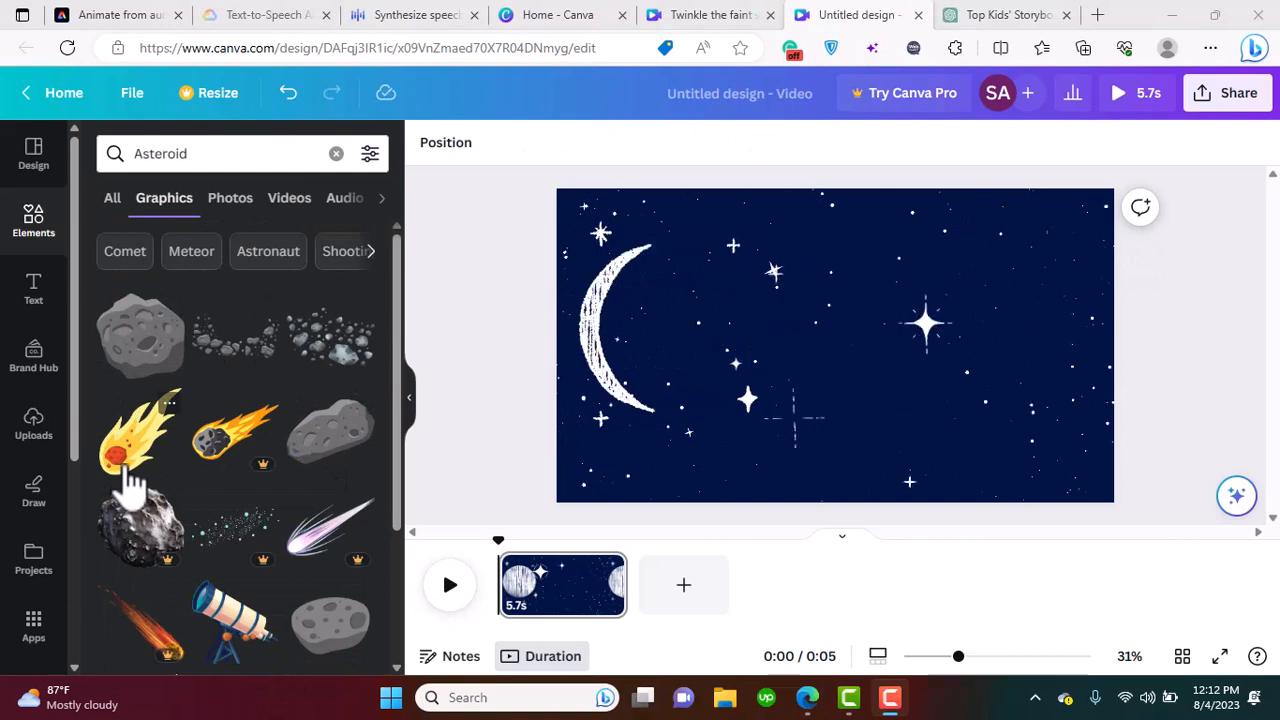
# Add the flaming comet graphic and change its layer order.
pyautogui.click(140, 430)
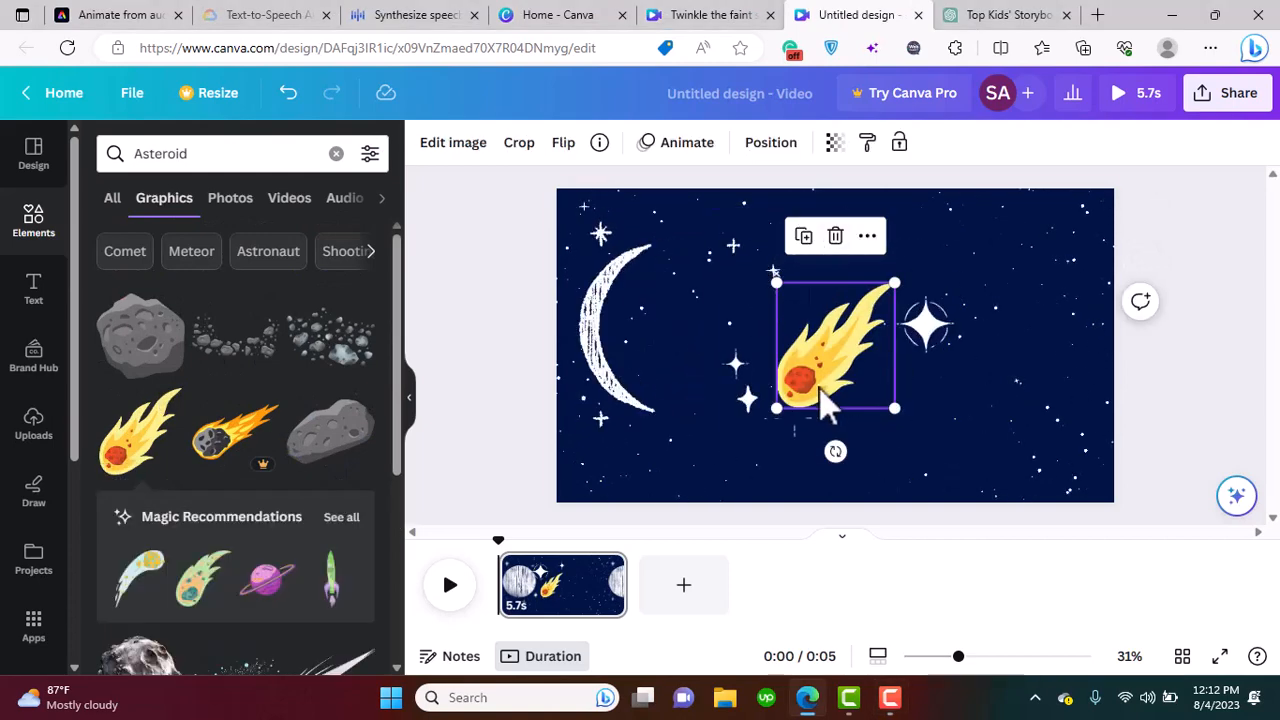
pyautogui.click(563, 142)
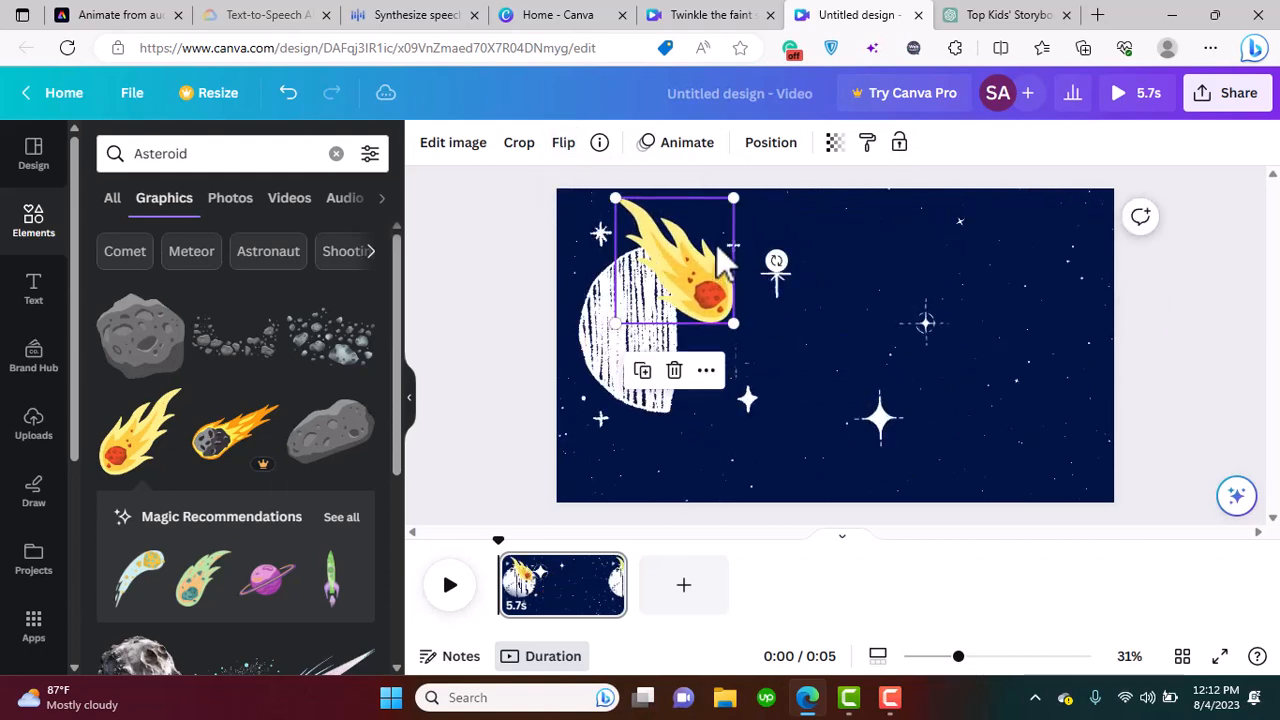
pyautogui.rightClick(690, 270)
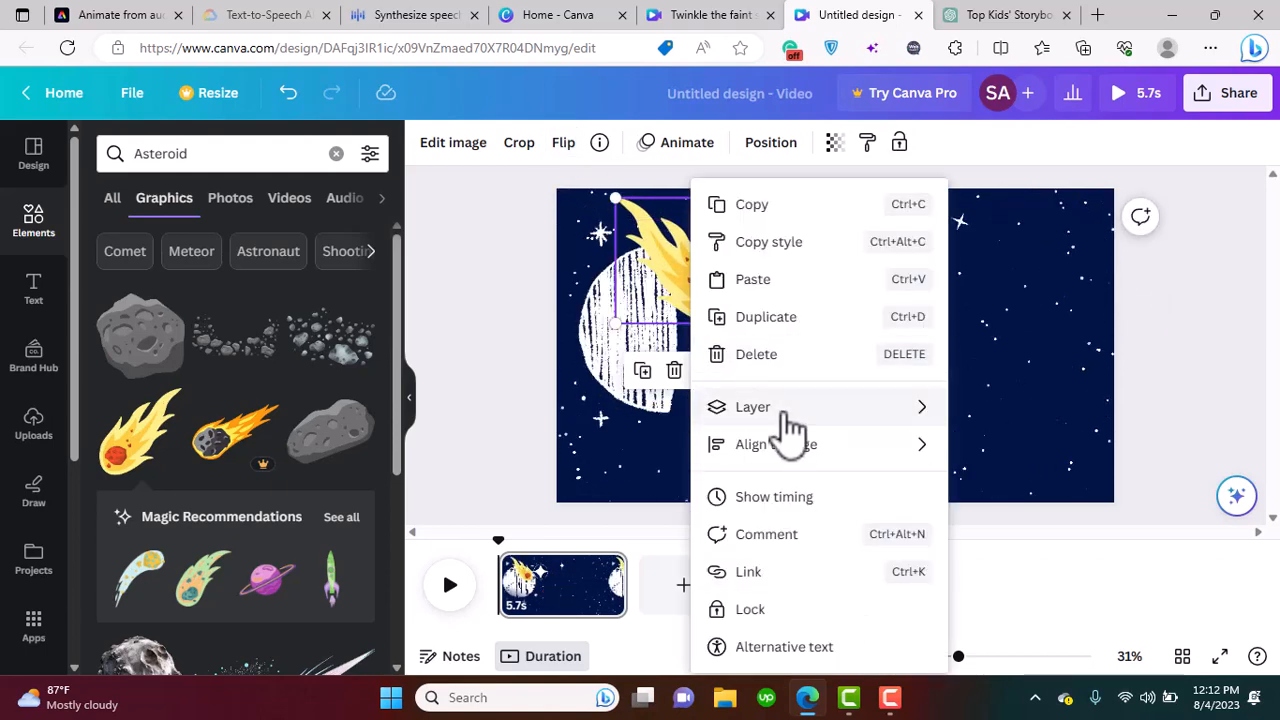
pyautogui.click(680, 295)
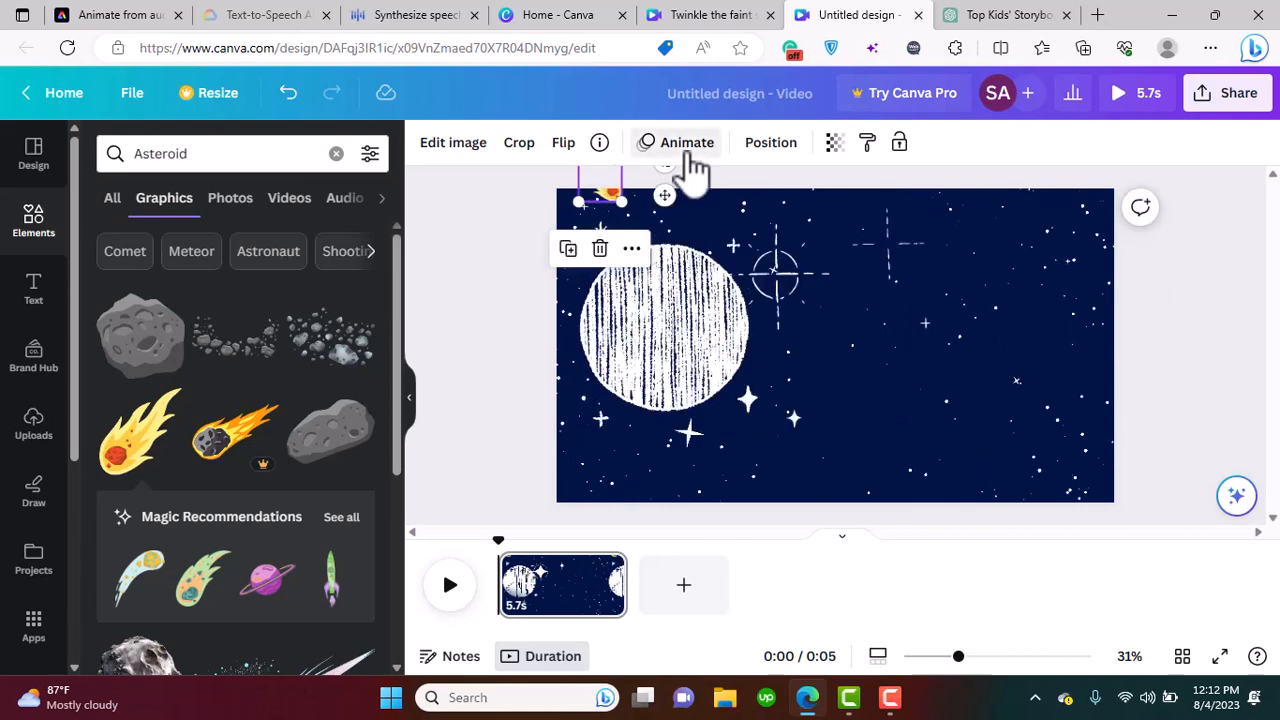
# Animate the comet along a custom drawn path set to Smooth.
pyautogui.click(687, 142)
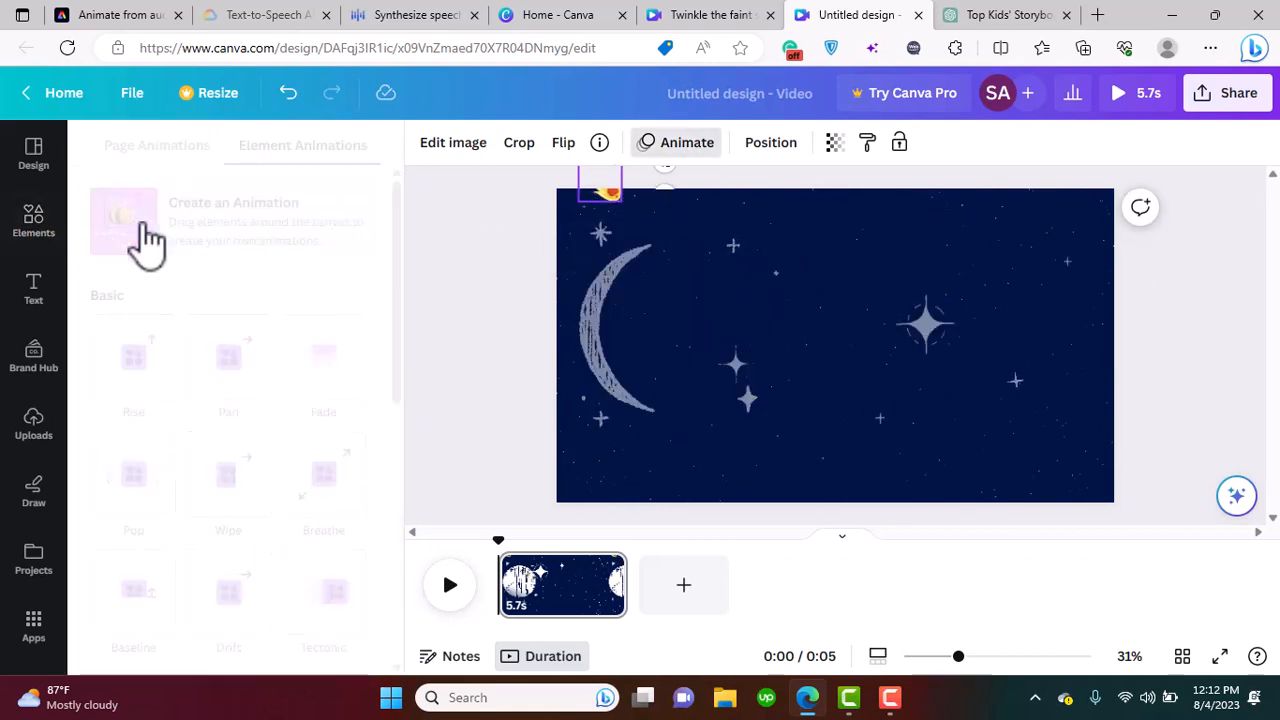
pyautogui.moveTo(600, 185); pyautogui.dragTo(720, 285)
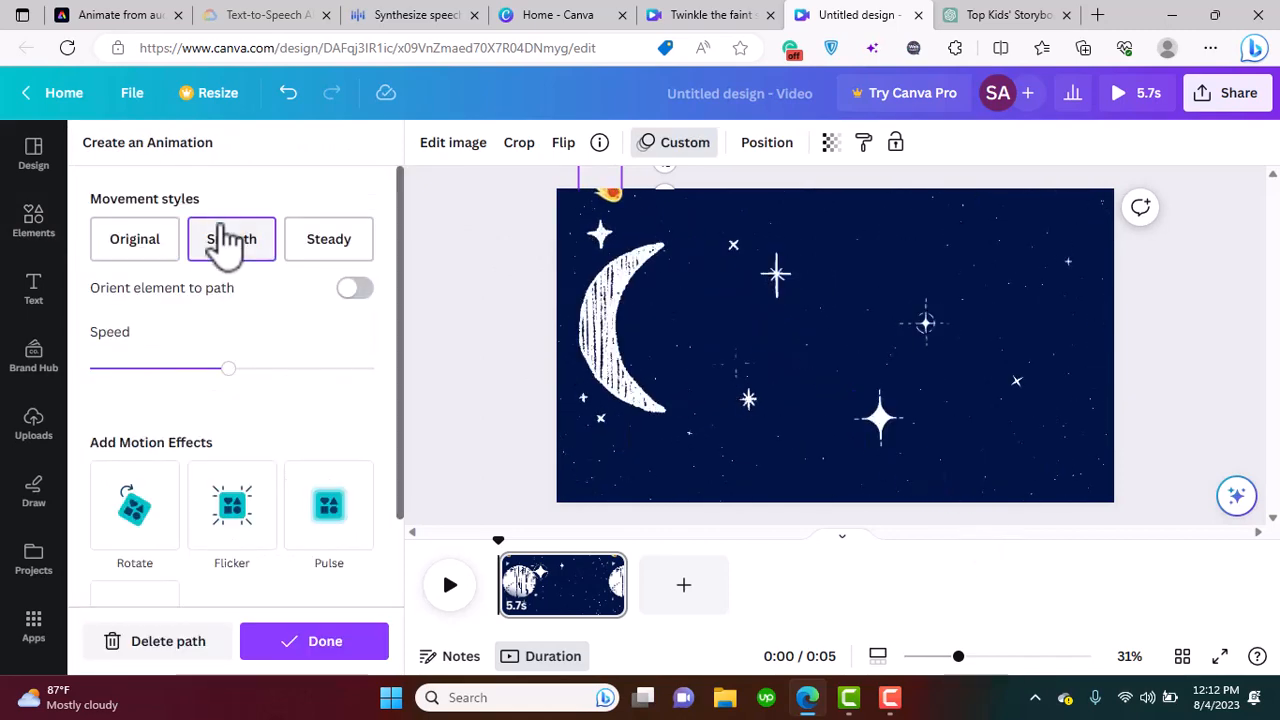
pyautogui.click(328, 238)
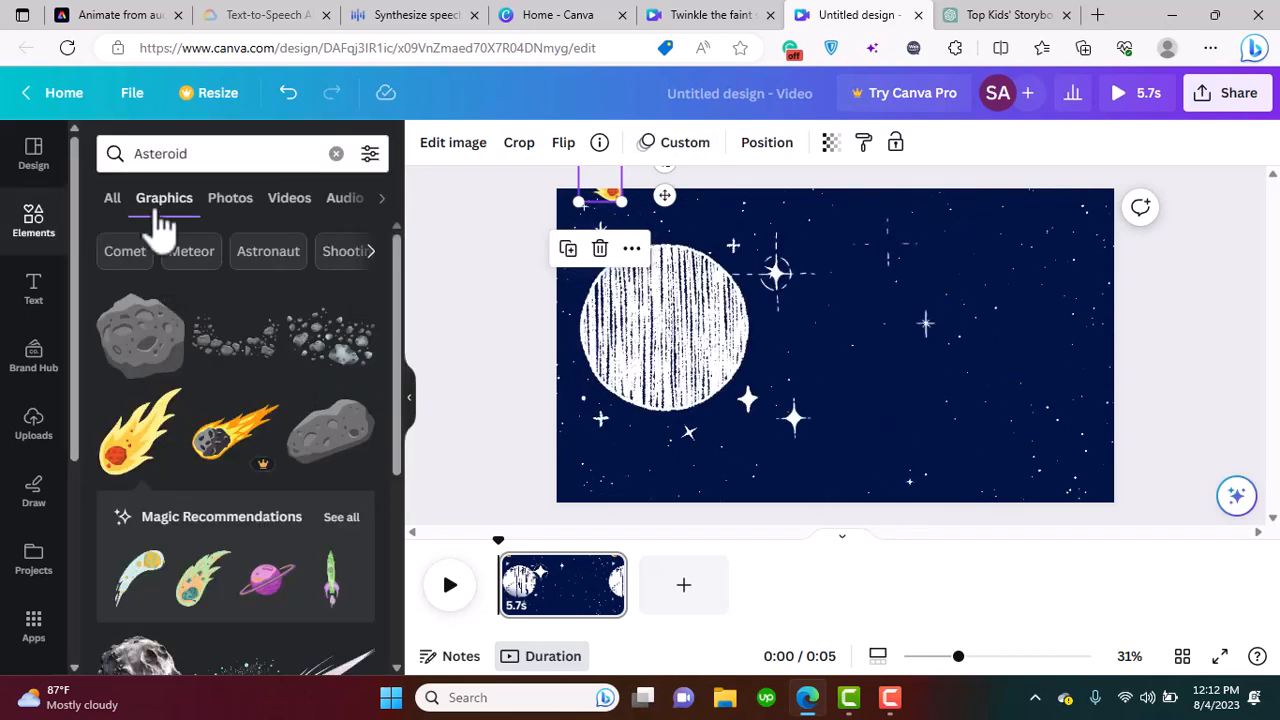
# Add a white star on the right of the sky, then search 'sad face'.
pyautogui.write('star')
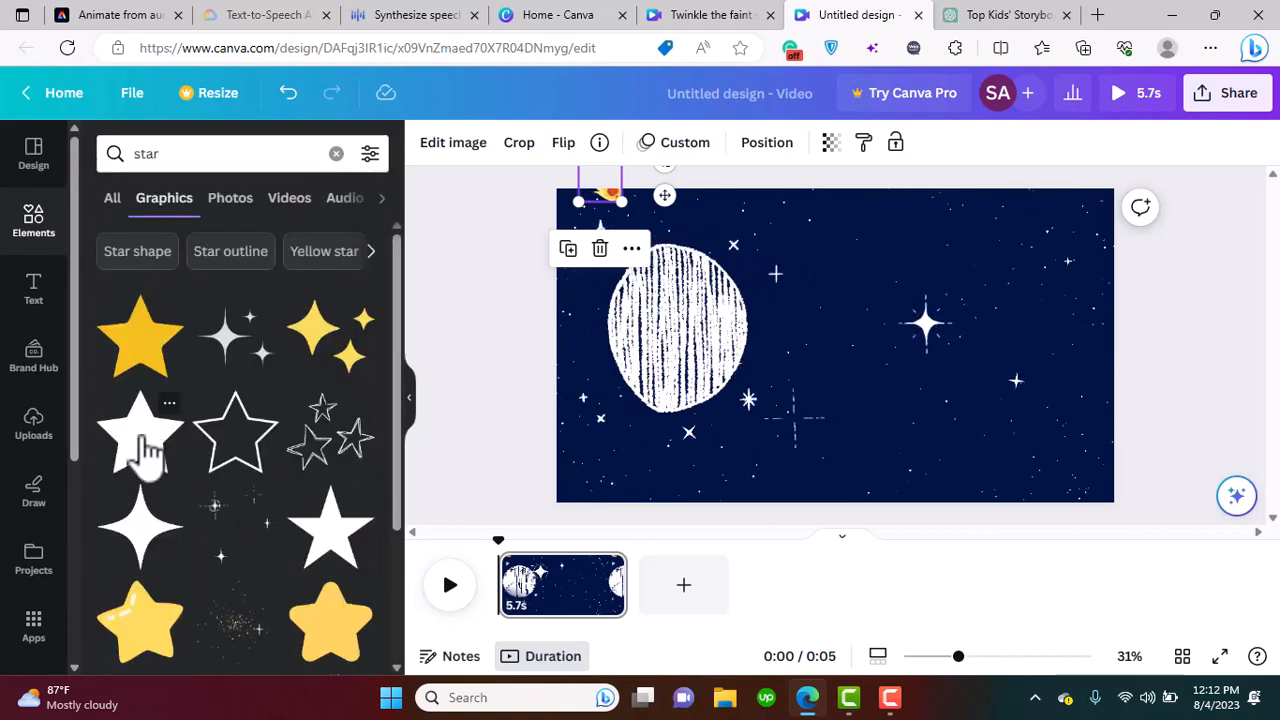
pyautogui.click(140, 435)
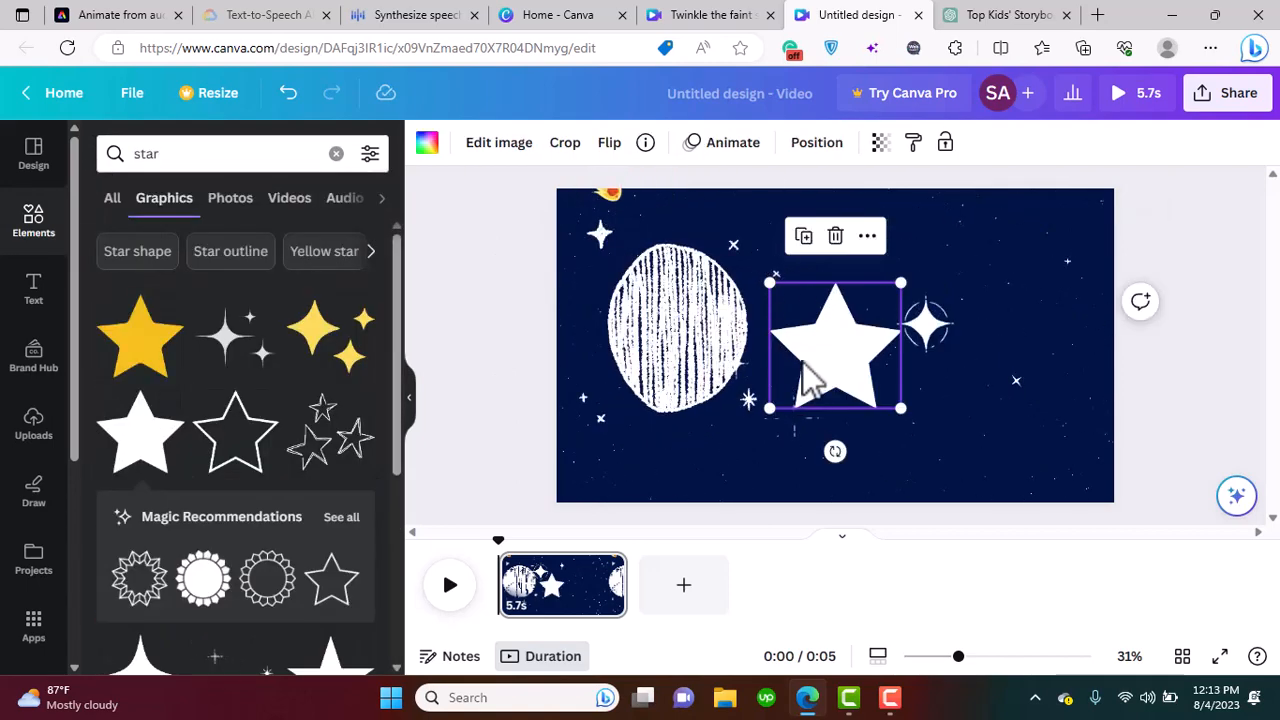
pyautogui.moveTo(835, 345); pyautogui.dragTo(1003, 345)
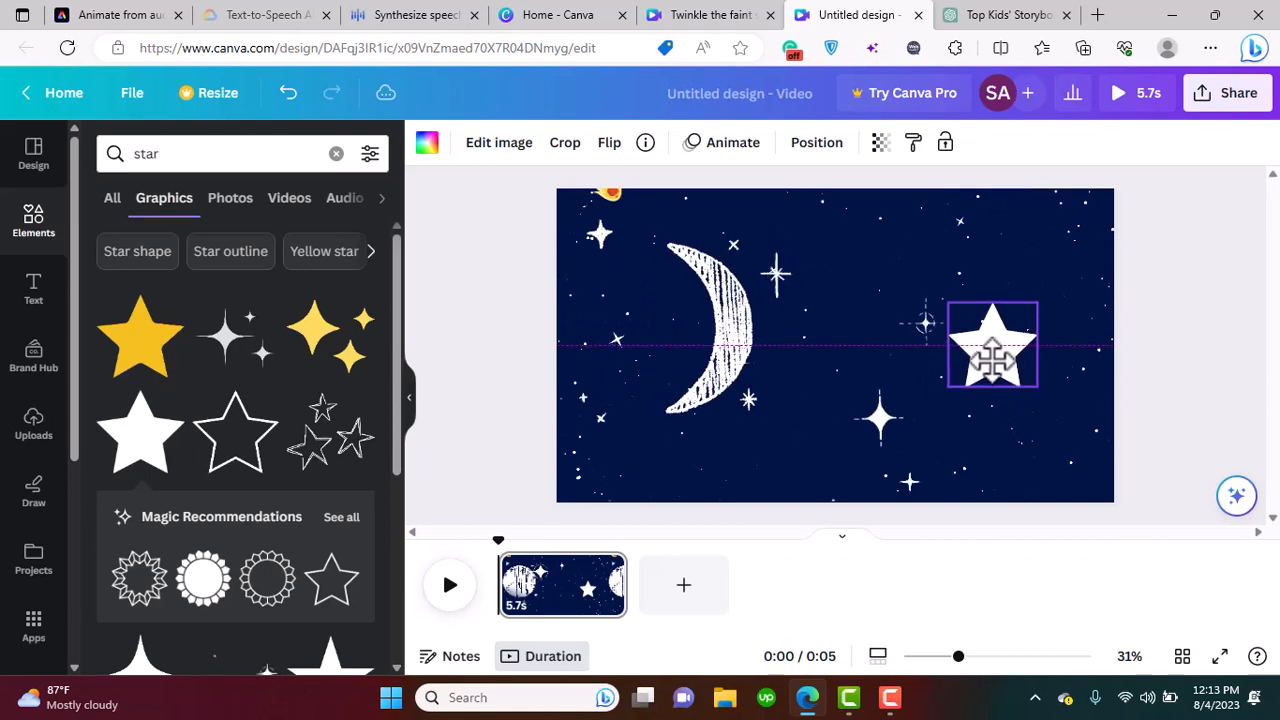
pyautogui.click(206, 153)
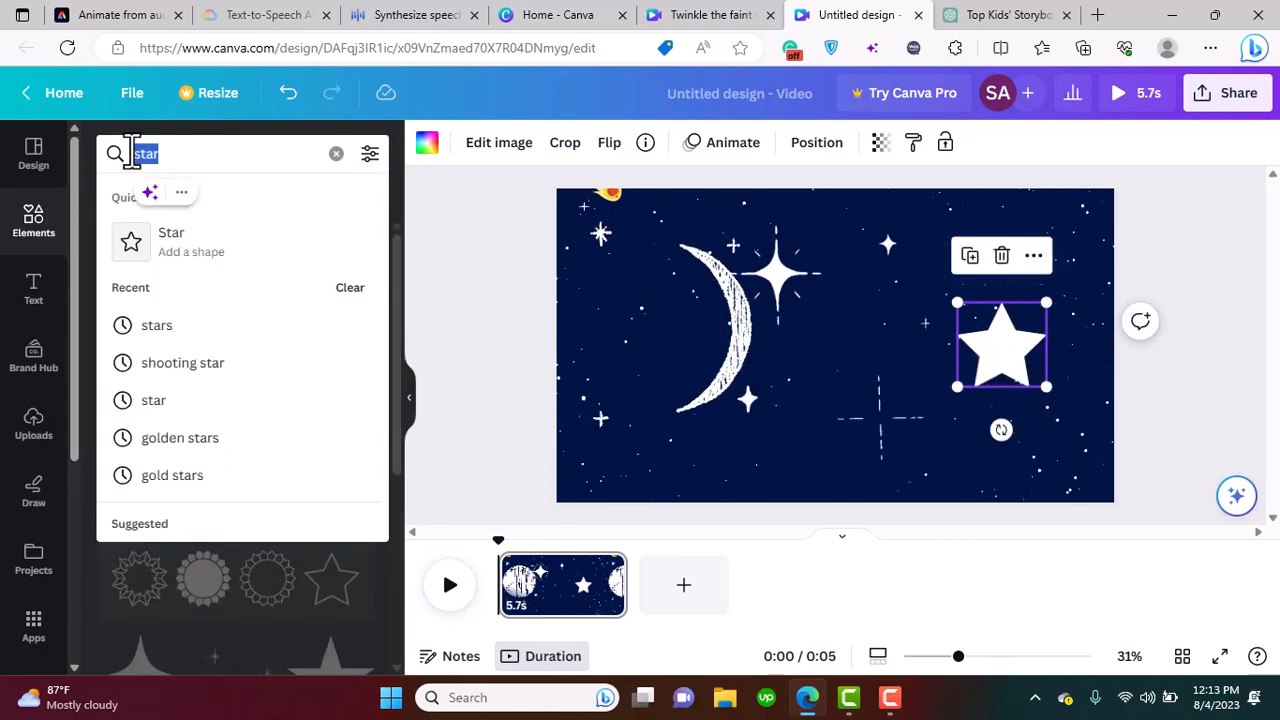
pyautogui.write('sad face')
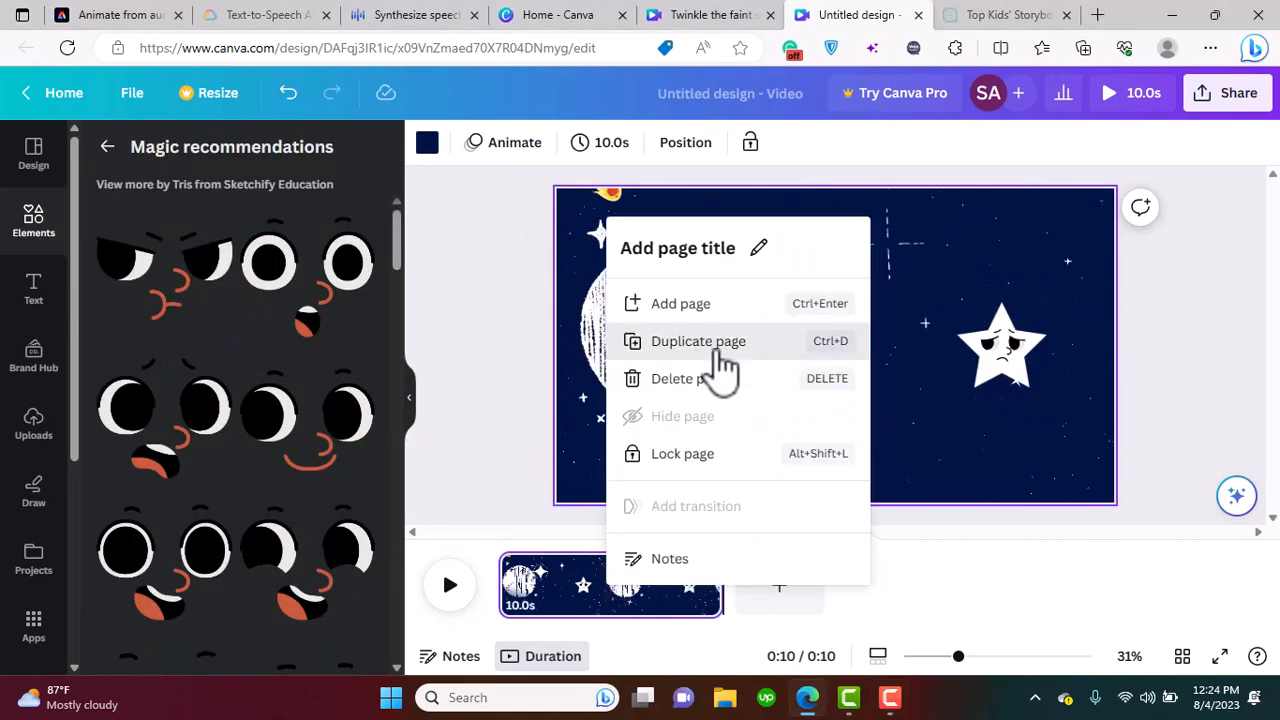
# Duplicate the night-sky page into a second 10-second page.
pyautogui.click(698, 340)
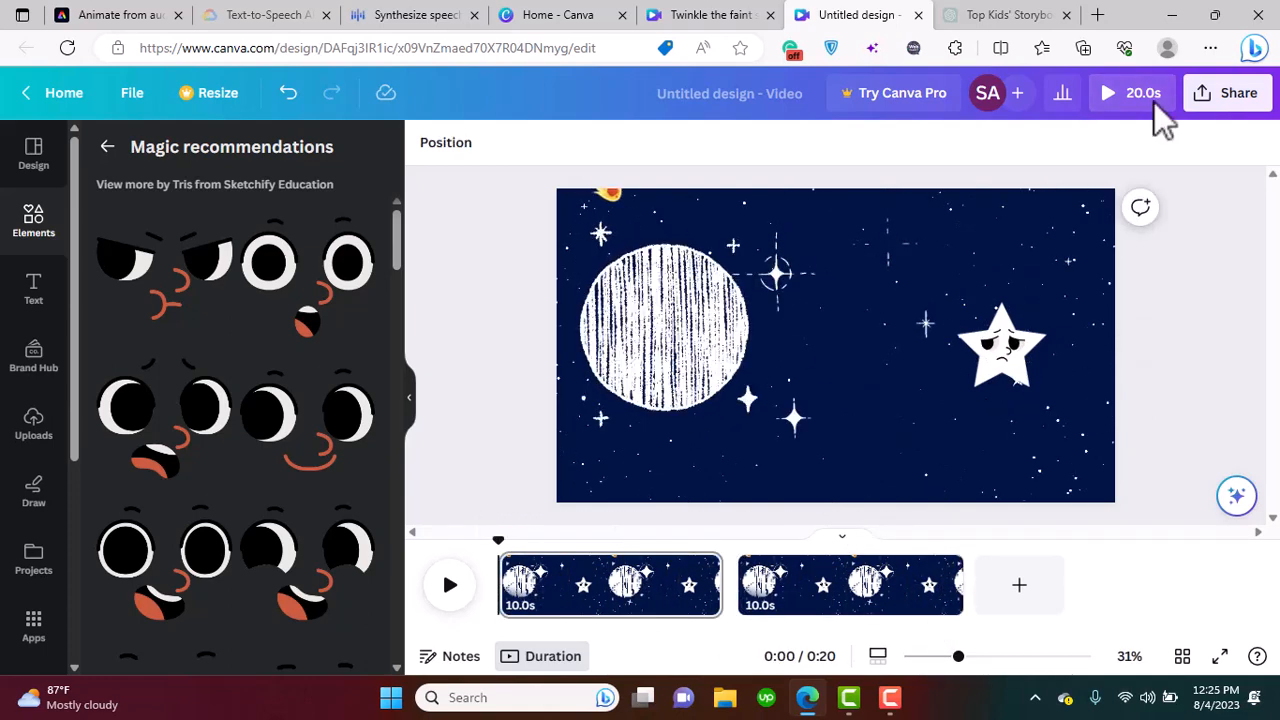
# Download all pages of the design as an MP4 video.
pyautogui.click(1238, 92)
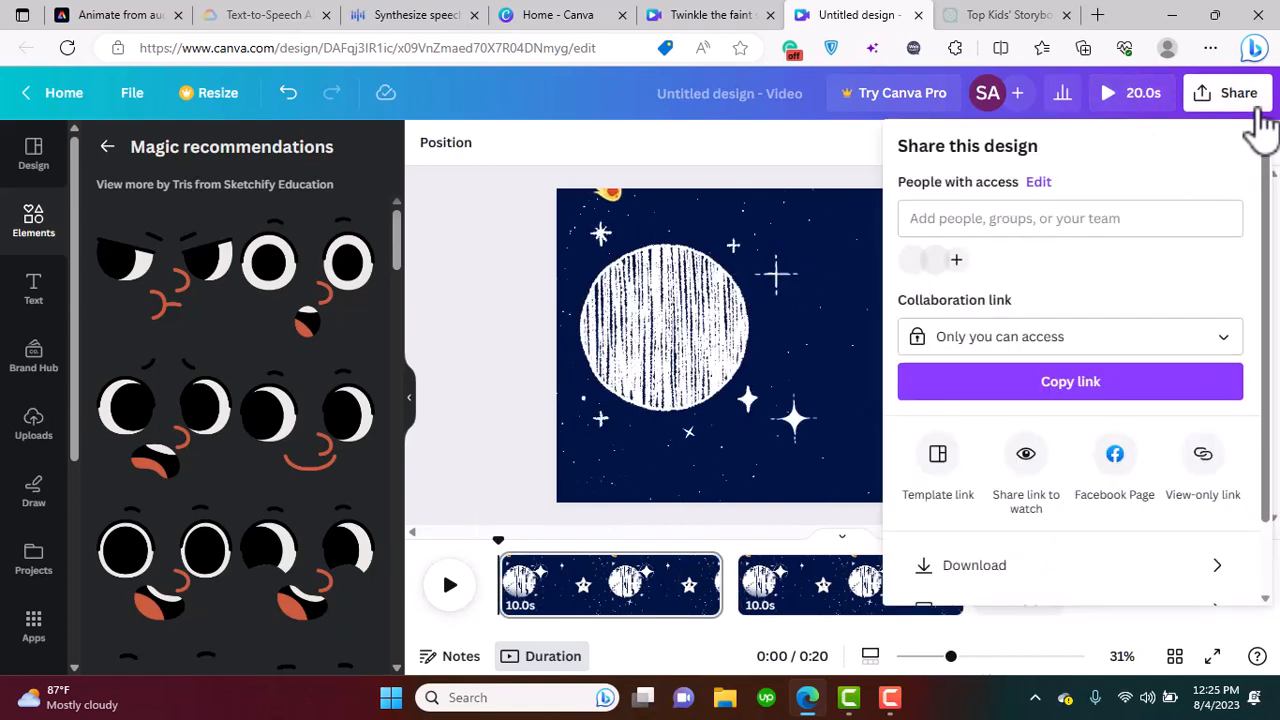
pyautogui.click(973, 565)
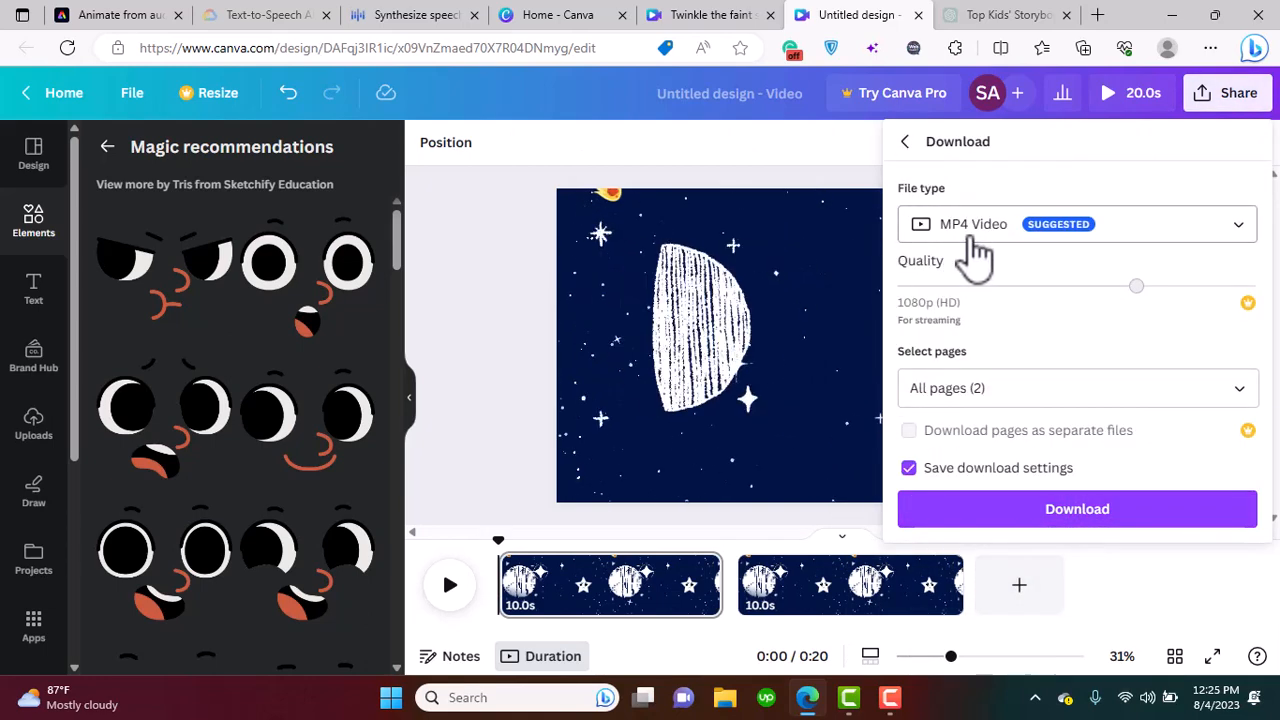
pyautogui.click(1077, 509)
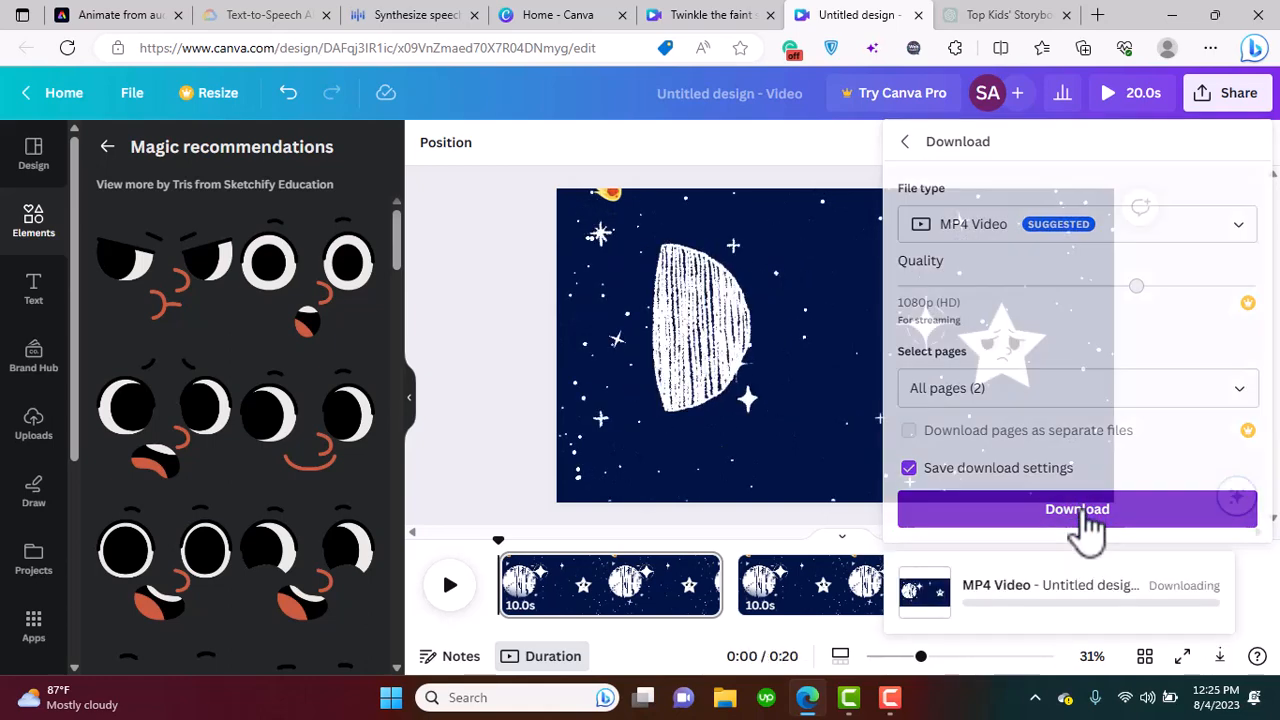
pyautogui.click(1015, 15)
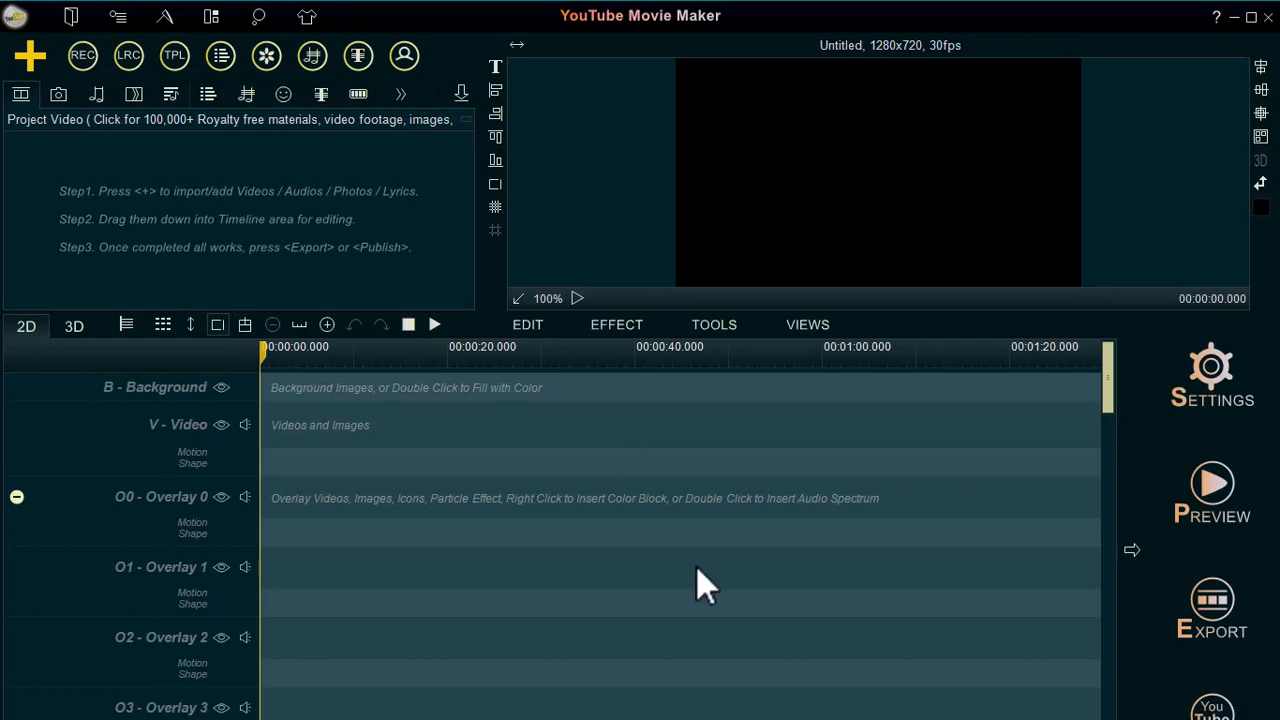
pyautogui.moveTo(30, 55)
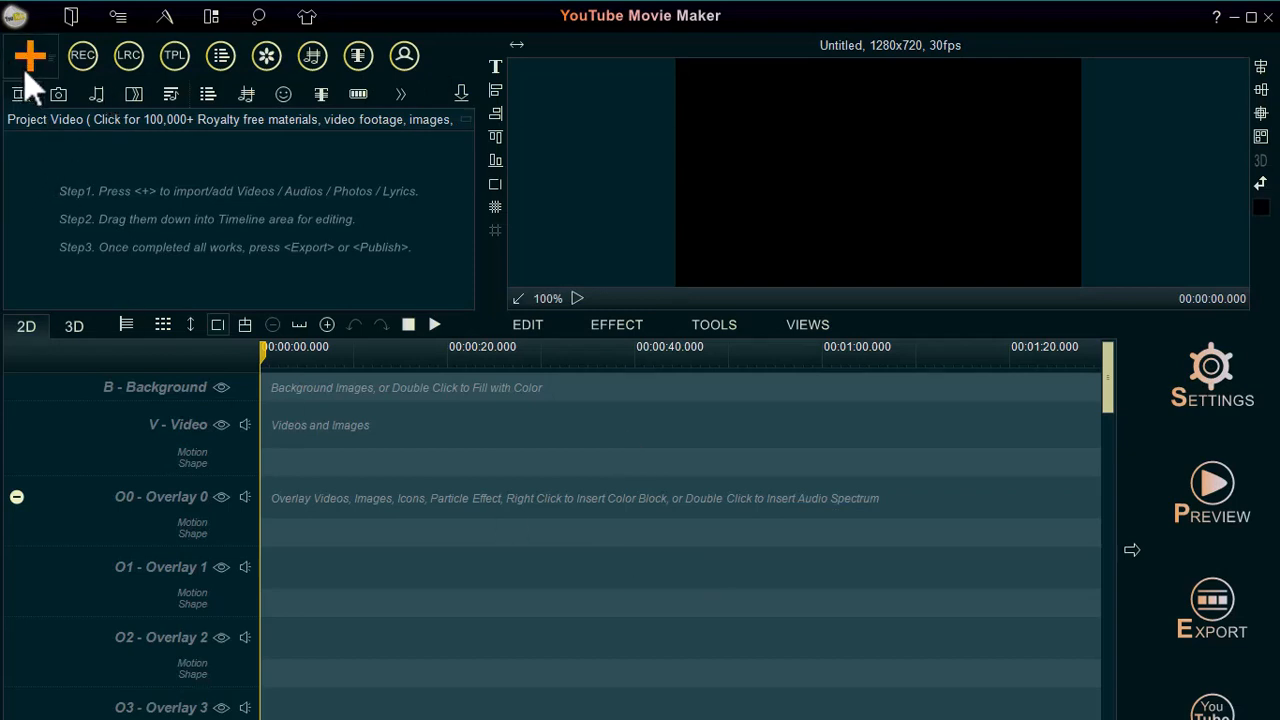
# Import 'Untitled design (2)' and 'synthesis-1--AdobeExpress' from Downloads.
pyautogui.click(30, 56)
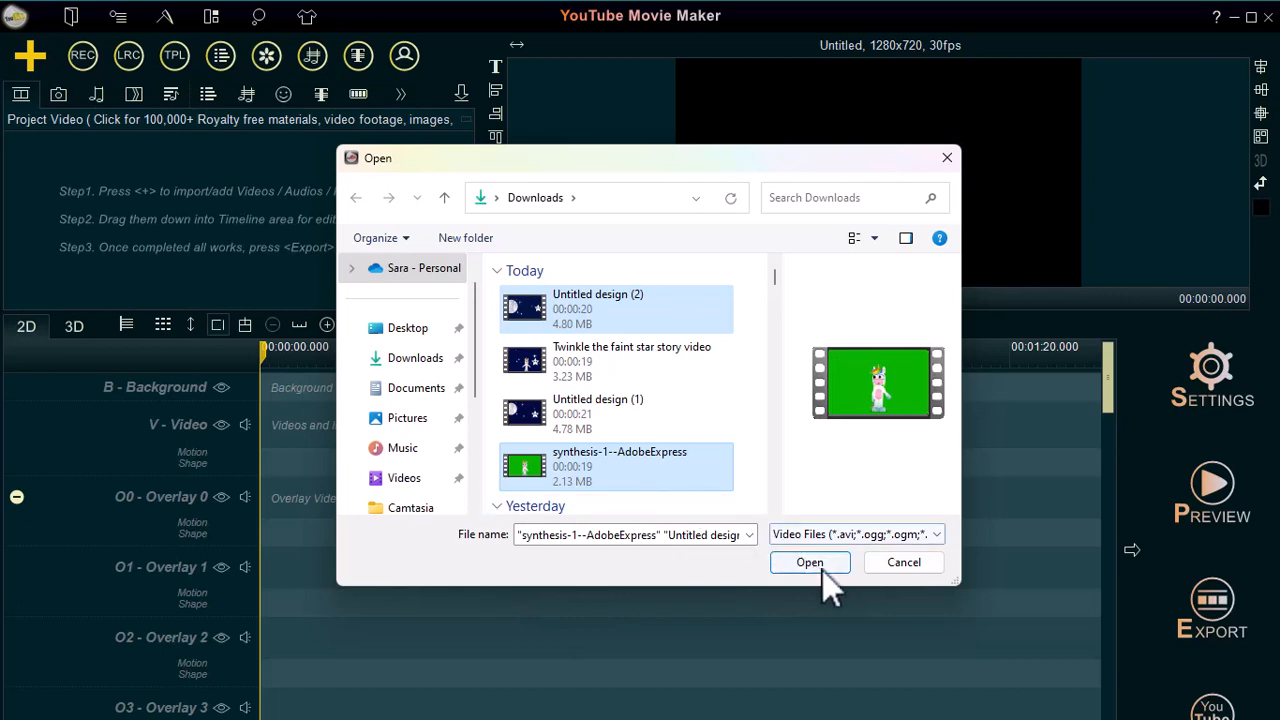
pyautogui.click(810, 561)
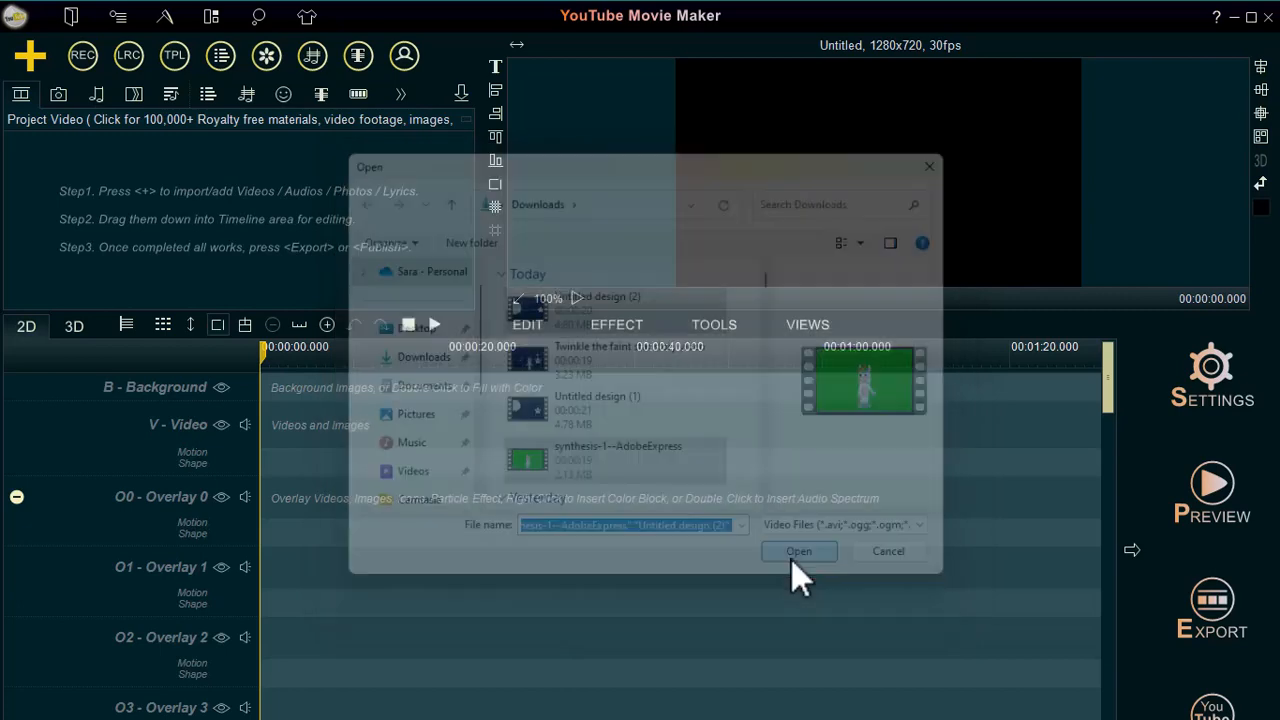
pyautogui.click(798, 551)
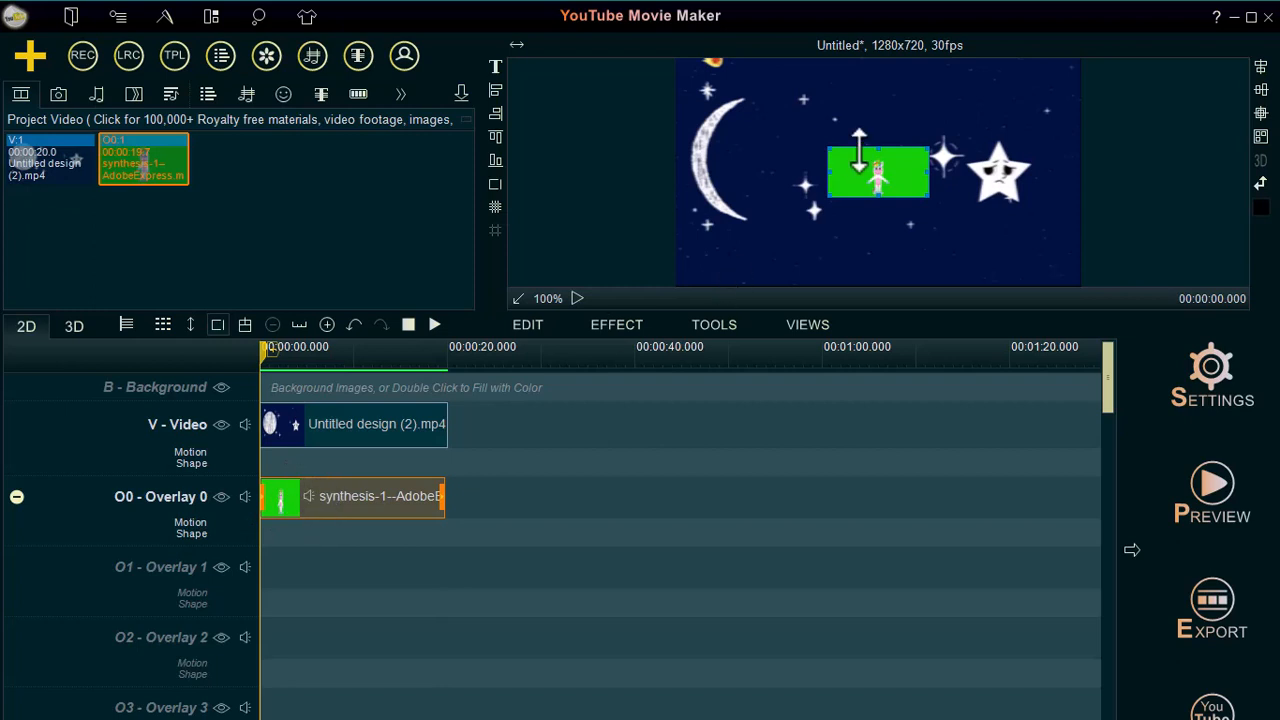
# Move the unicorn overlay to the top-left and stretch it across the frame.
pyautogui.moveTo(878, 172); pyautogui.dragTo(725, 90)
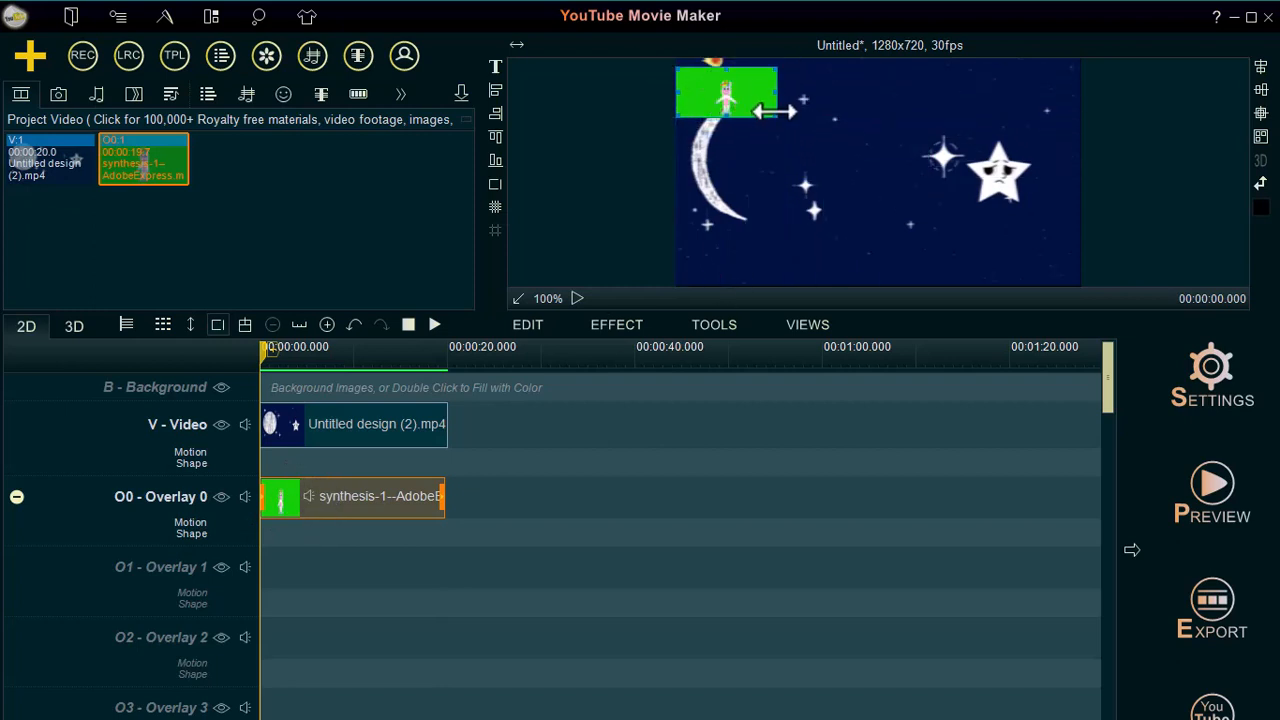
pyautogui.moveTo(1080, 285); pyautogui.dragTo(1100, 285)
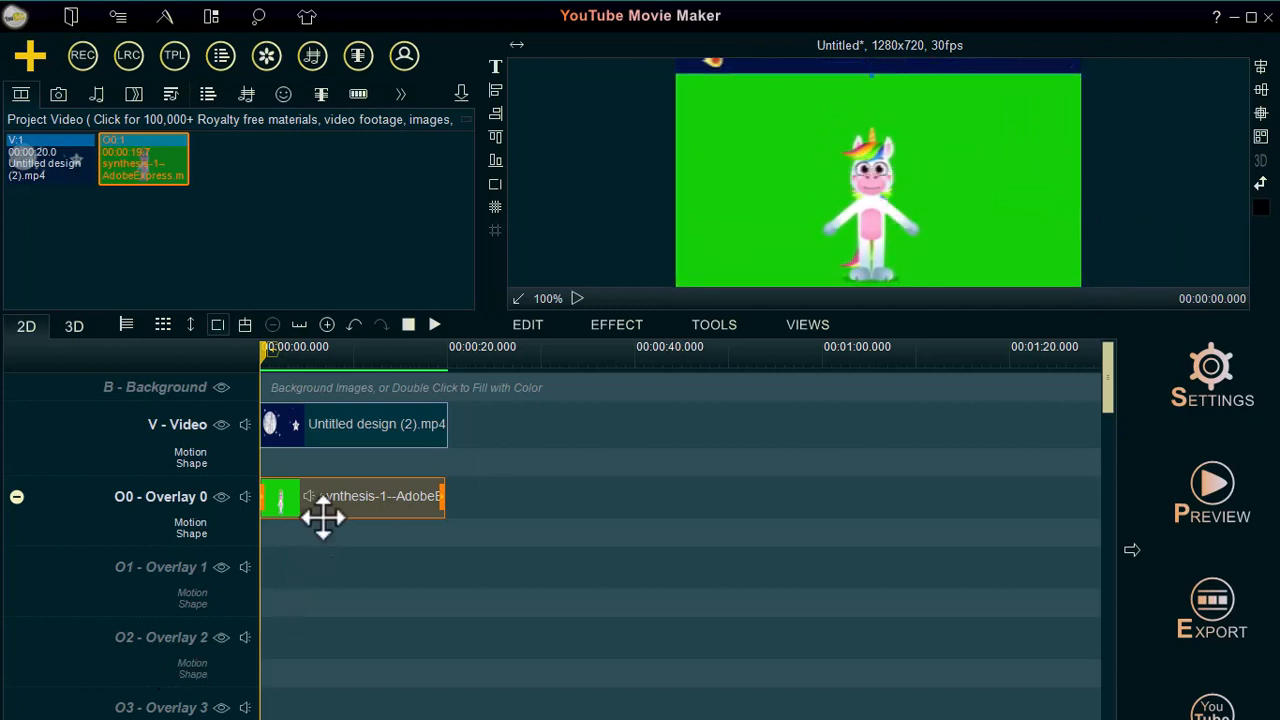
# Enable Video Chroma Key on the unicorn overlay clip with Green set to about 190.
pyautogui.rightClick(355, 496)
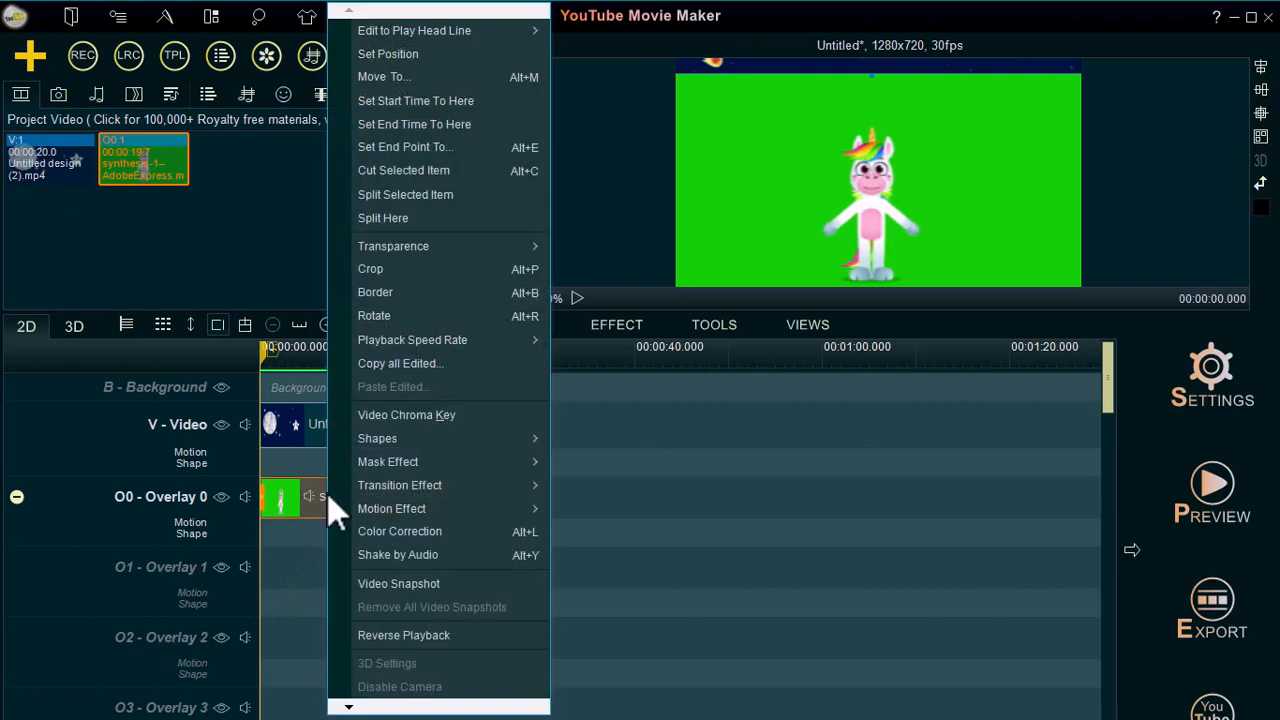
pyautogui.moveTo(406, 414)
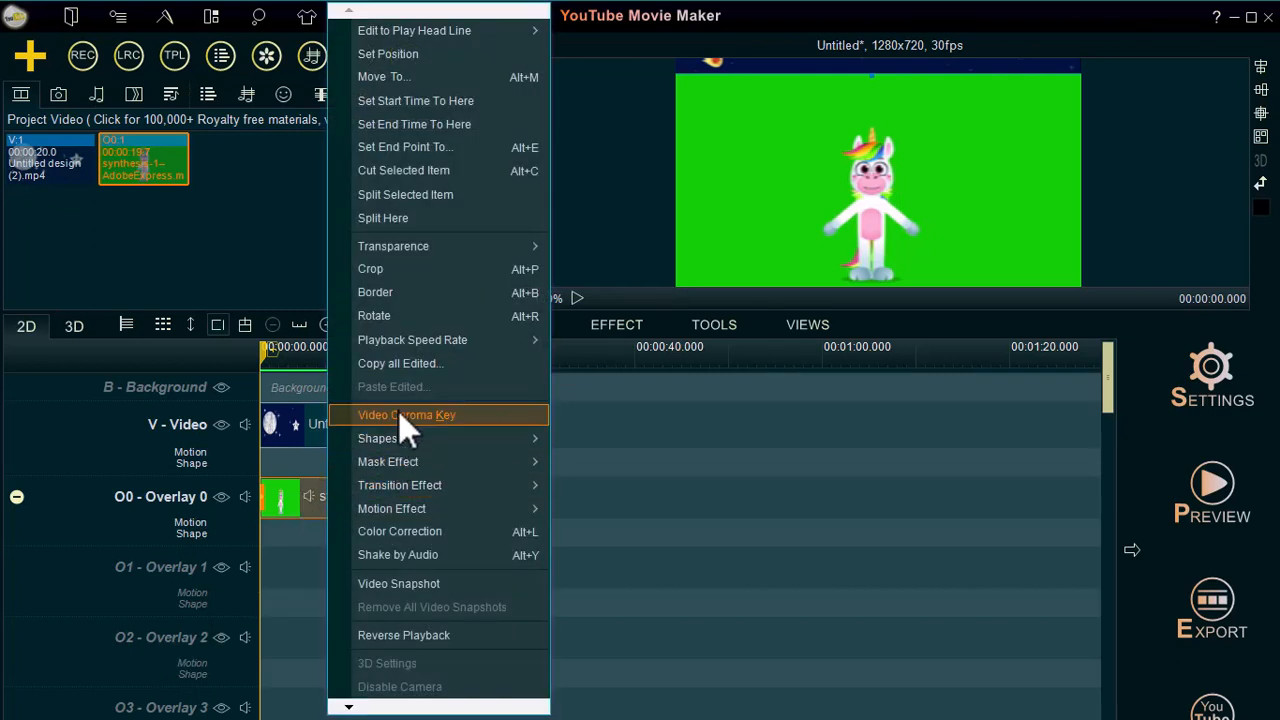
pyautogui.click(406, 414)
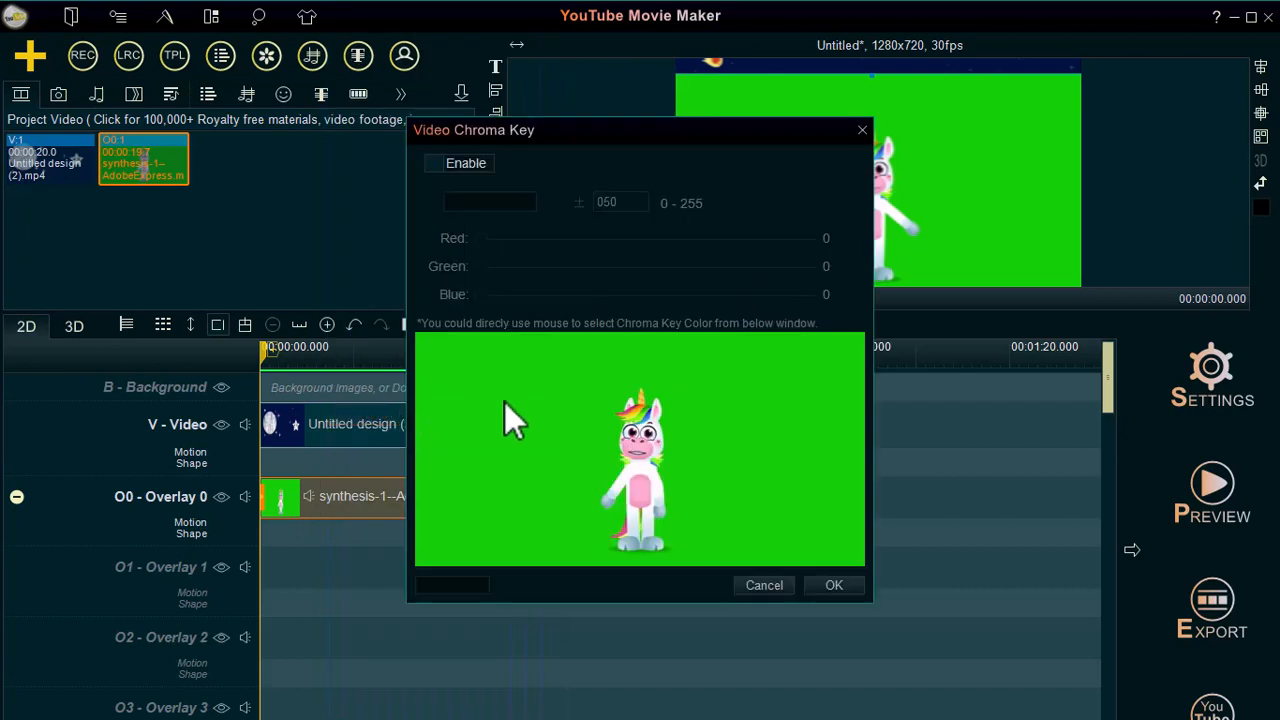
pyautogui.click(434, 163)
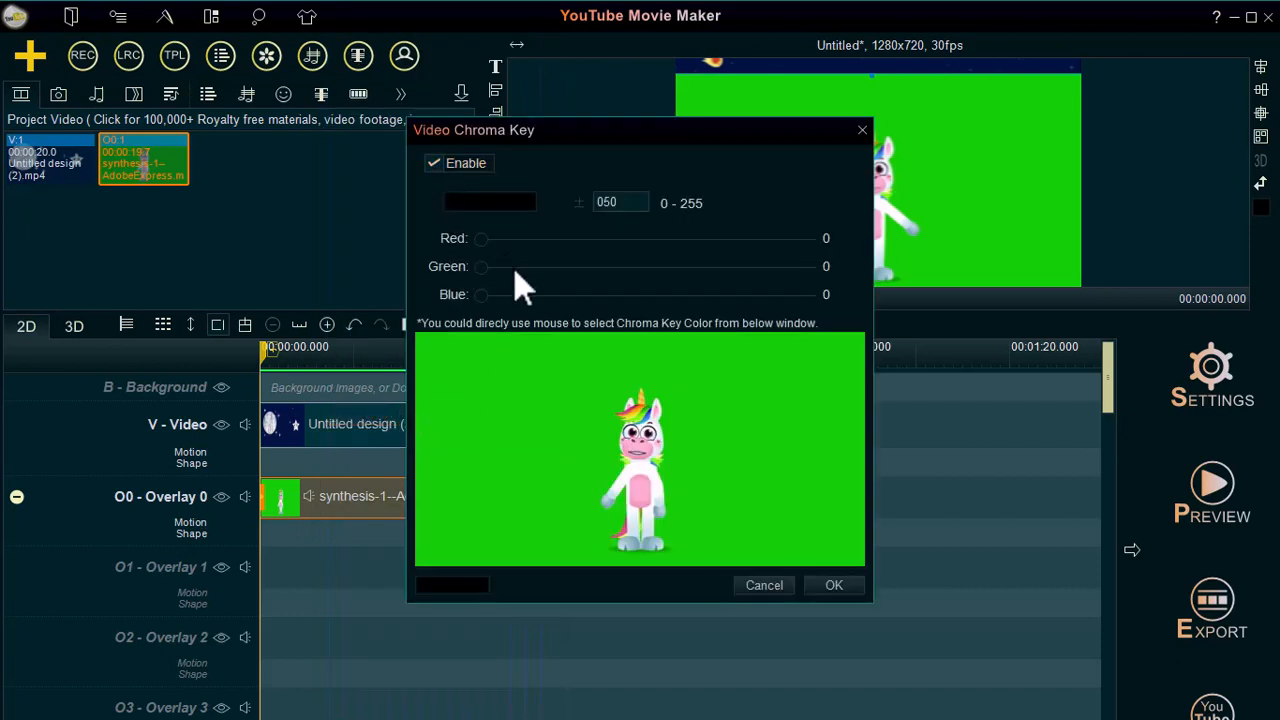
pyautogui.moveTo(481, 266); pyautogui.dragTo(555, 266)
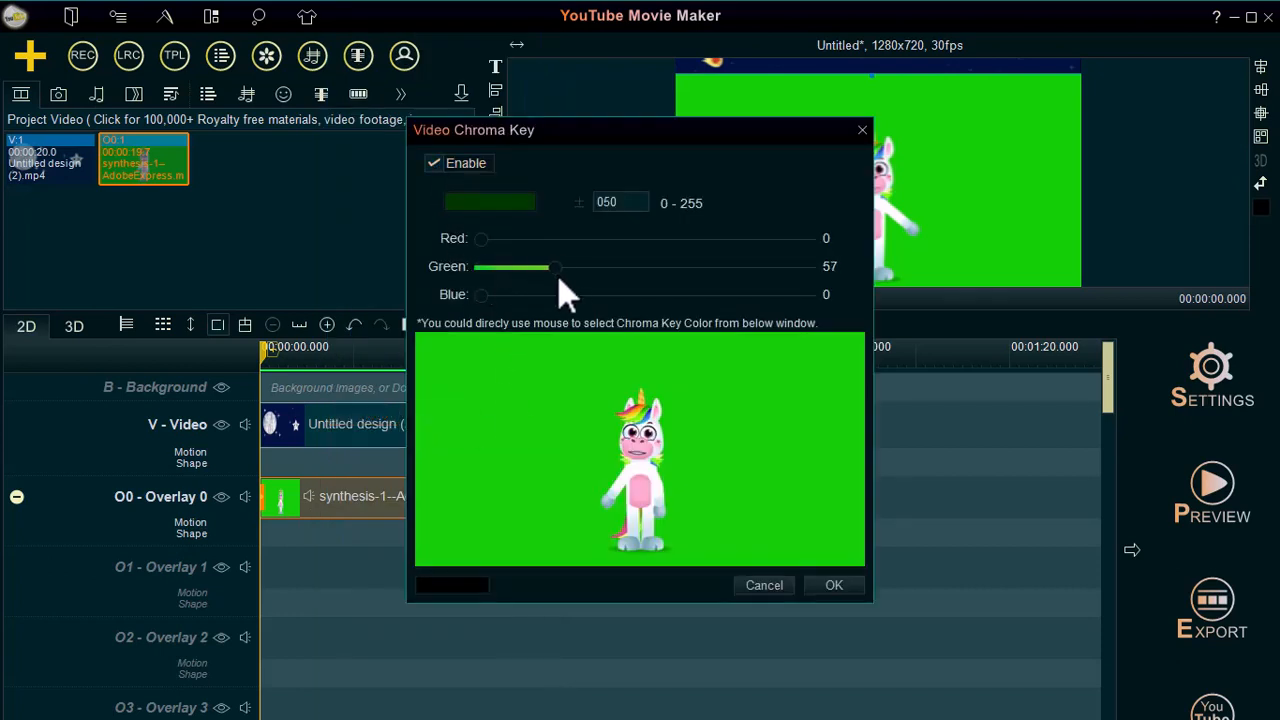
pyautogui.moveTo(555, 266); pyautogui.dragTo(687, 266)
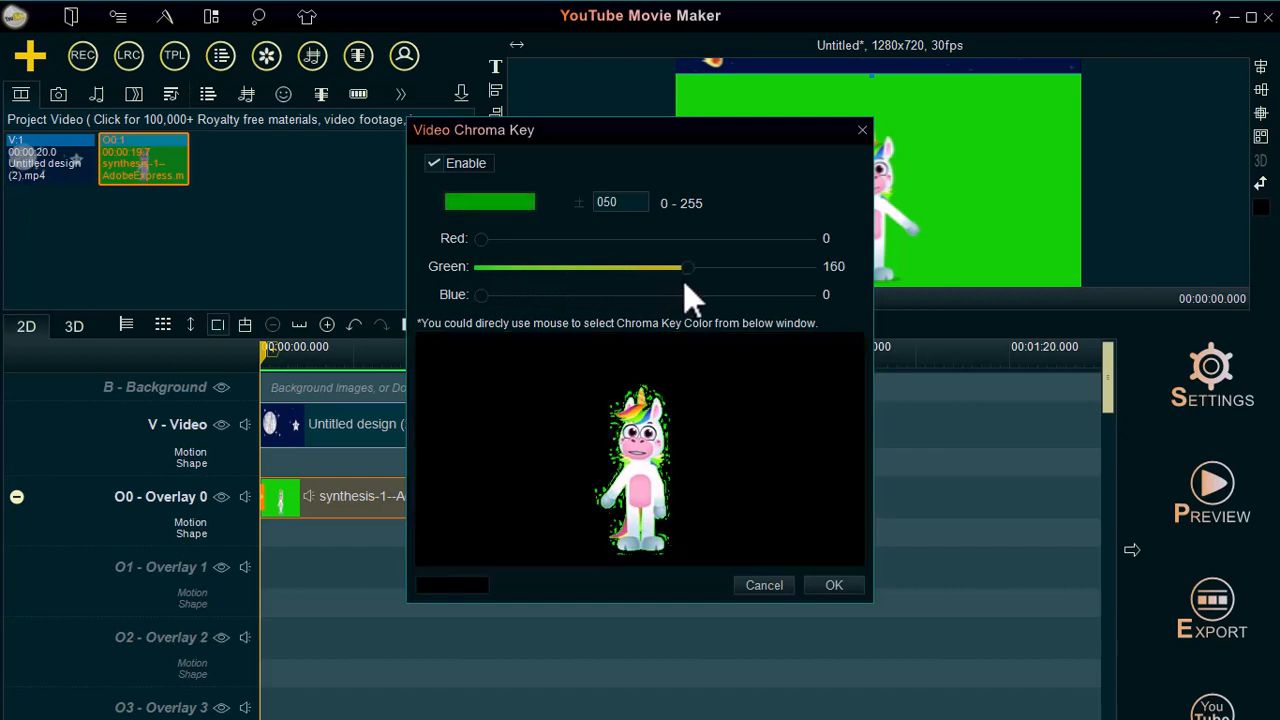
pyautogui.moveTo(686, 266); pyautogui.dragTo(711, 266)
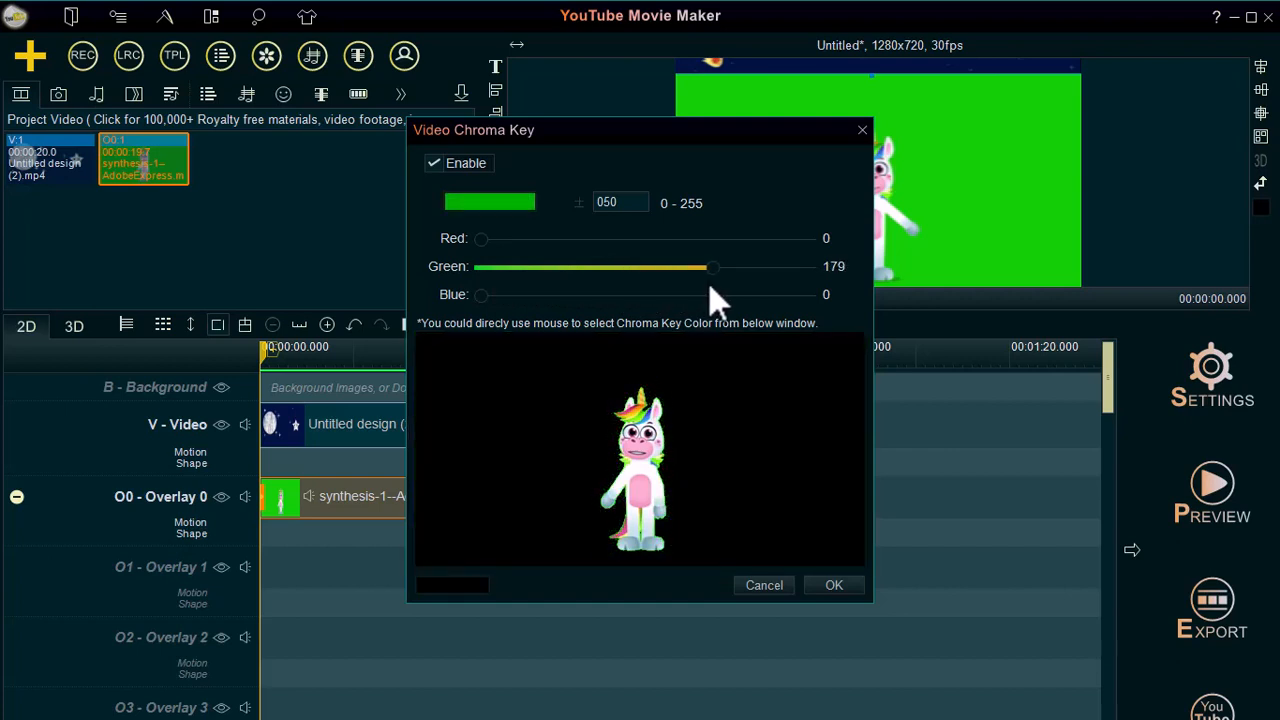
pyautogui.moveTo(710, 266); pyautogui.dragTo(810, 266)
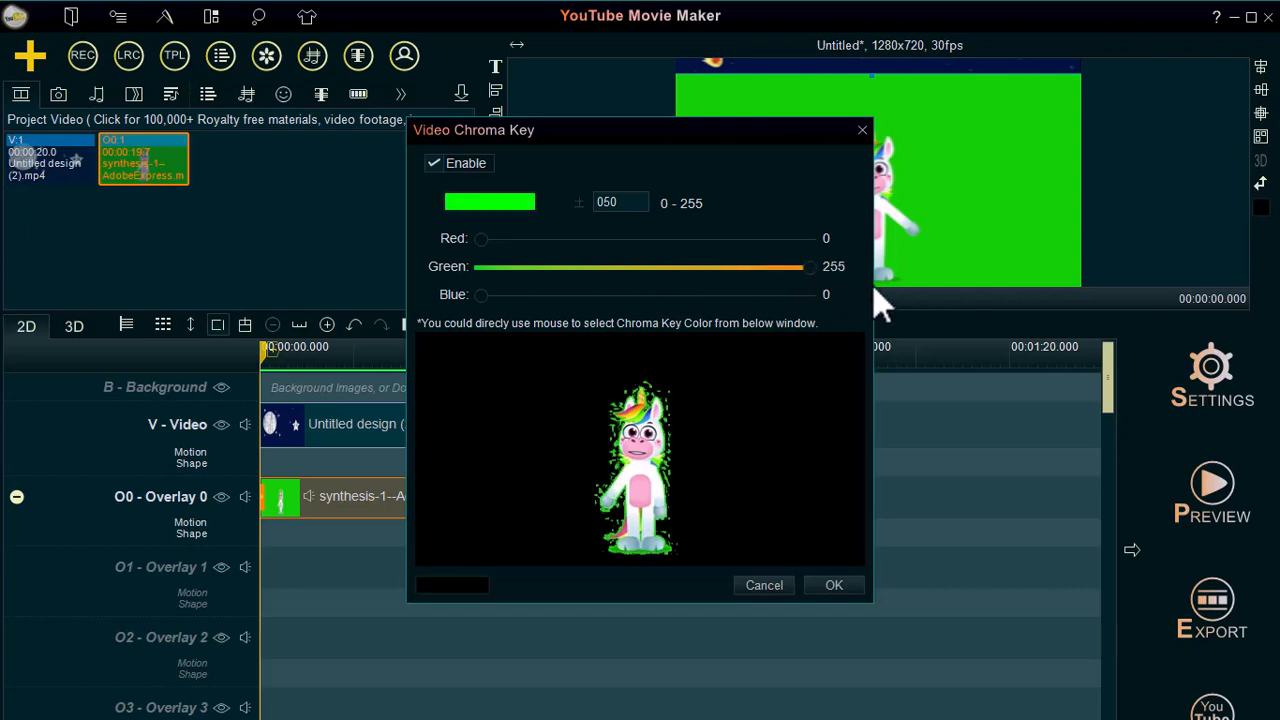
pyautogui.moveTo(810, 266); pyautogui.dragTo(750, 266)
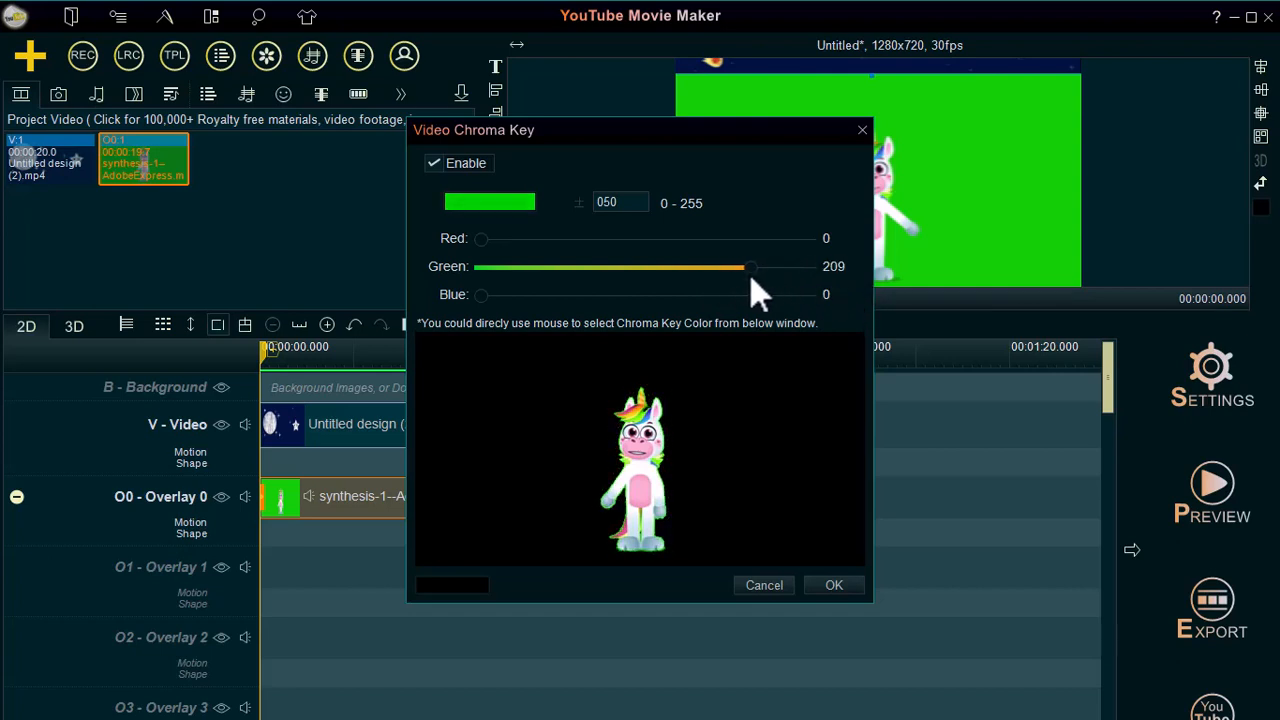
pyautogui.moveTo(751, 266); pyautogui.dragTo(723, 266)
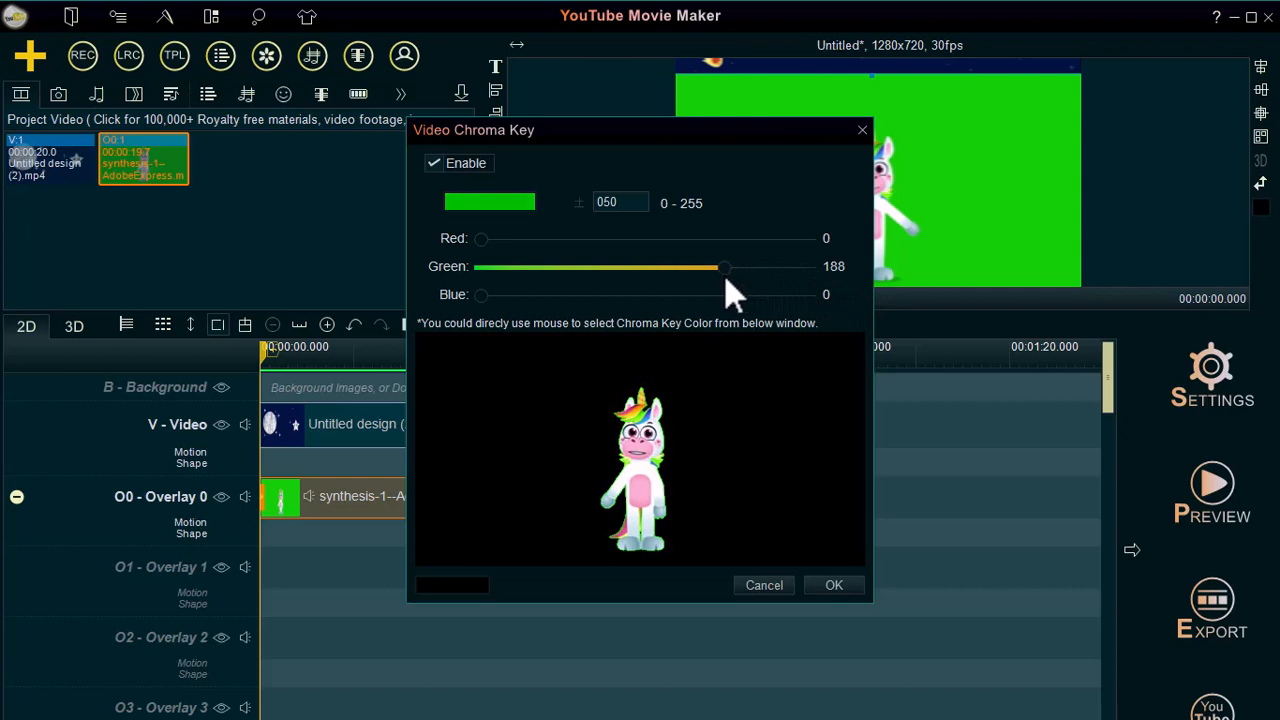
pyautogui.moveTo(722, 266); pyautogui.dragTo(728, 266)
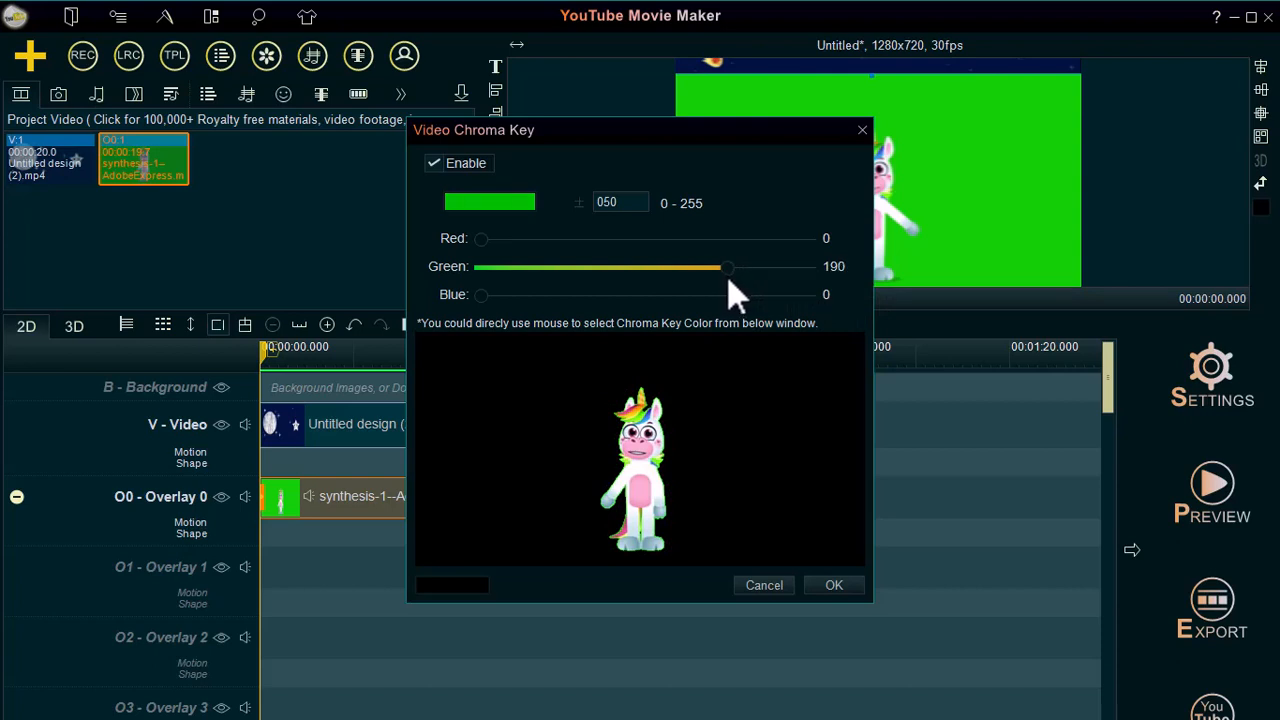
pyautogui.moveTo(834, 585)
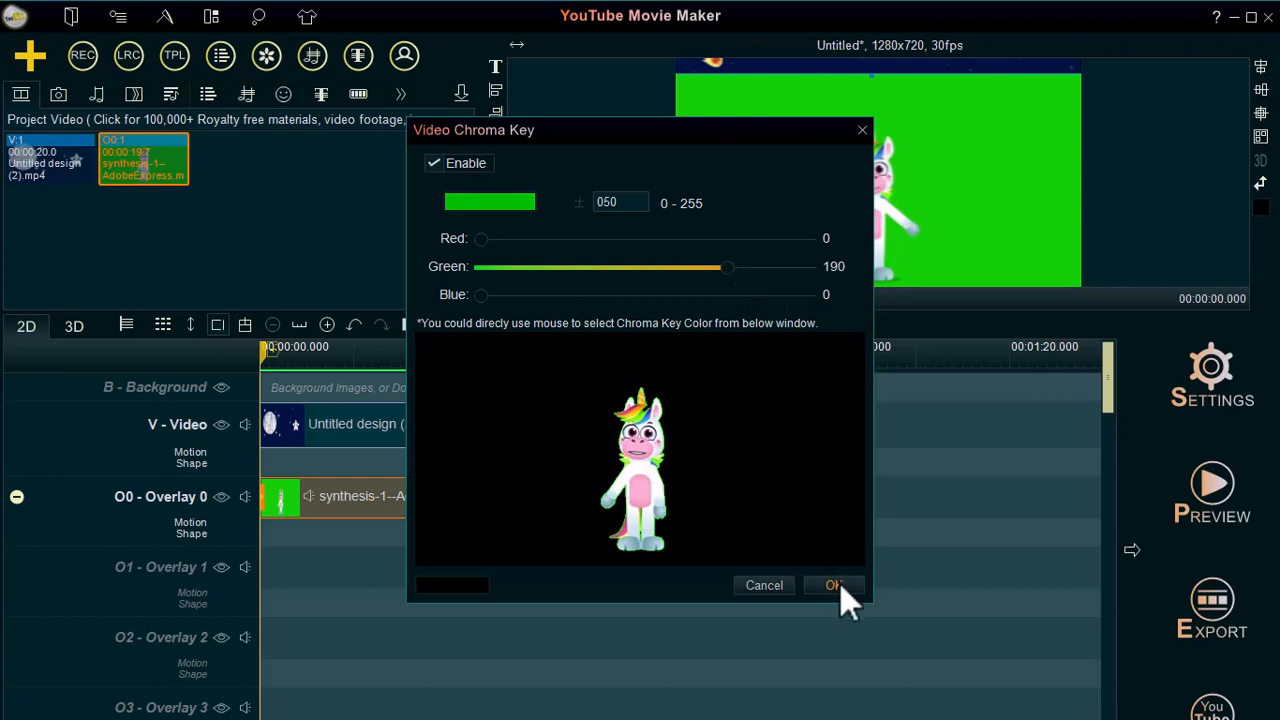
pyautogui.click(834, 585)
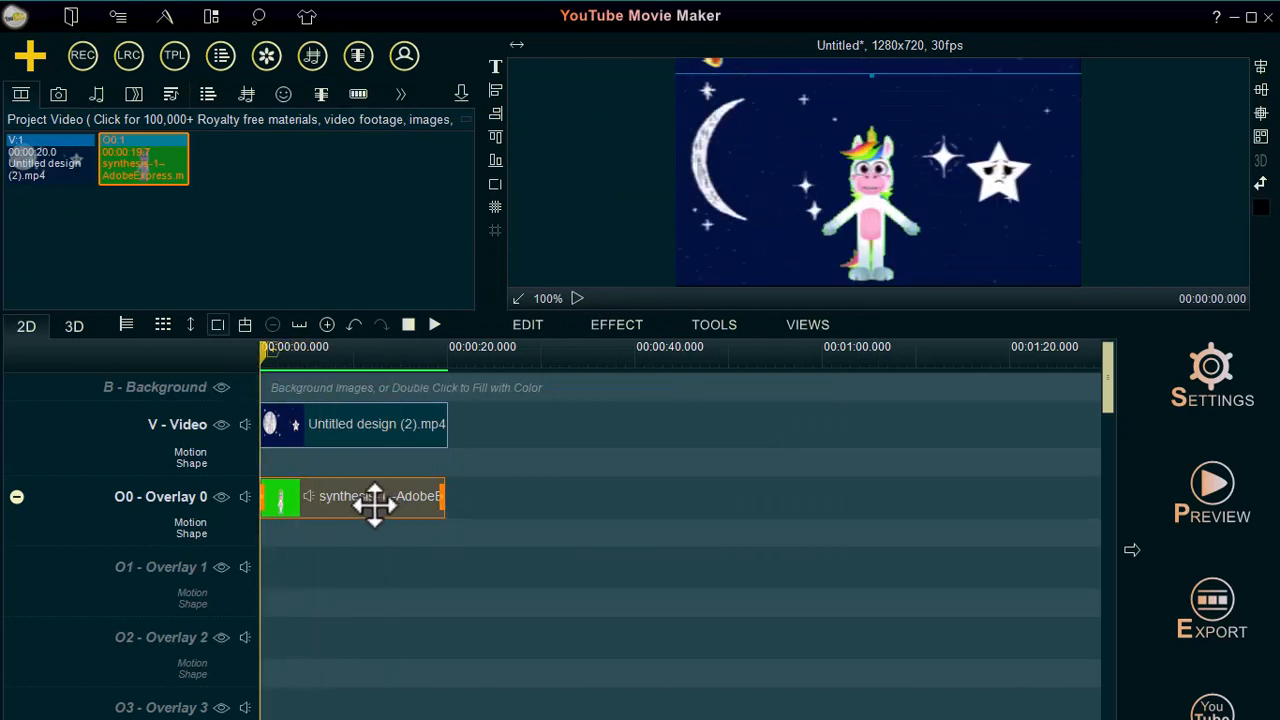
pyautogui.moveTo(350, 660)
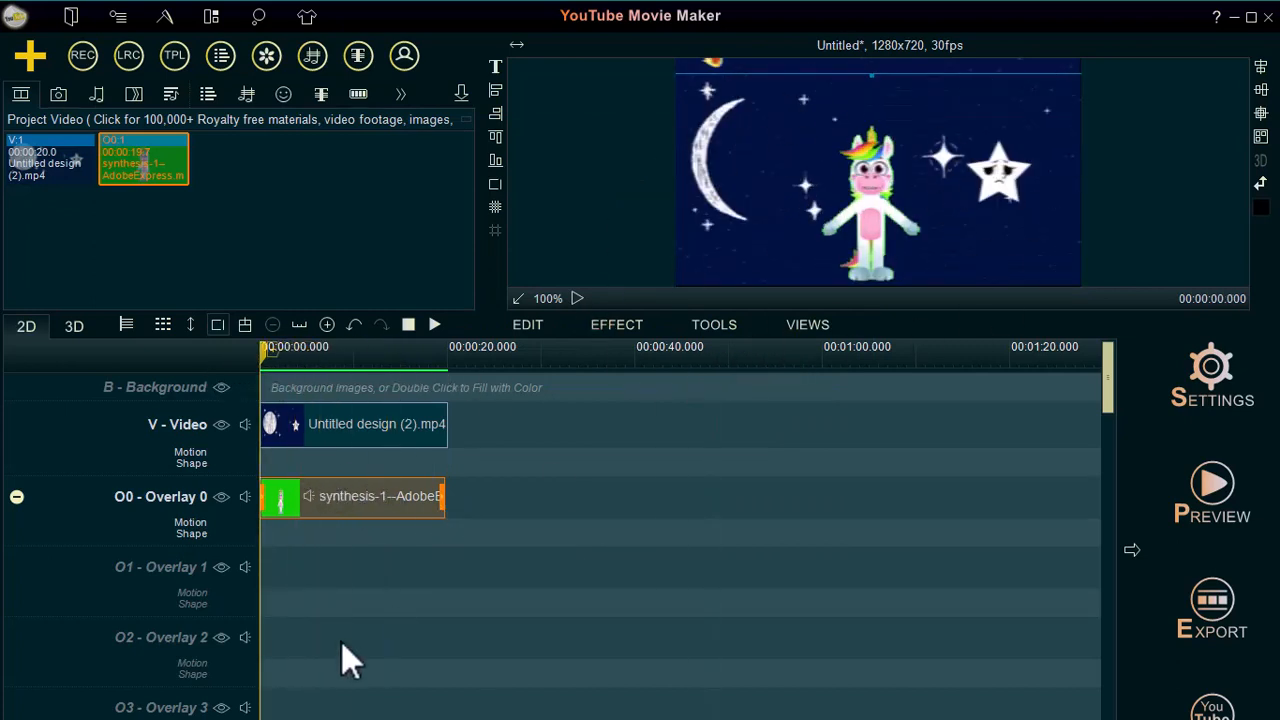
pyautogui.moveTo(315, 490)
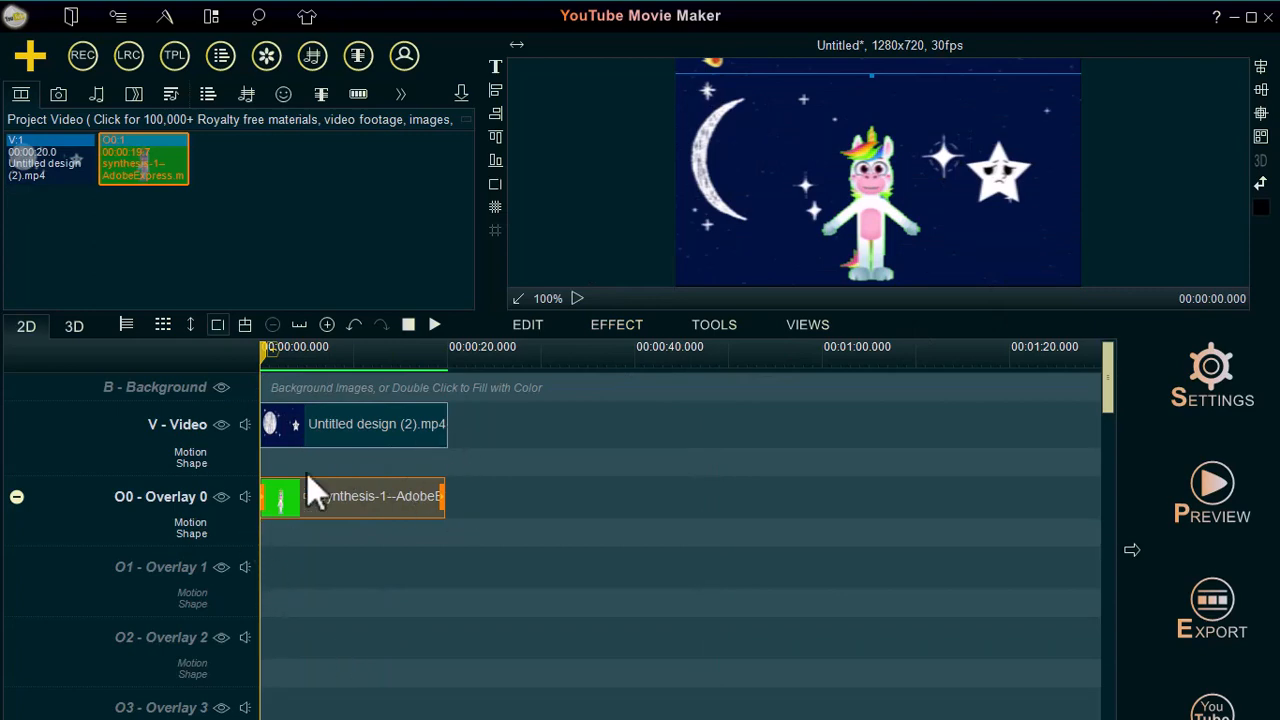
pyautogui.moveTo(435, 324)
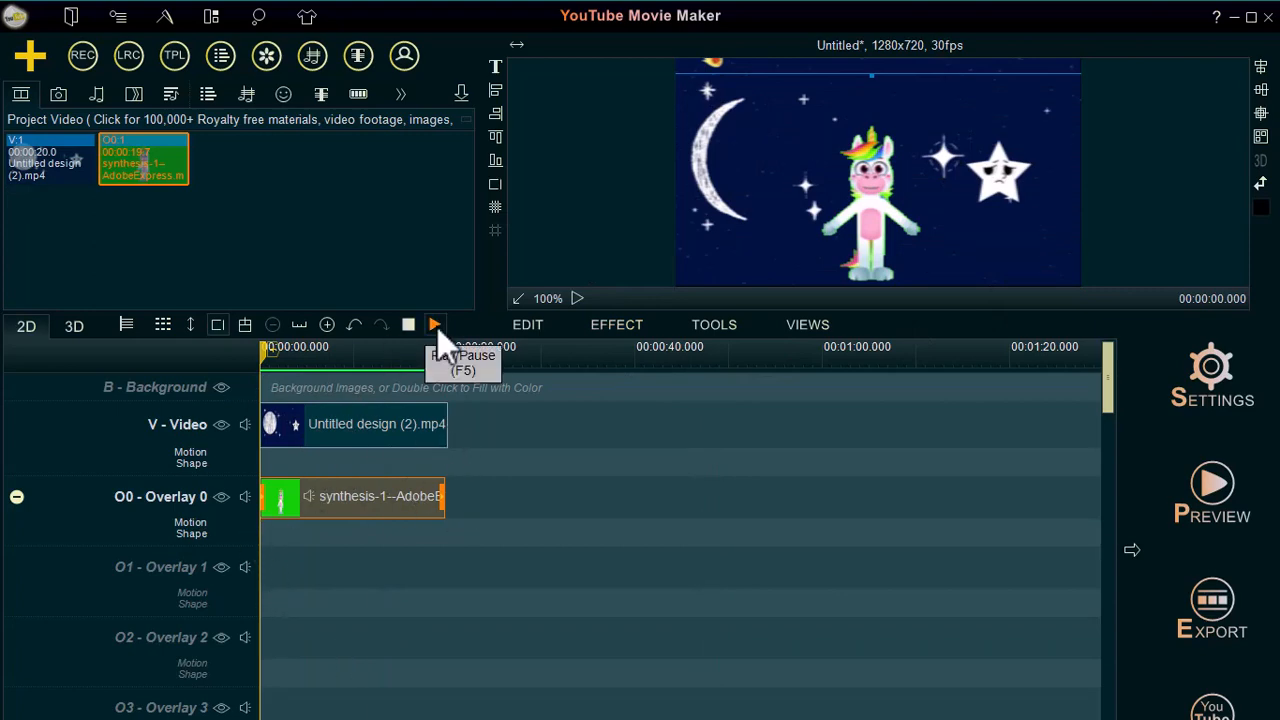
pyautogui.click(435, 324)
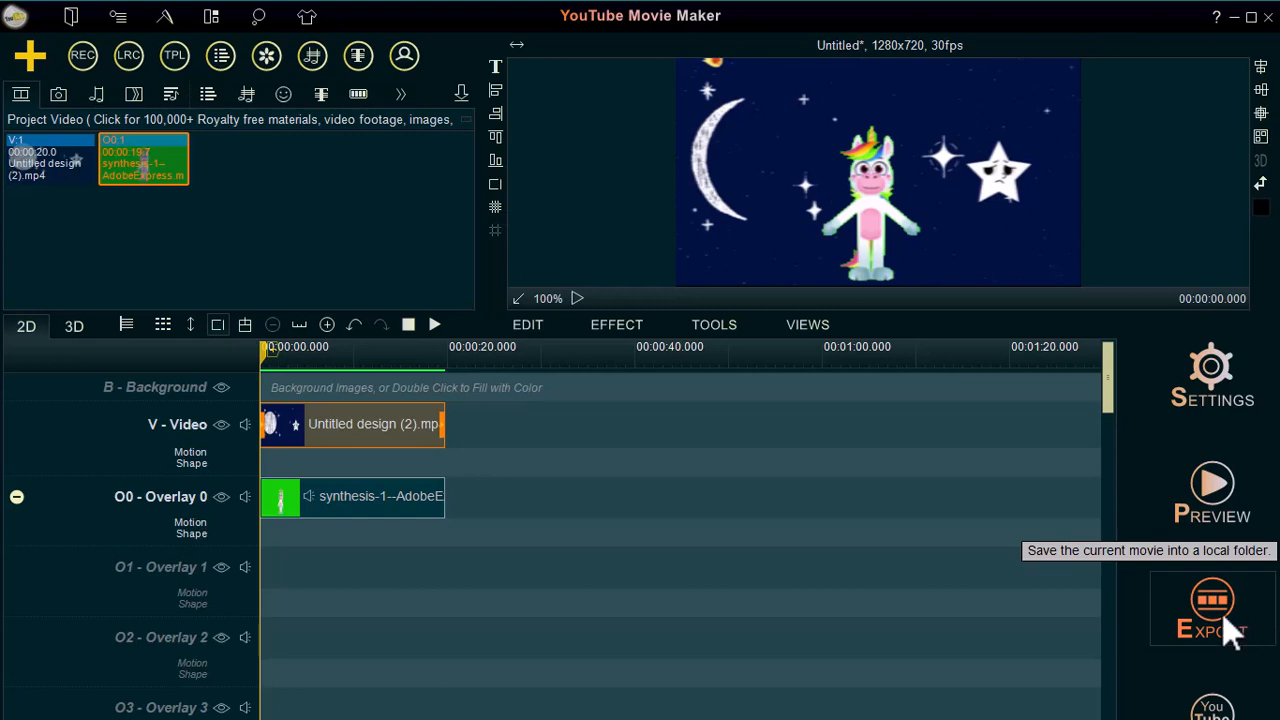
# Export the movie as 'twinkle story' in Video (*.mp4) format to Downloads.
pyautogui.click(1211, 600)
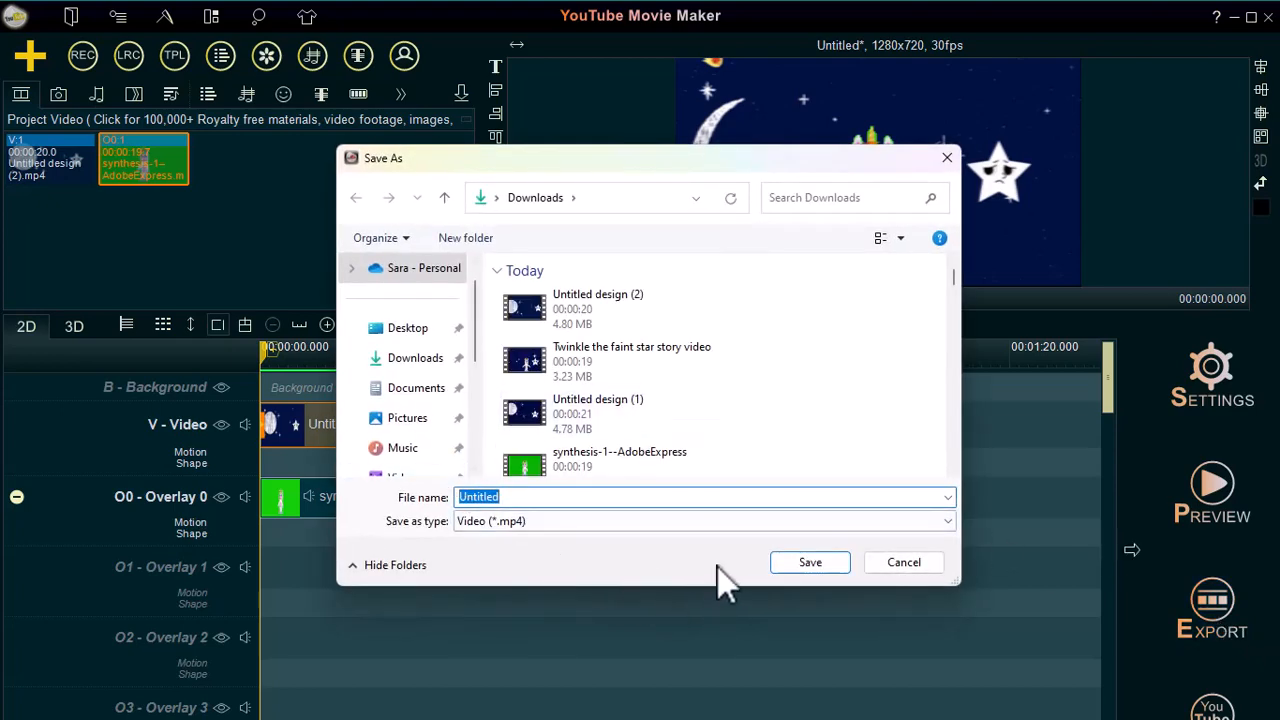
pyautogui.write('twinkle s')
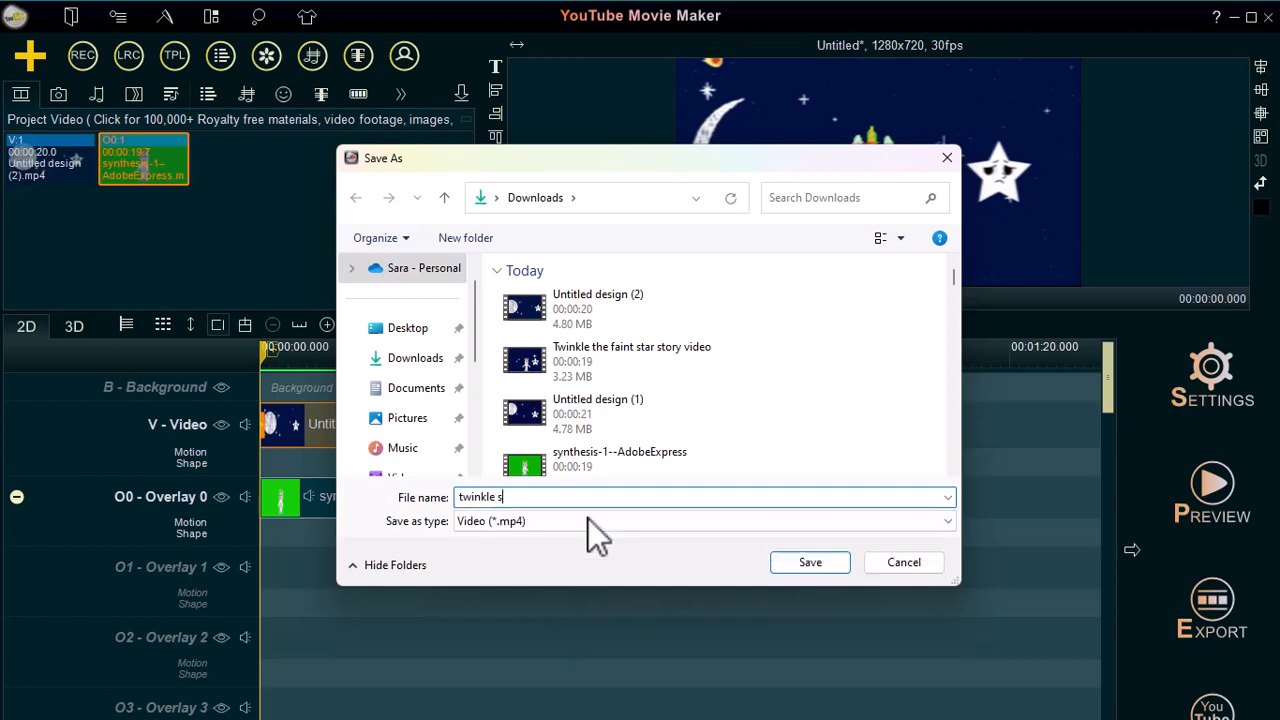
pyautogui.write('tory')
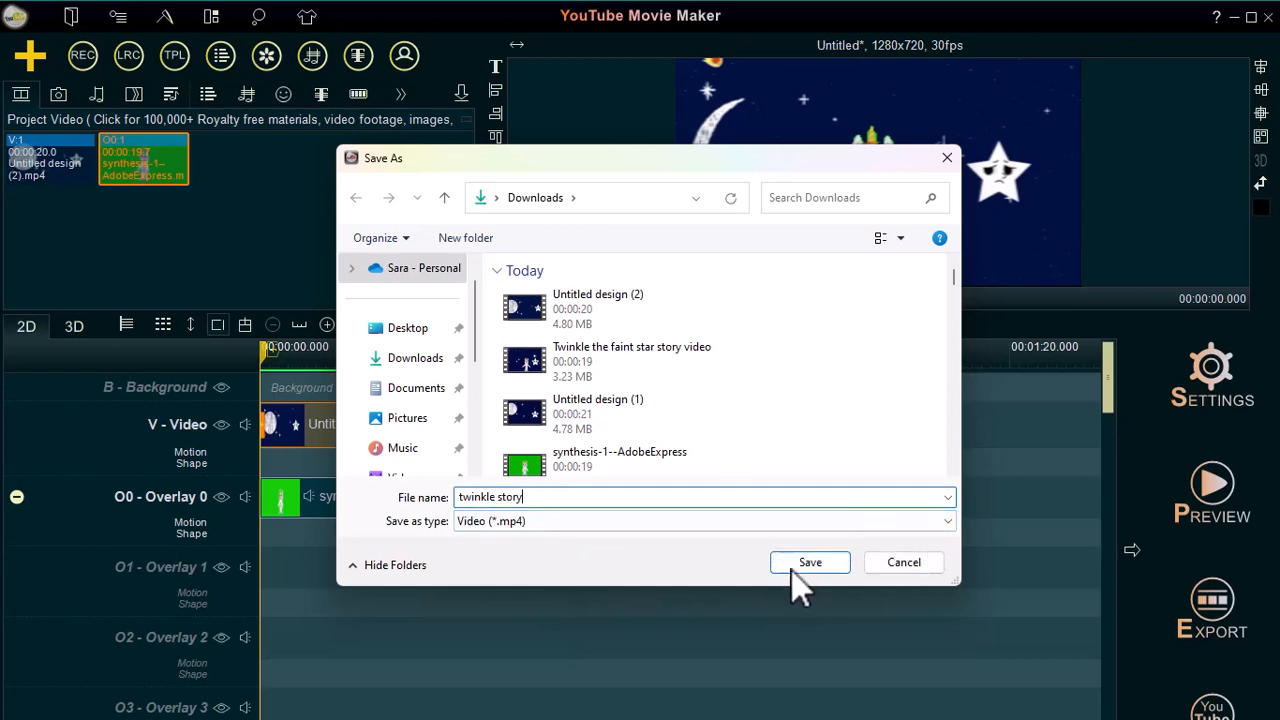
pyautogui.click(810, 562)
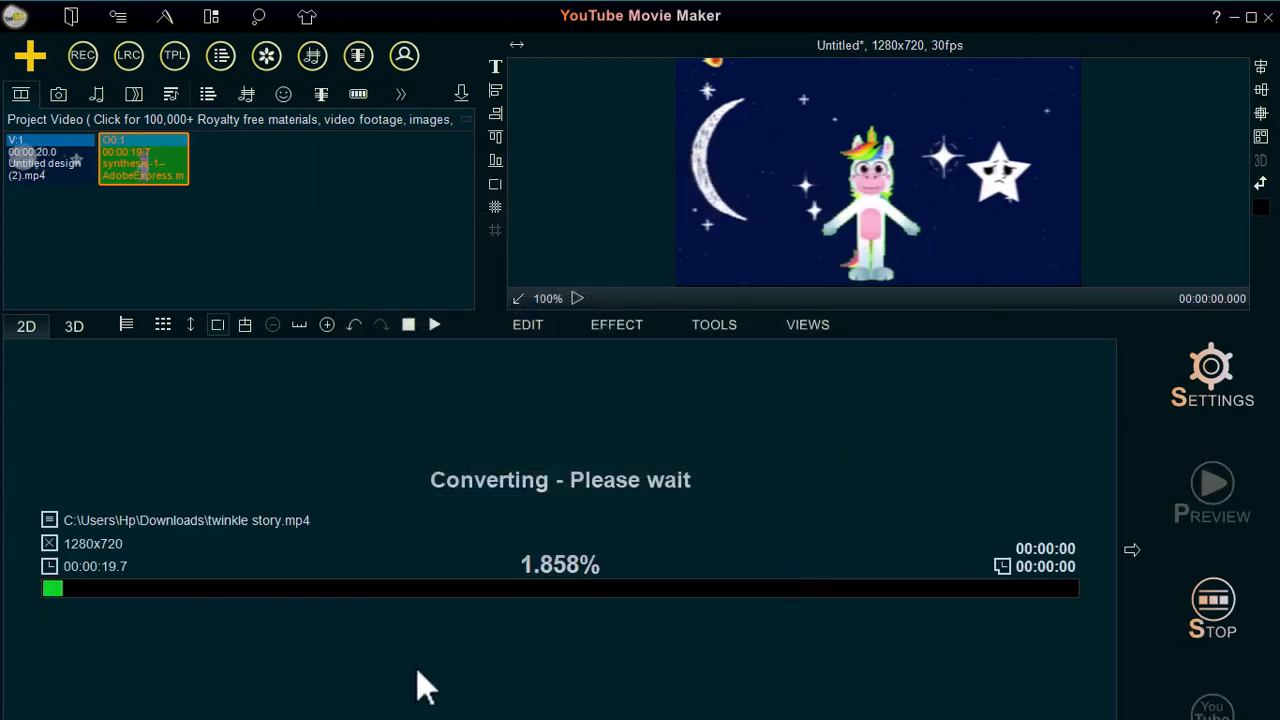